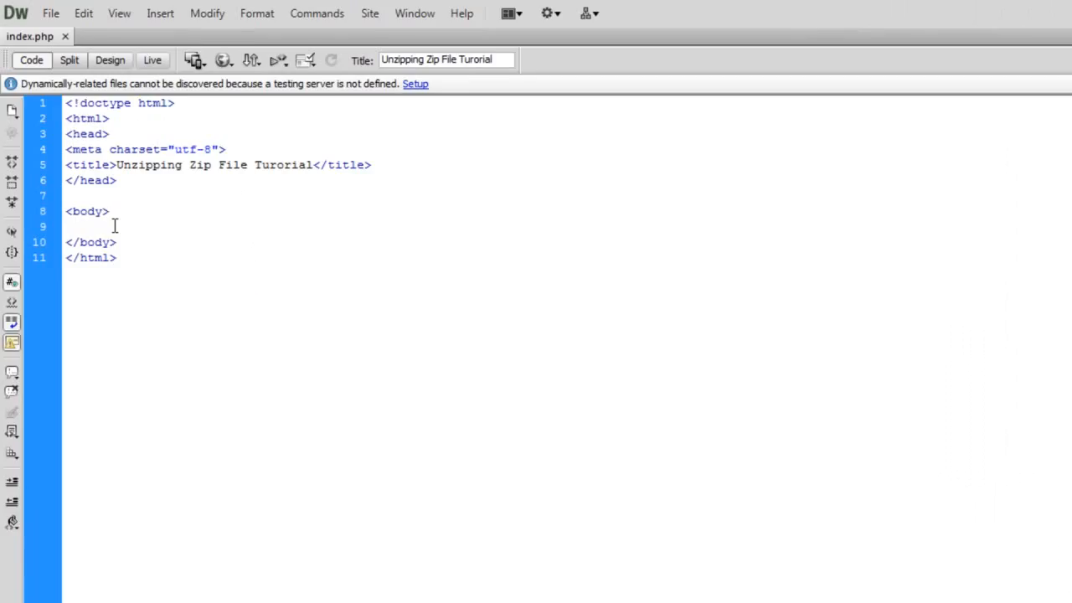
Start a <form> tag with action="index.php" and method="POST"
type("<form>")
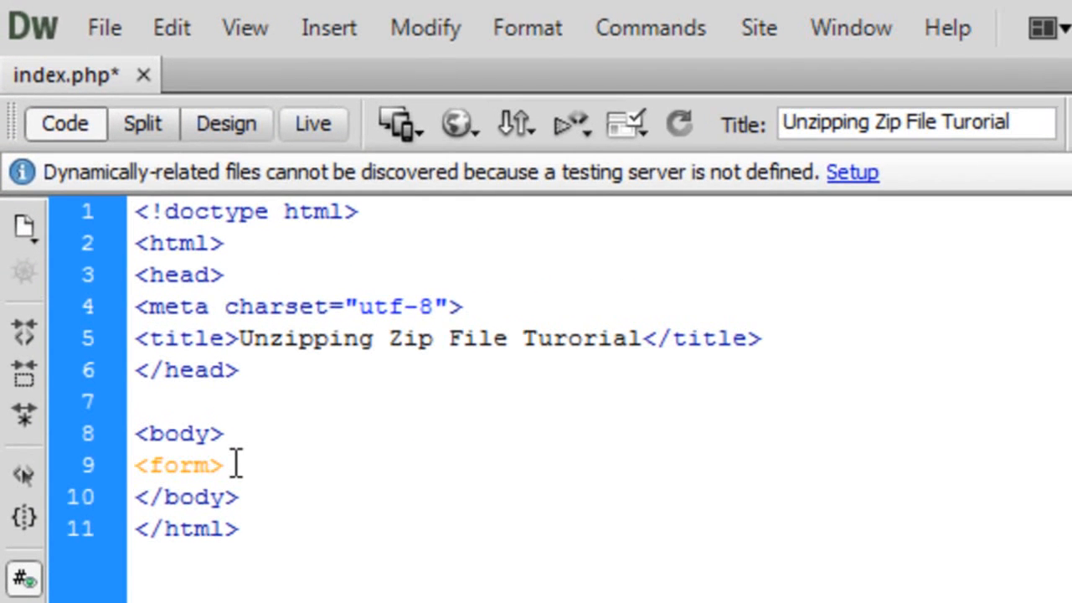
type("action")
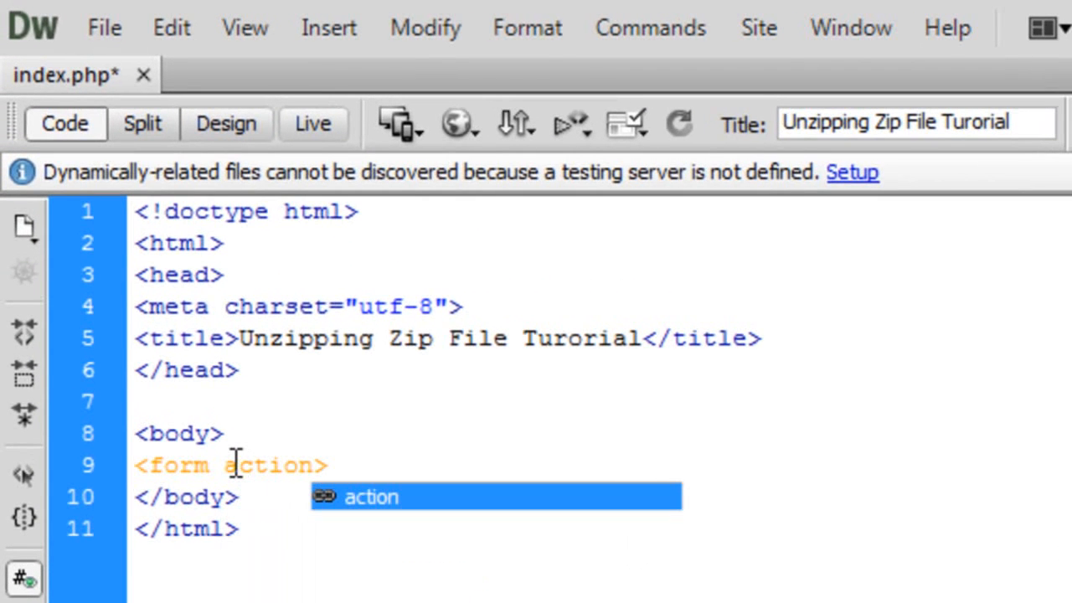
key("Enter")
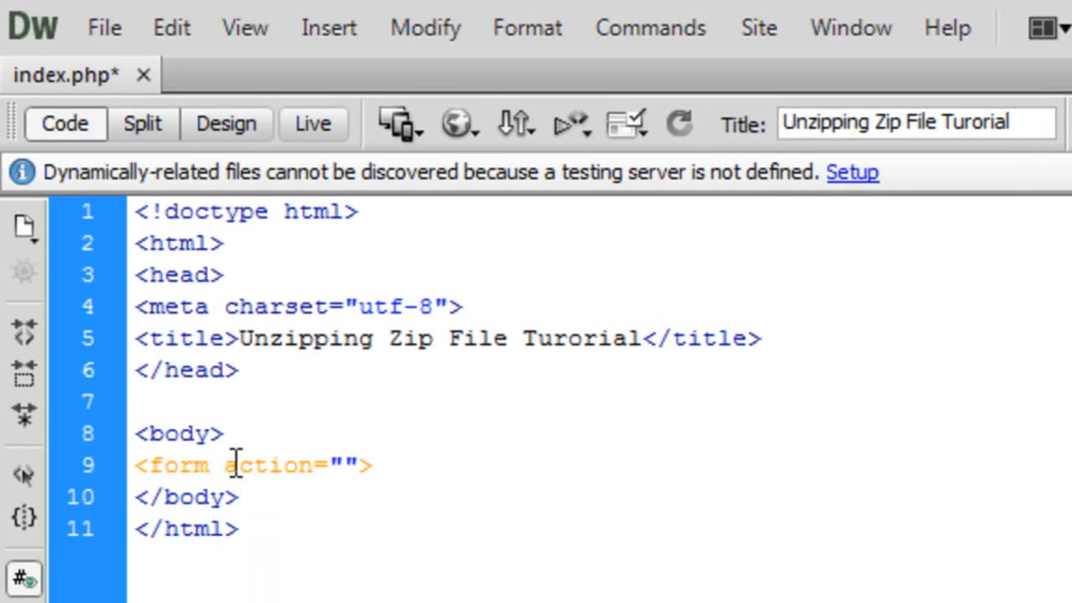
type("index.php")
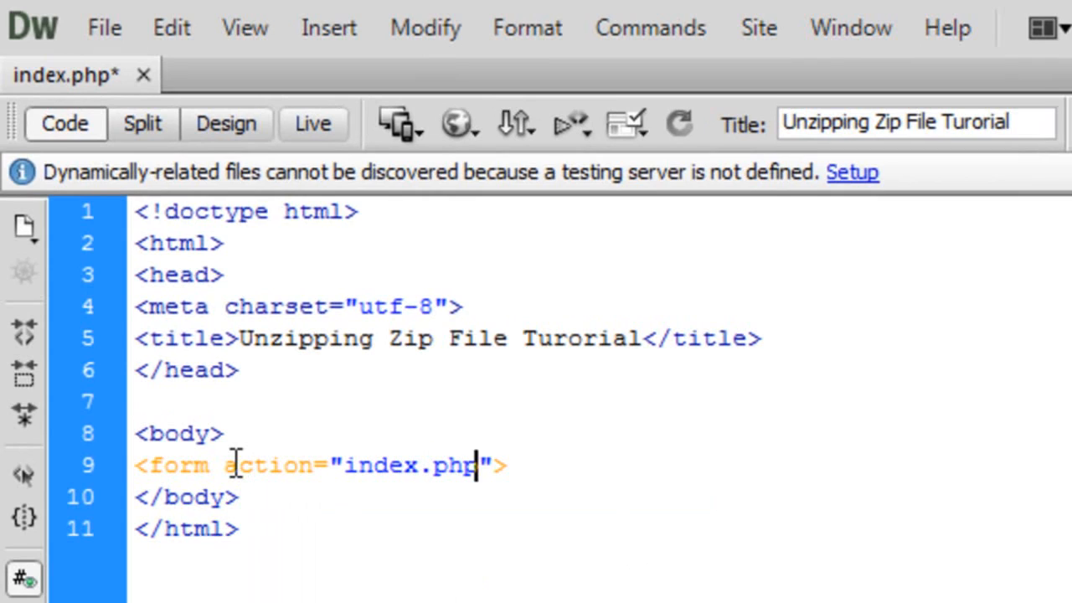
type("method=")
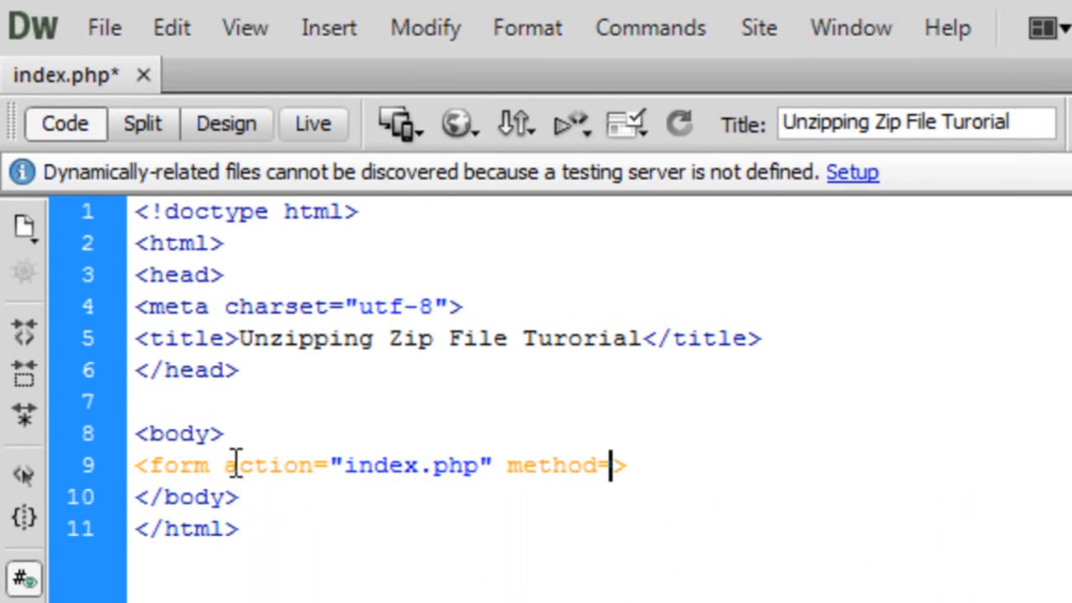
type("\"POST\"")
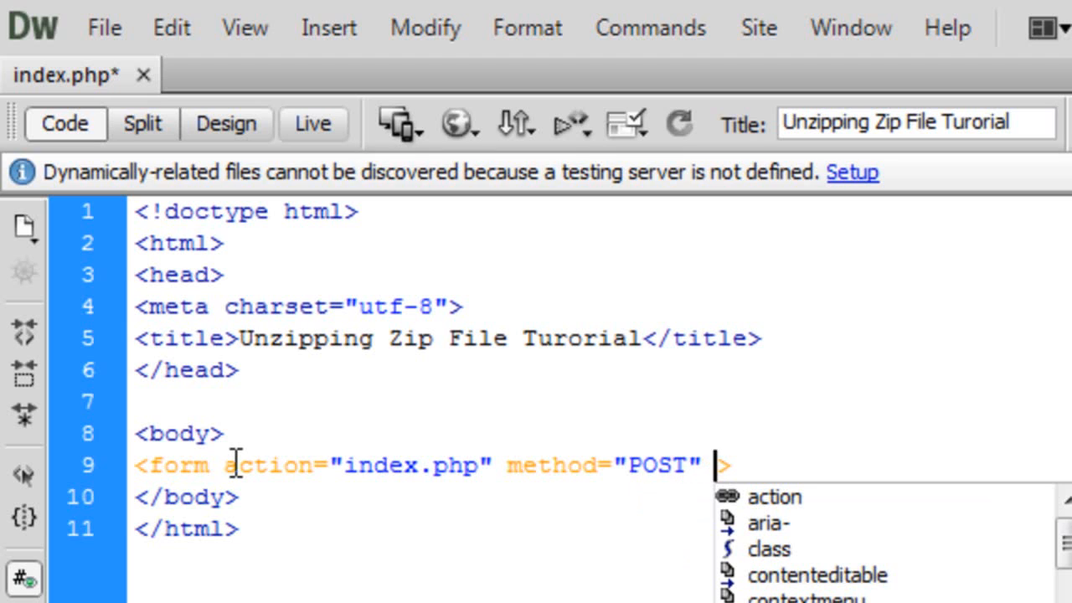
Add enctype="multipart/form-data" to the form tag
type("enctype=")
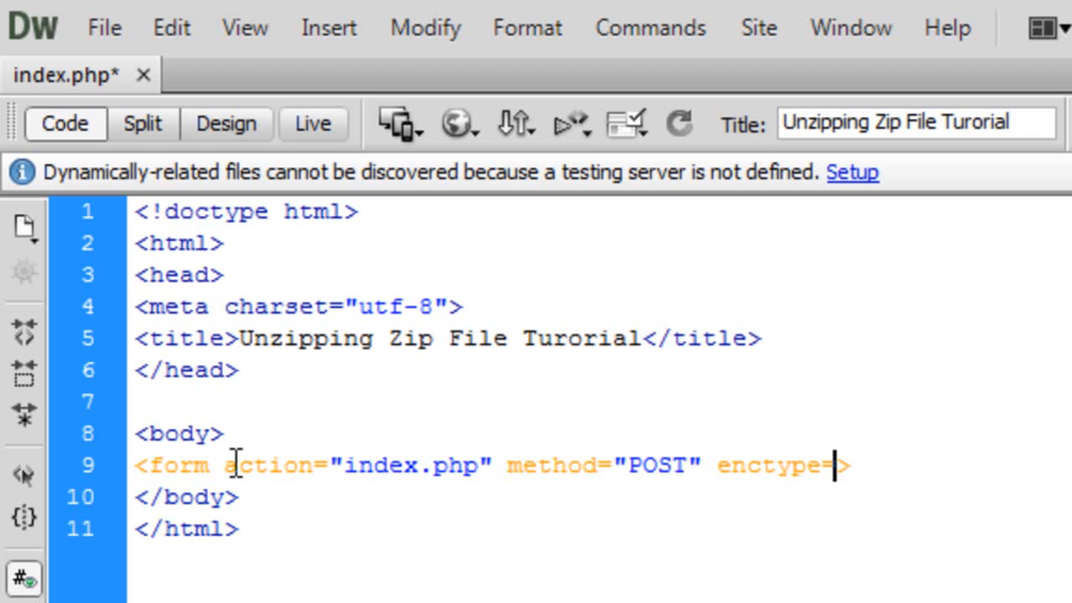
type("\"\"")
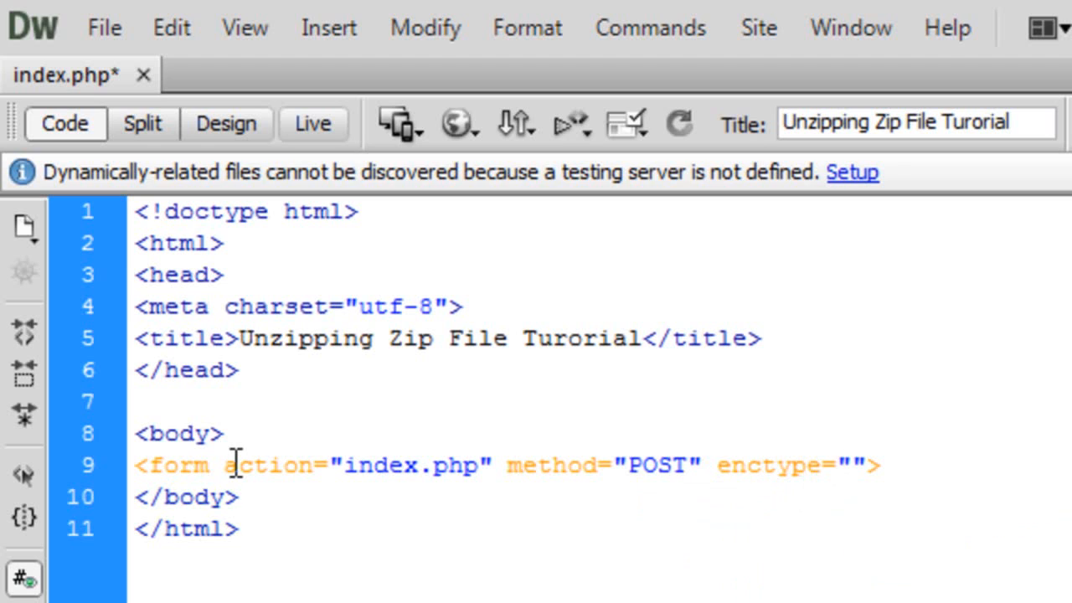
type("multipar/")
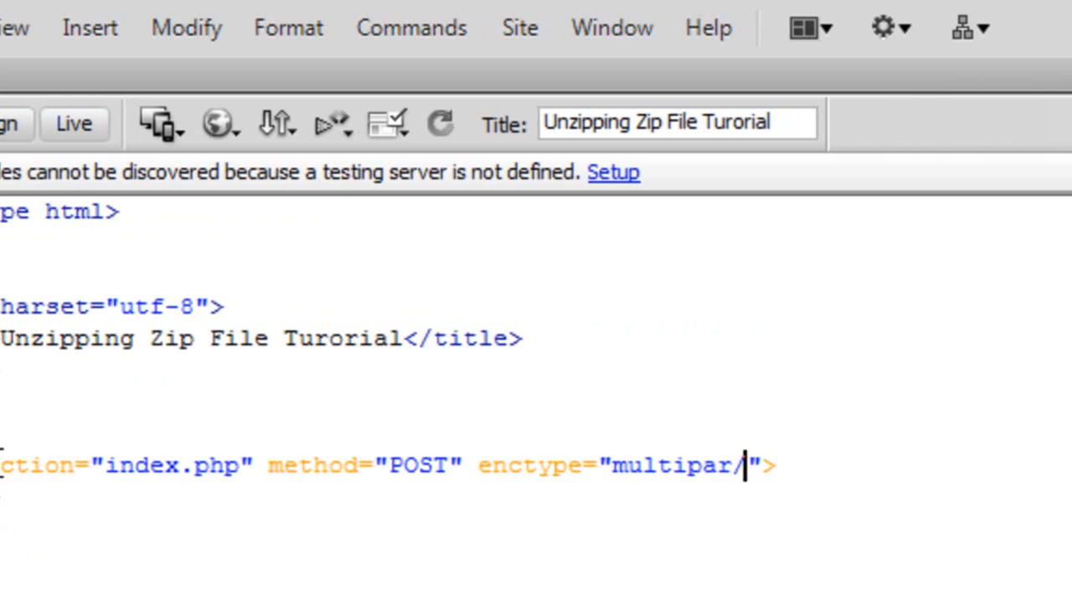
type("form-data")
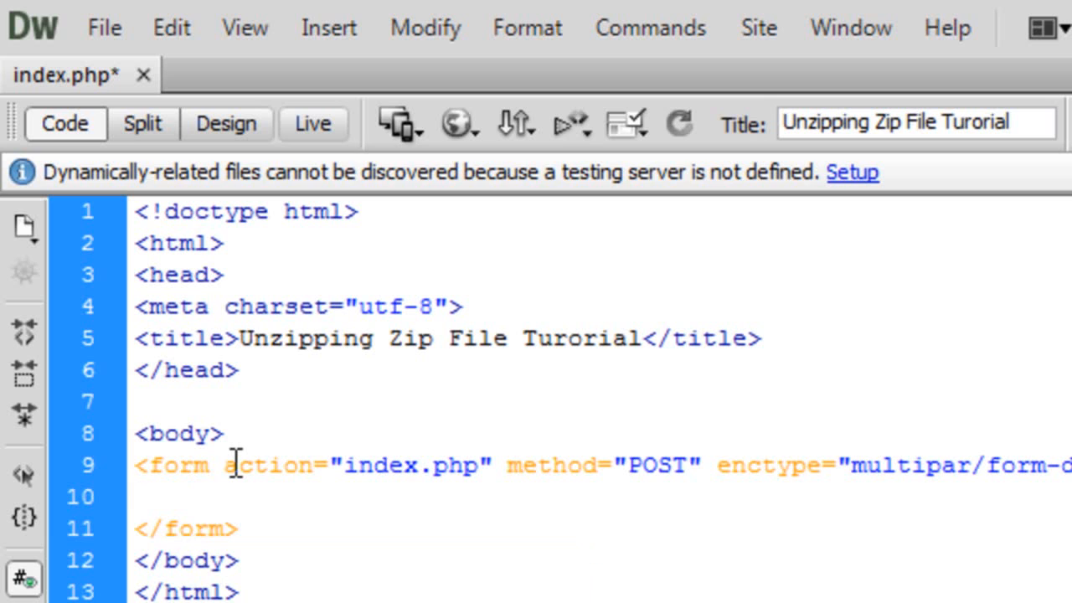
Add an <input type="file" name="file"> upload field inside the form
type("<input>")
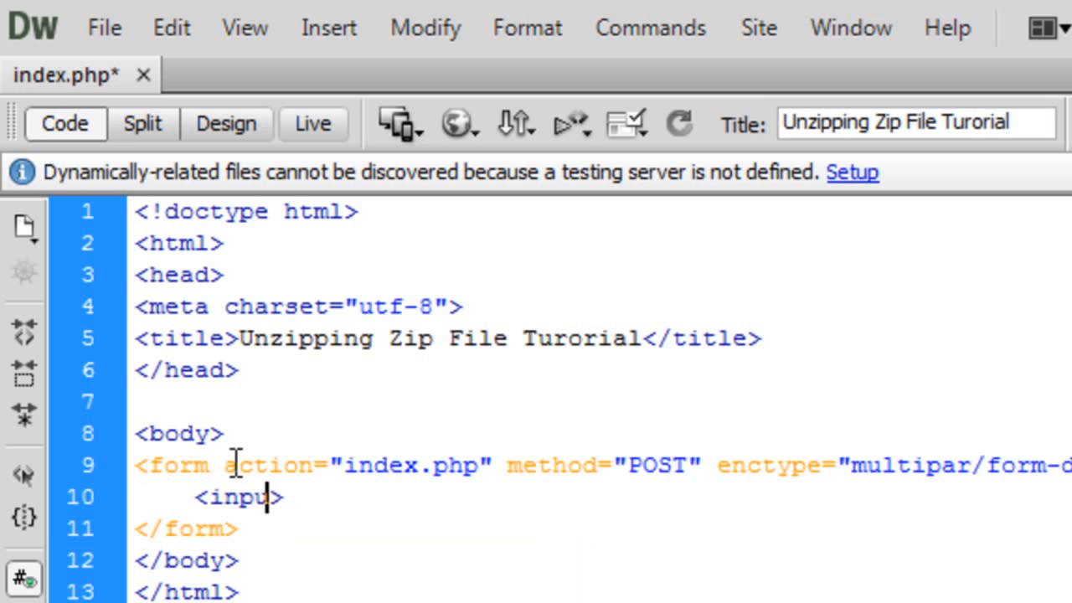
type("type=\"")
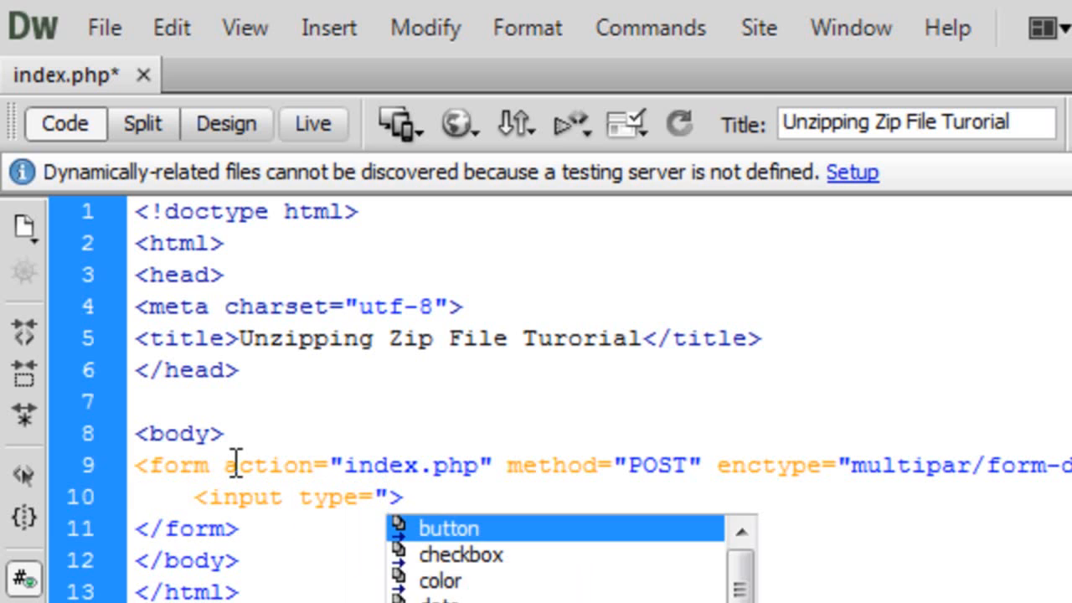
type("filr")
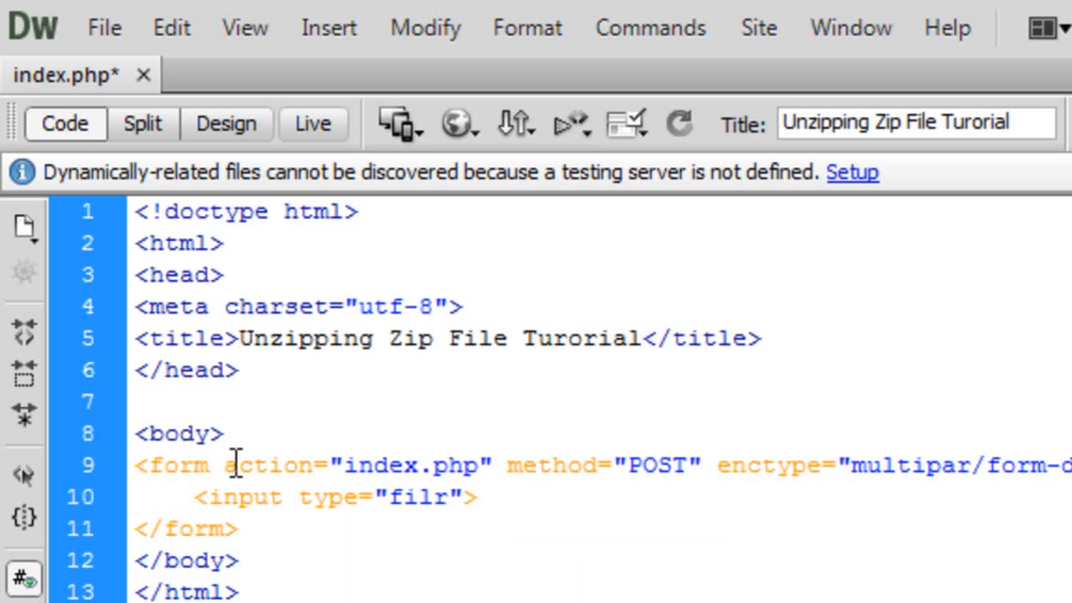
type("name=")
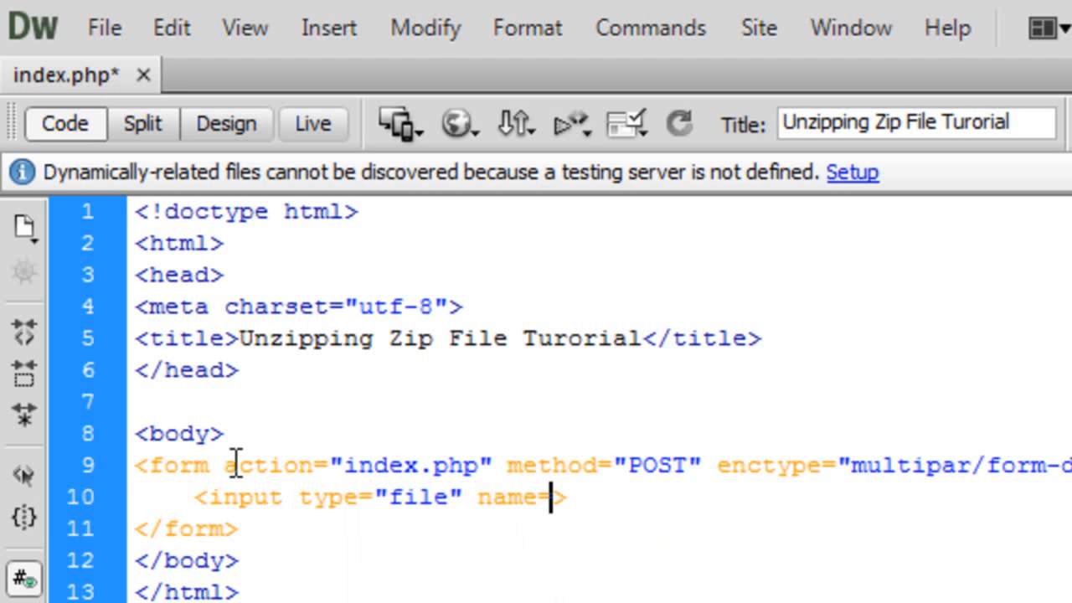
type("\"file\"")
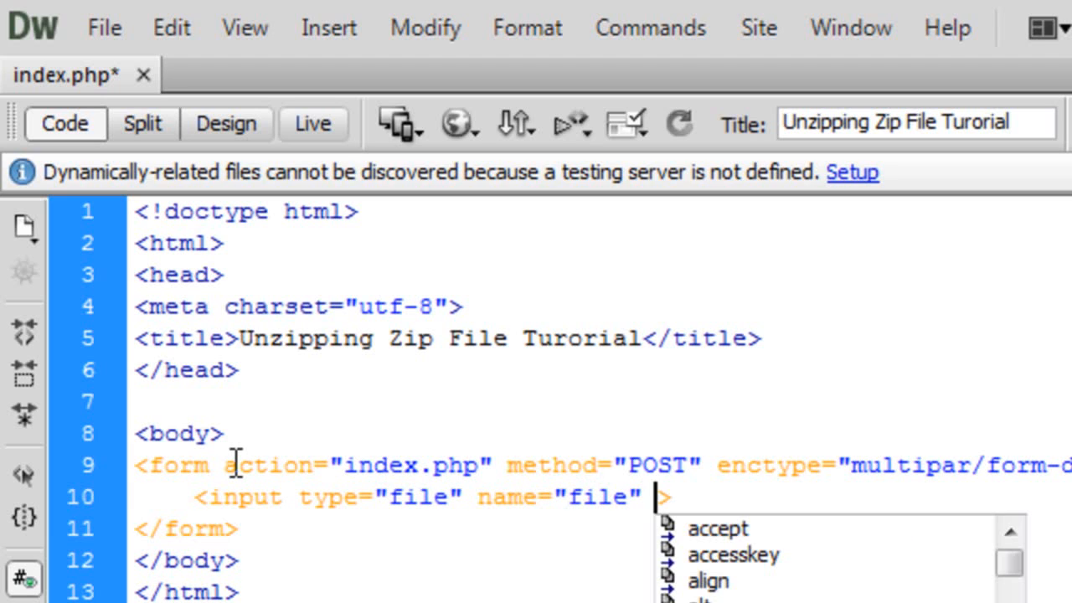
type("><inpu")
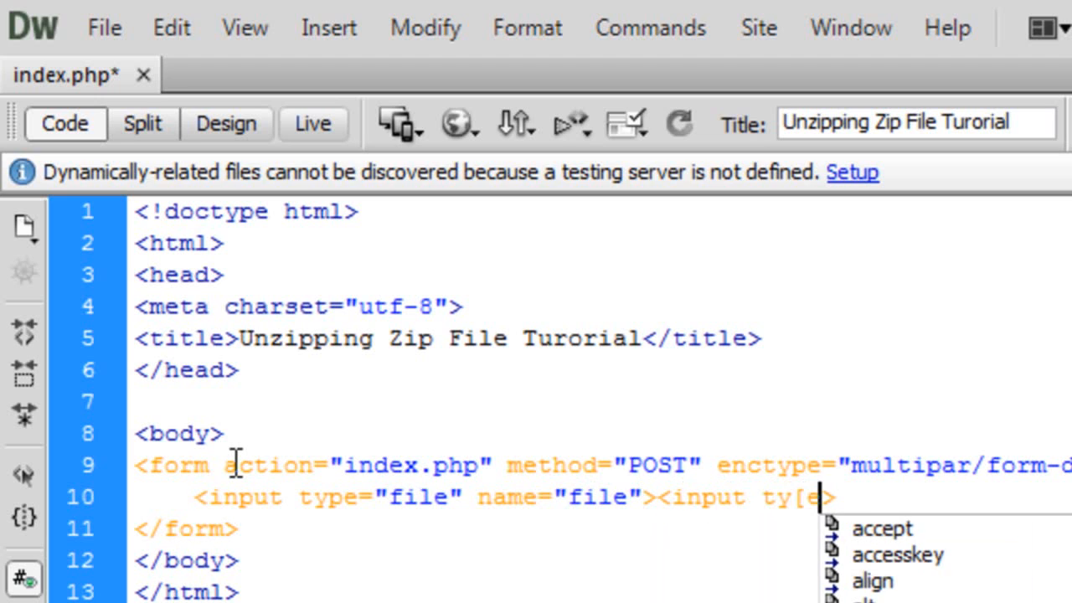
Add an <input type="submit" name="submit" value="Extract"> button after it
type("type=\"submit\"")
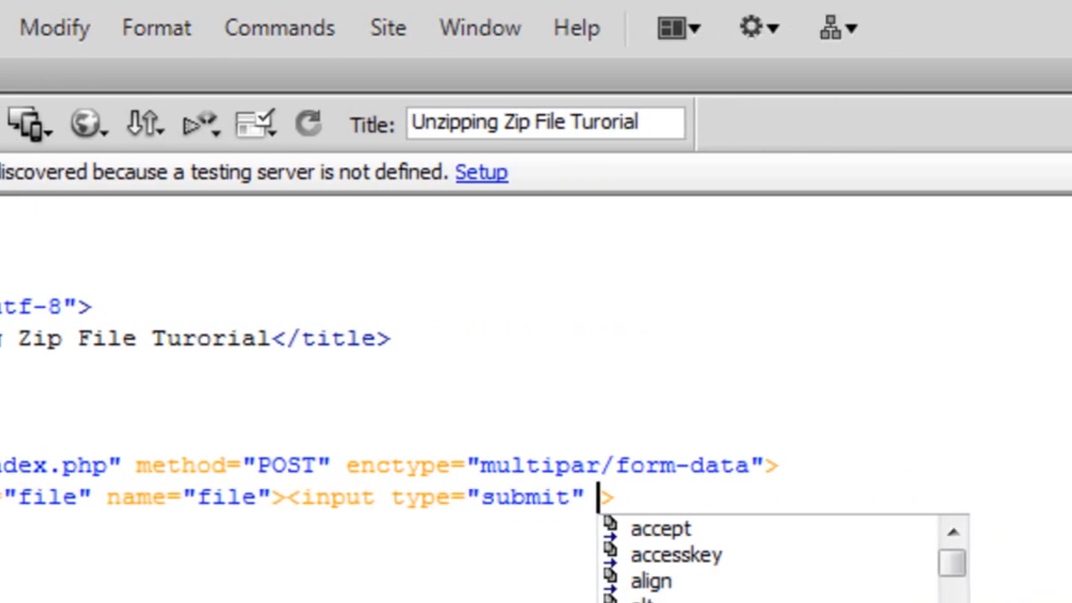
type("name=")
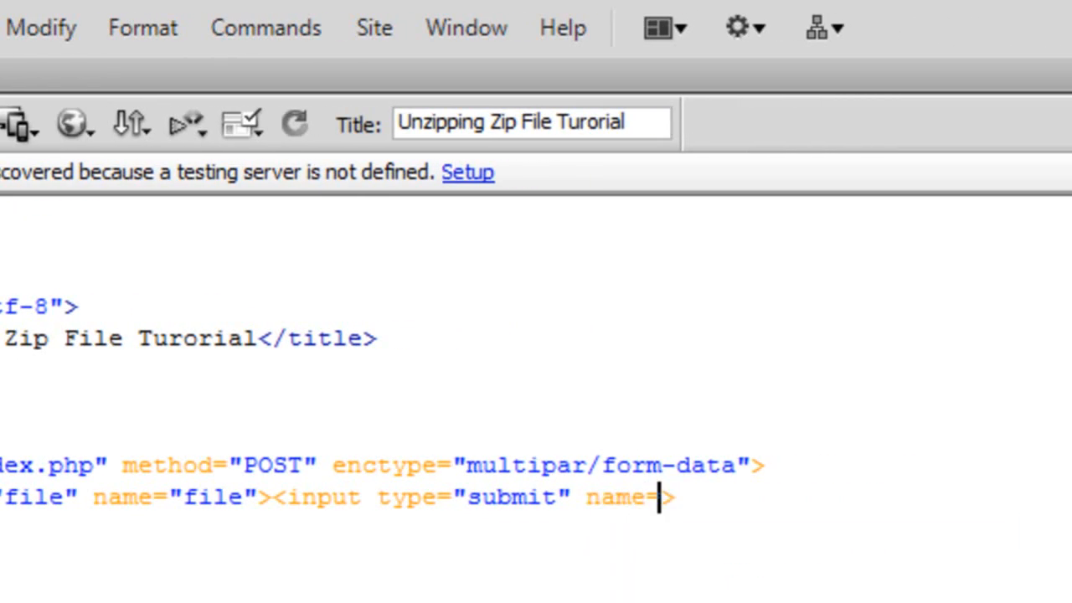
type("\"submit\"")
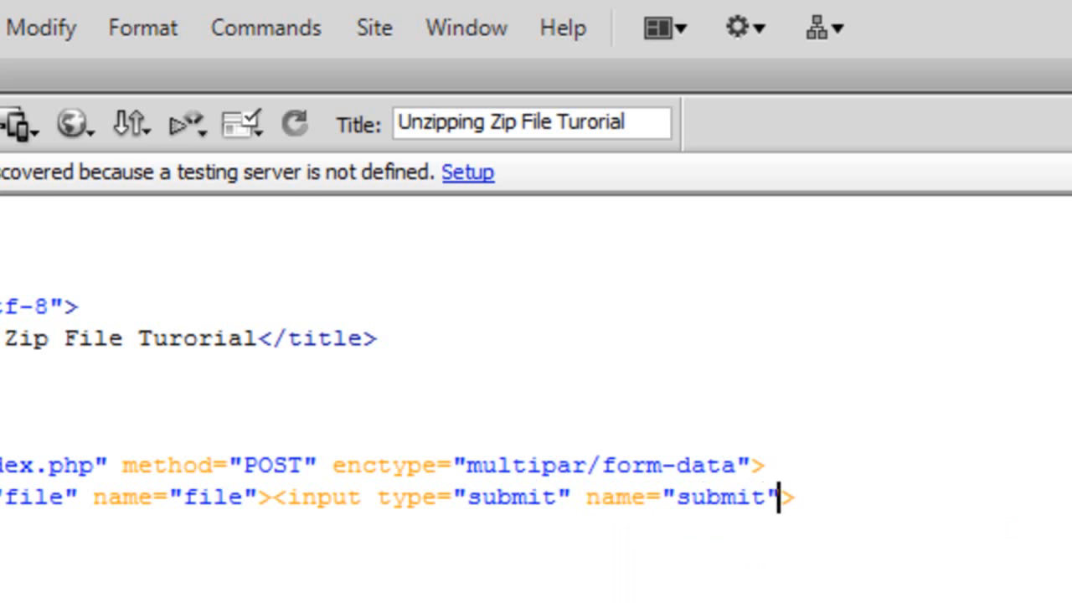
type("value=\"\"")
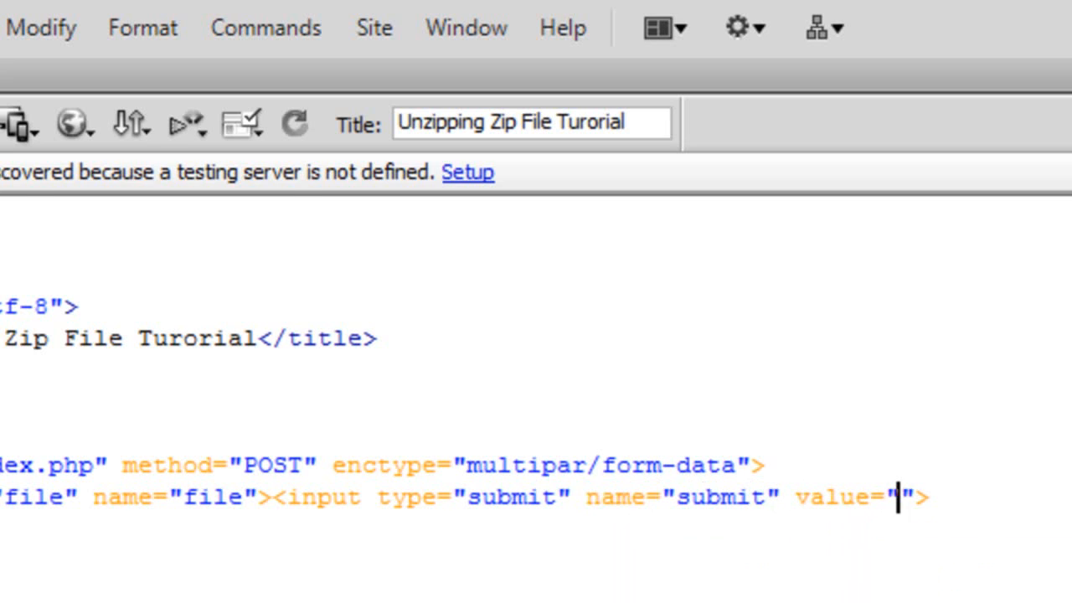
type("Extract")
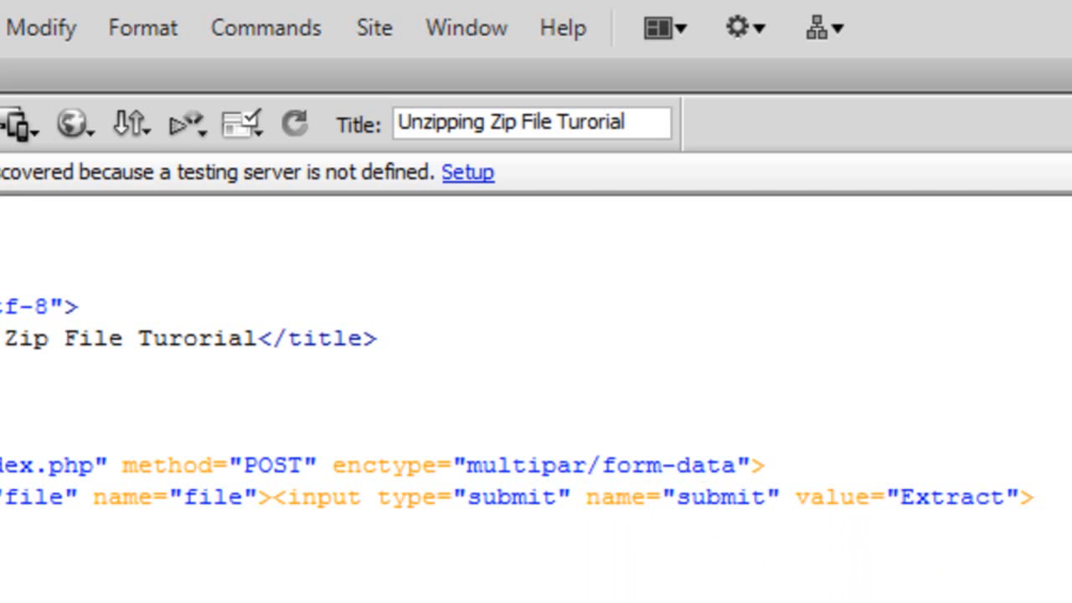
left_click(999, 496)
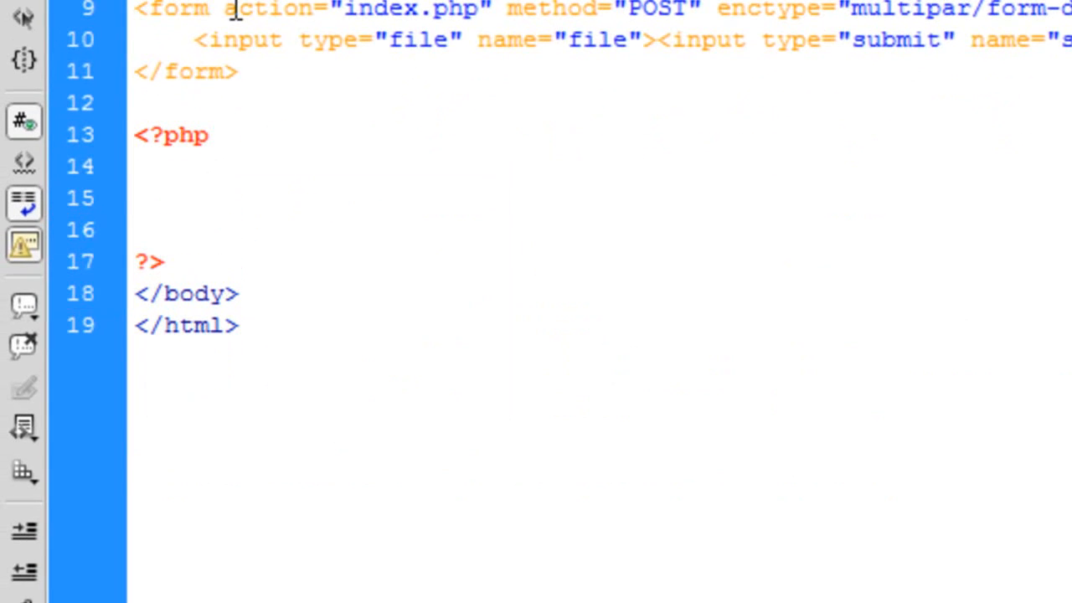
Write if(isset($_POST['submit'])) { } with an empty body inside the PHP block
type("if()")
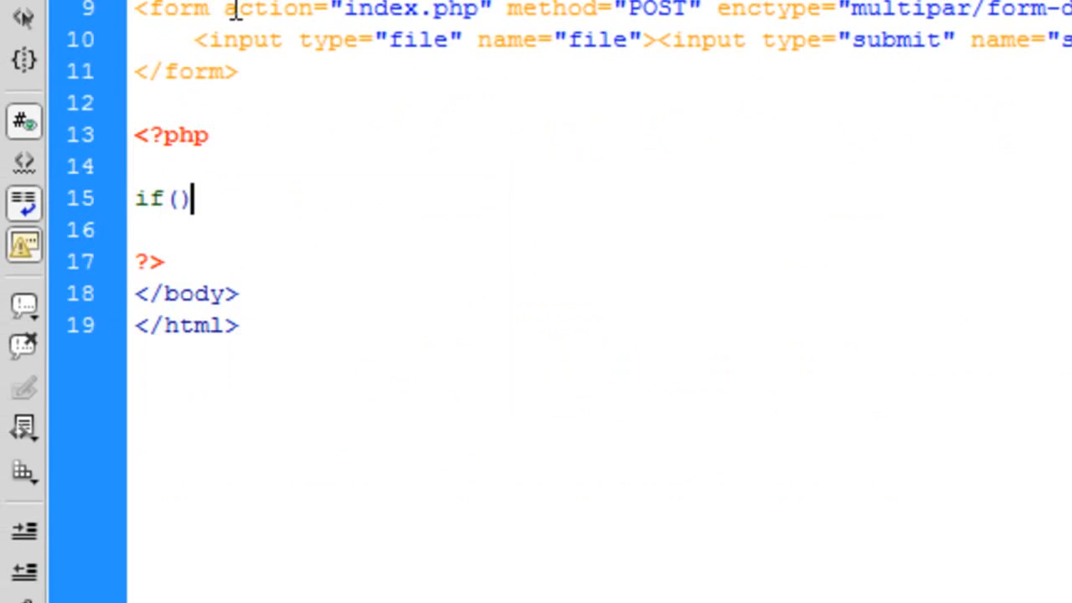
type("{")
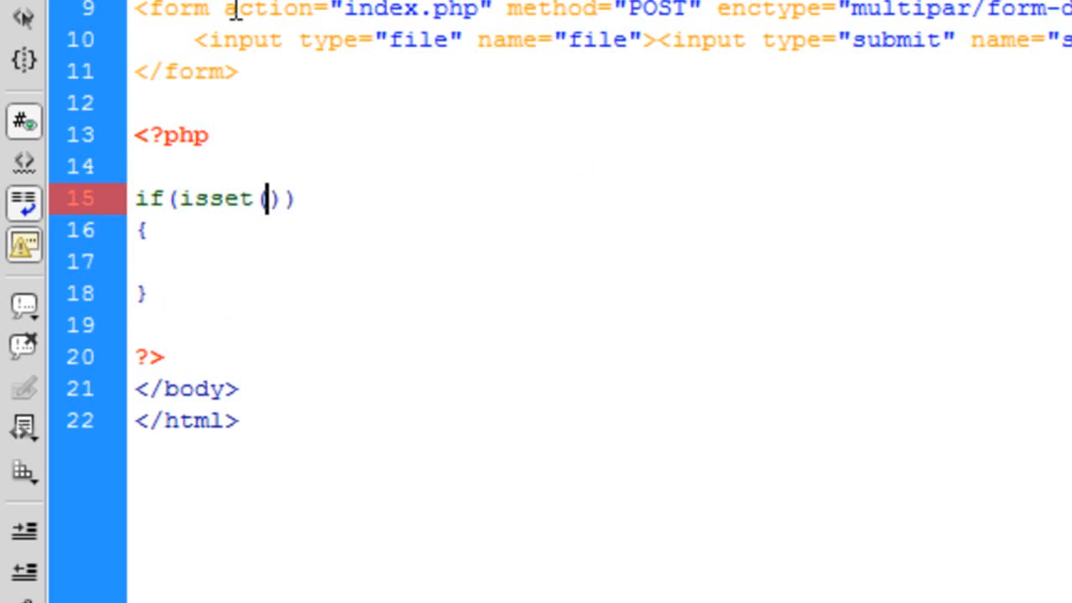
type("$_POST[")
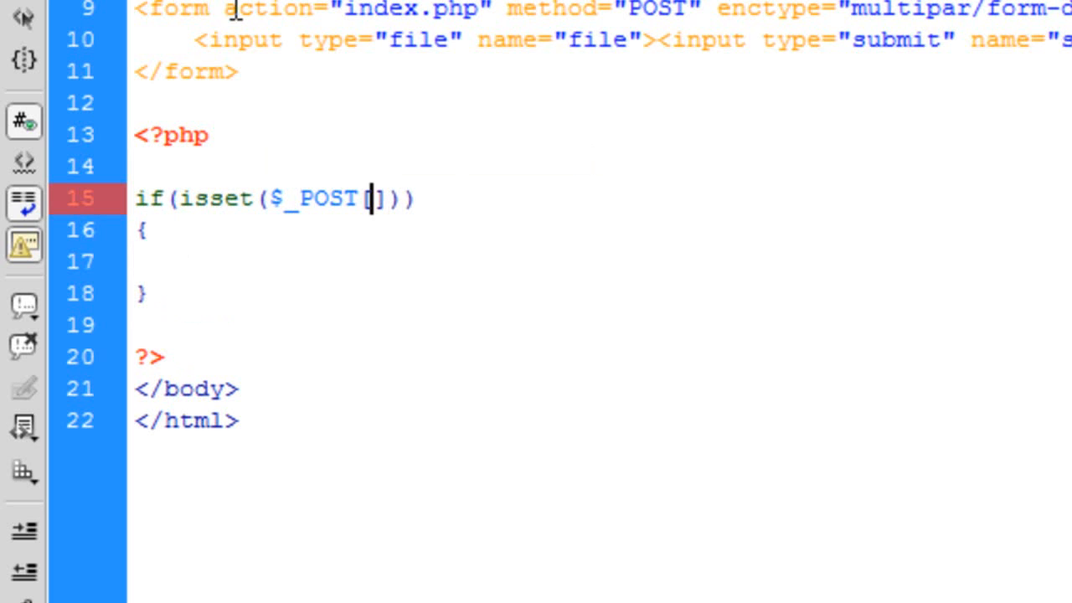
type("'submit'")
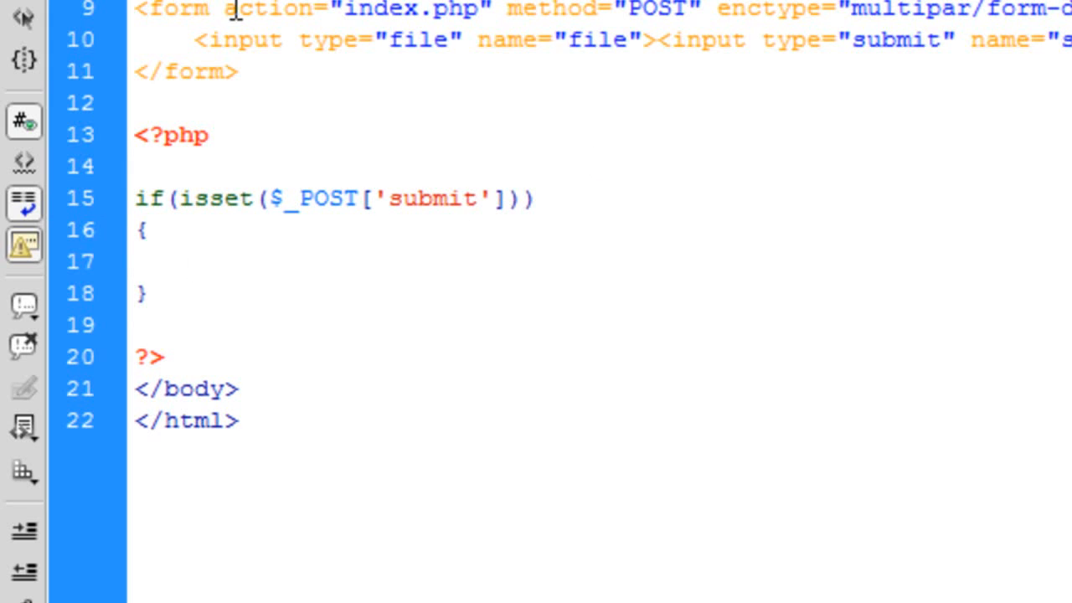
left_click(192, 262)
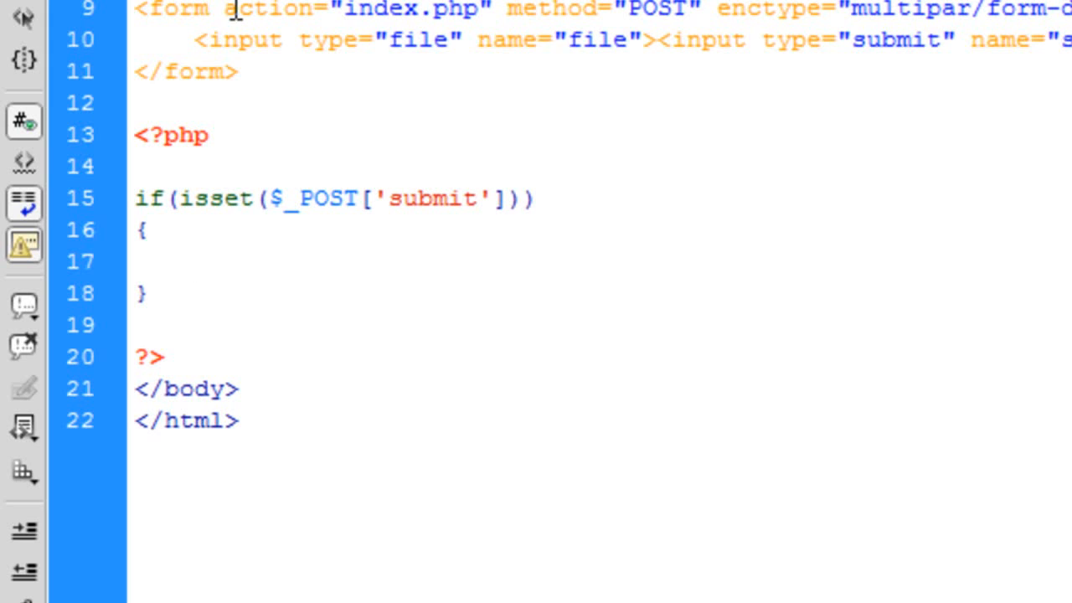
left_click(192, 262)
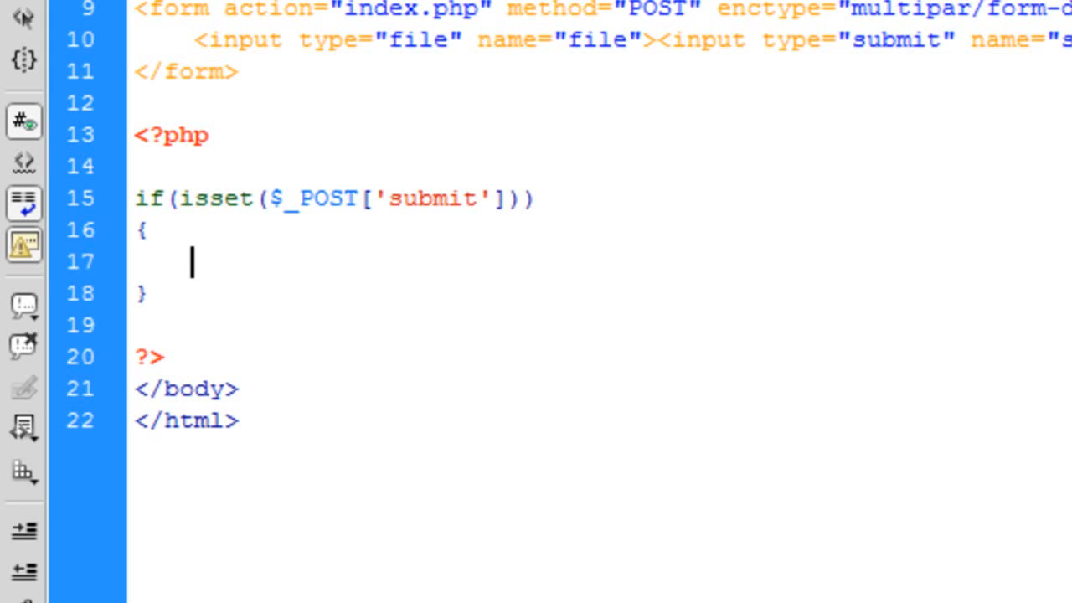
mouse_move(238, 277)
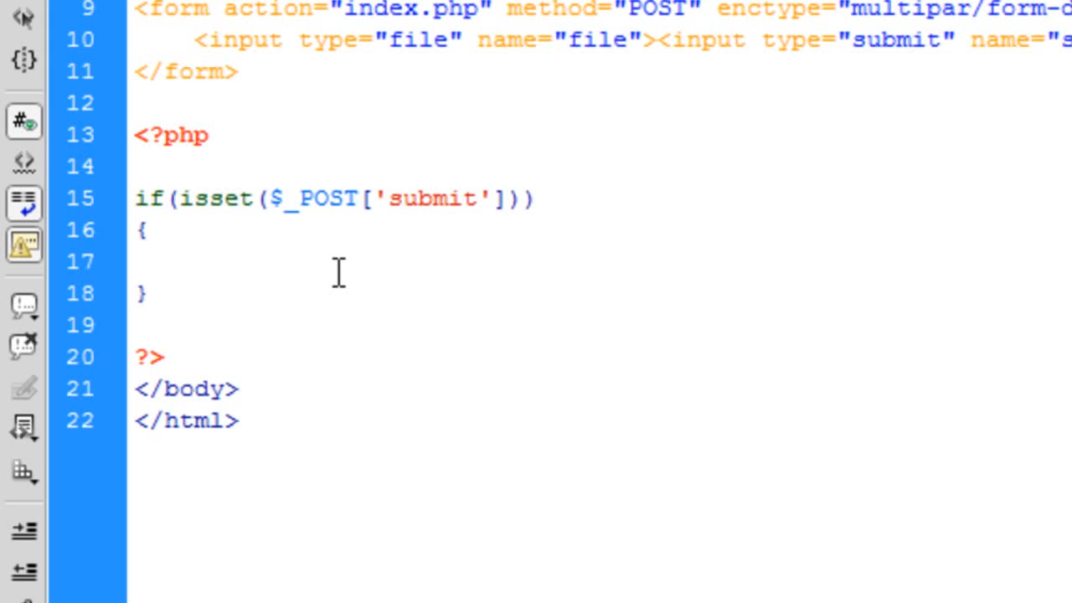
Write $array = explode(".",$_FILES["file"]["name"]); inside the if block
left_click(193, 262)
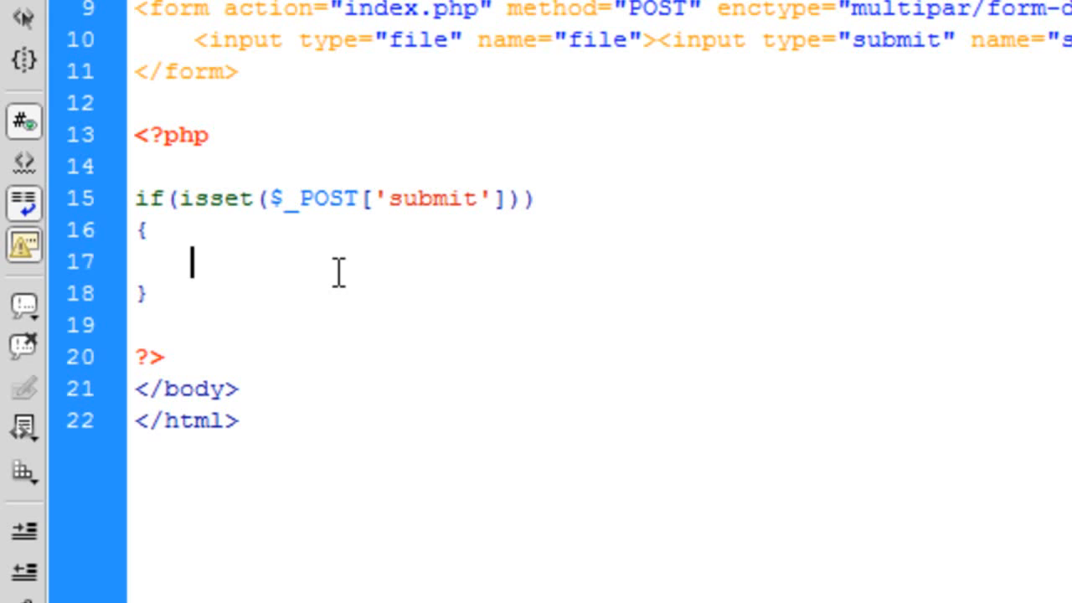
type("$array")
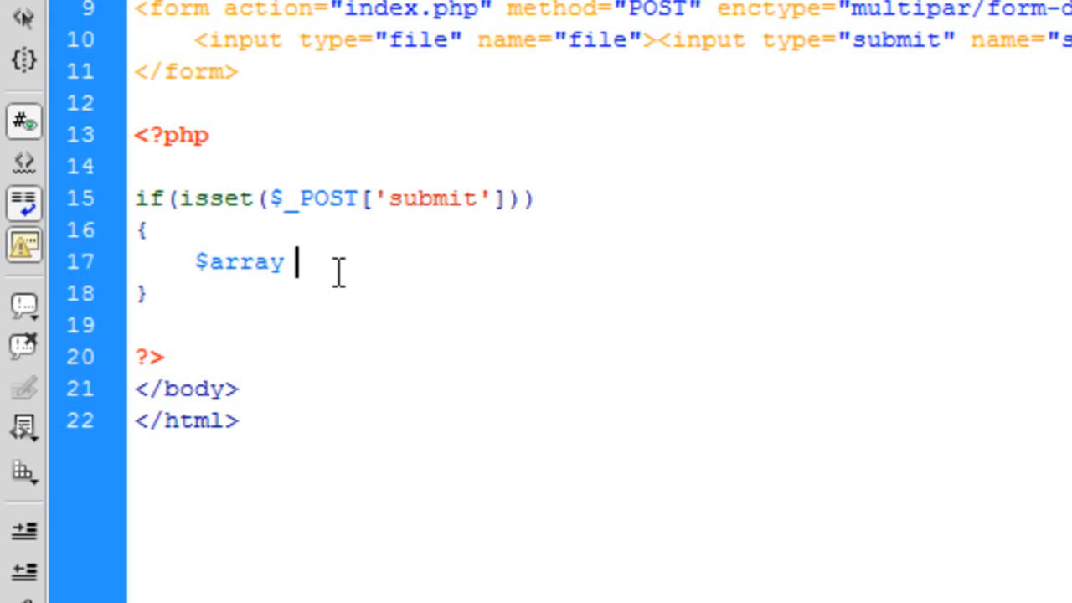
type("=explod")
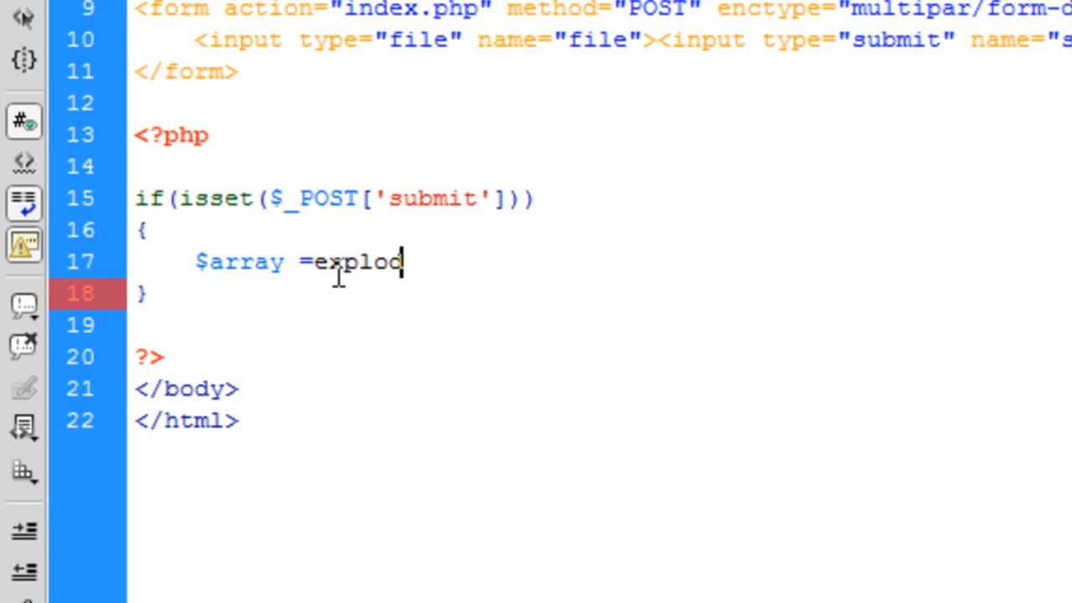
type("e ();")
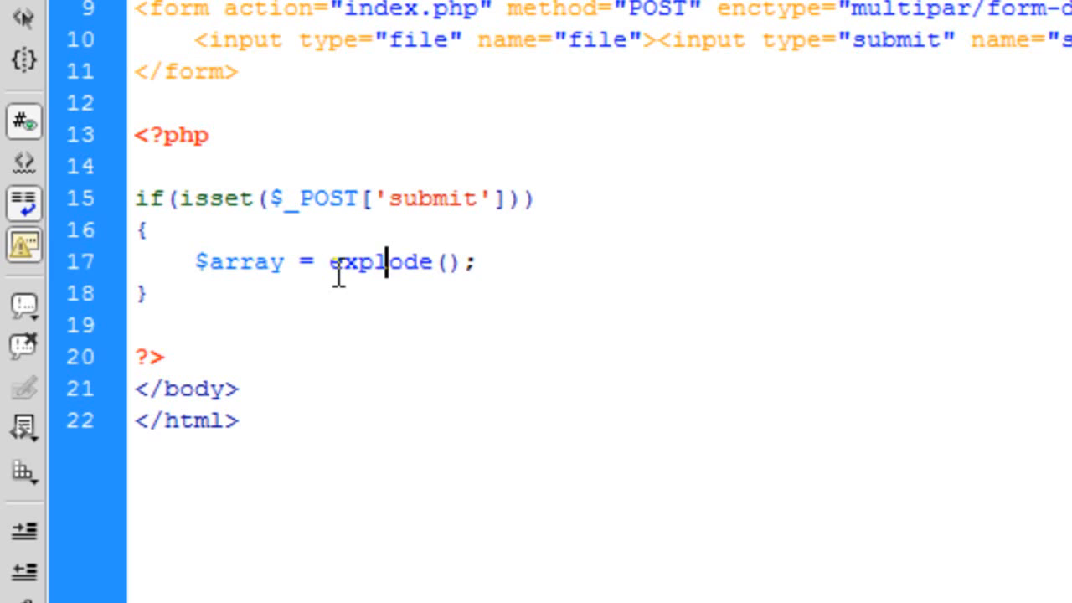
type("\"\"")
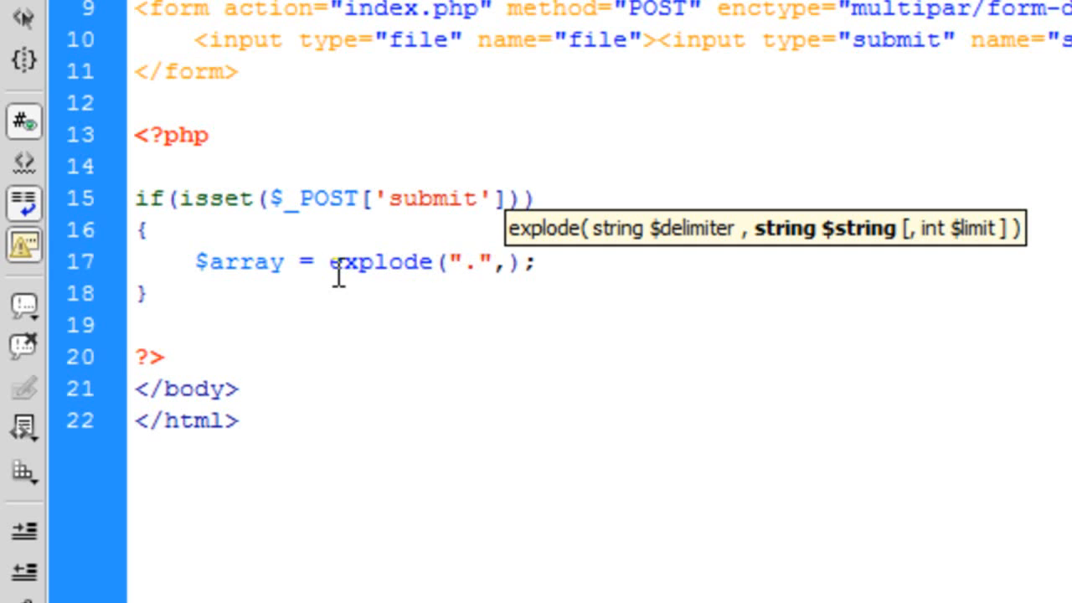
type("$_FILES")
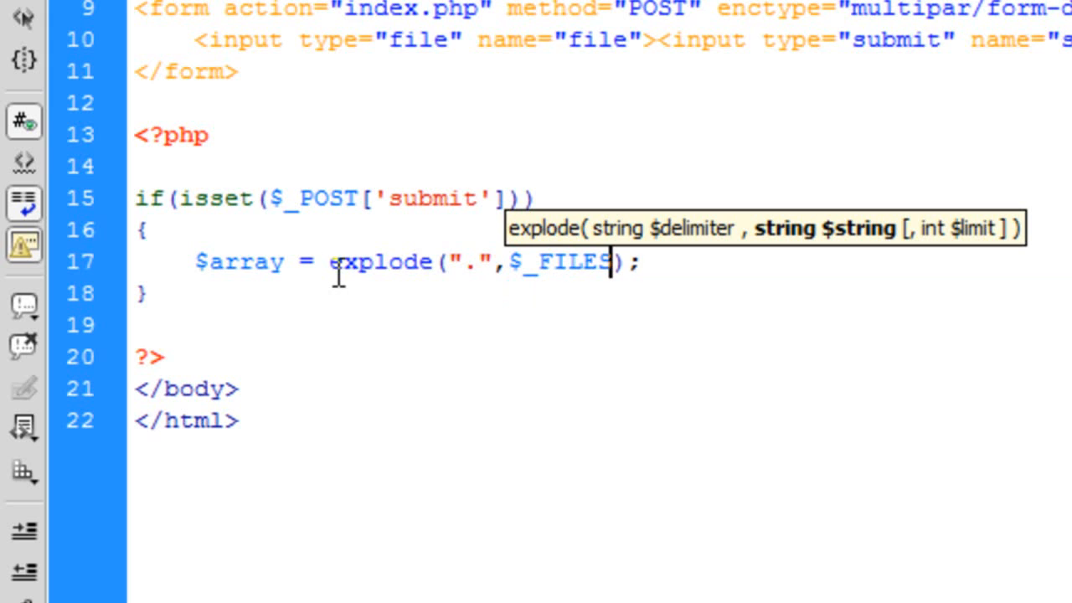
type("[\"\"][]")
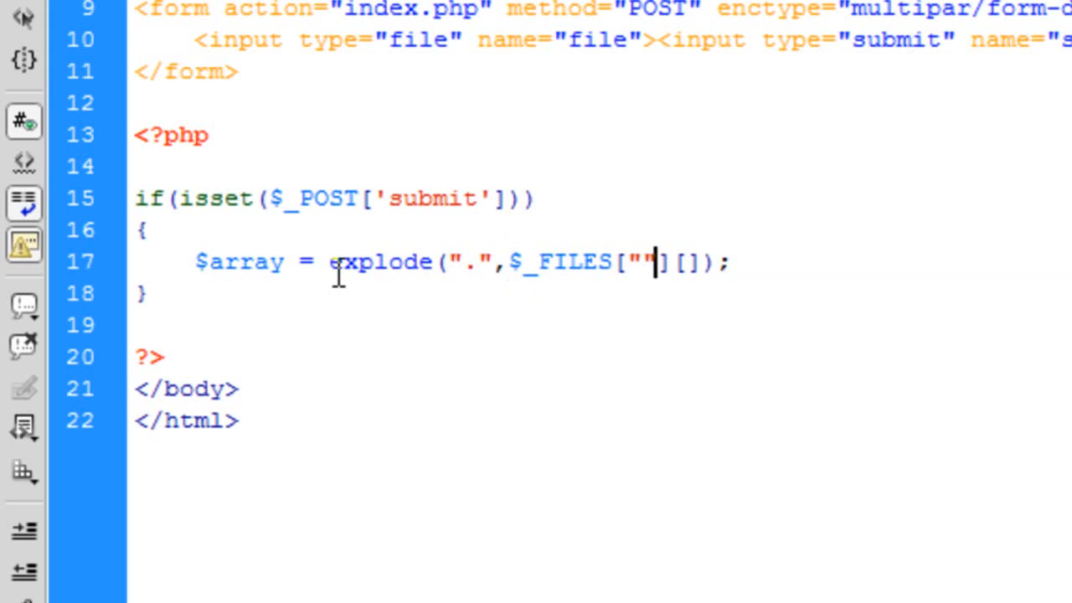
type("file")
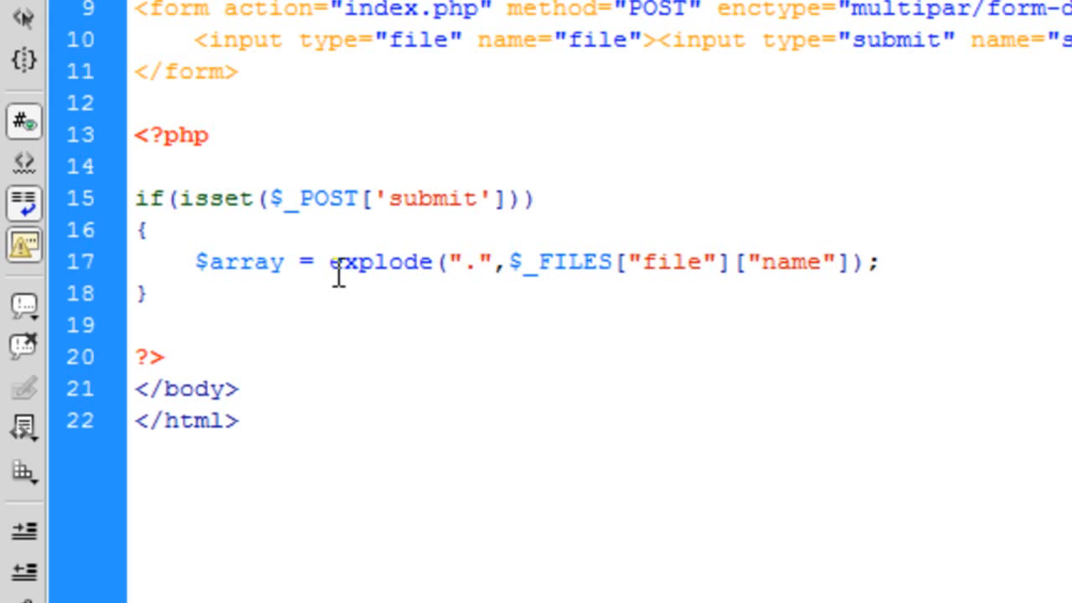
left_click(878, 261)
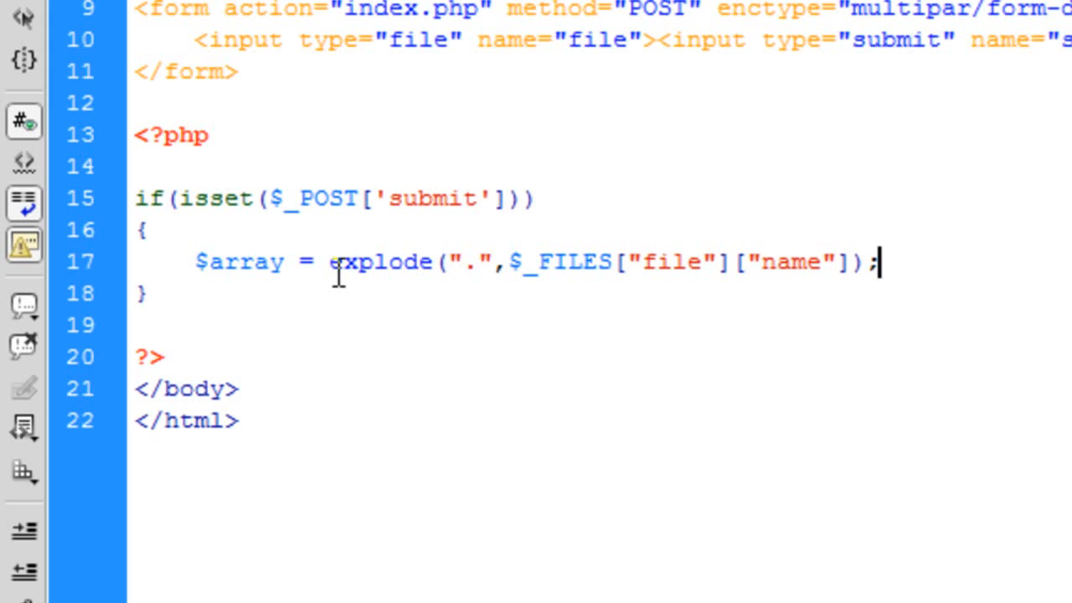
mouse_move(572, 304)
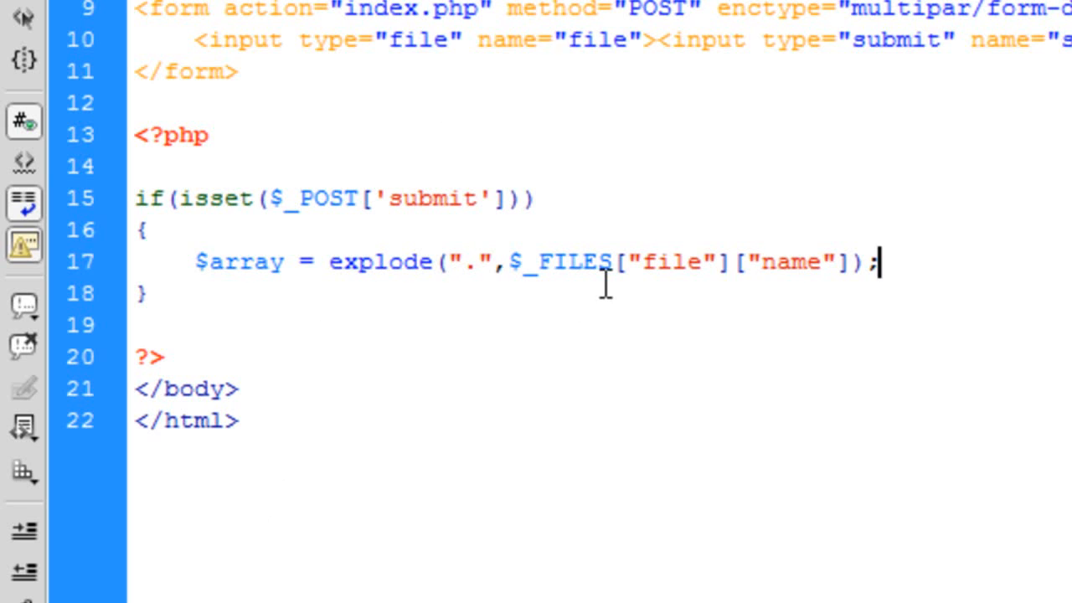
mouse_move(926, 255)
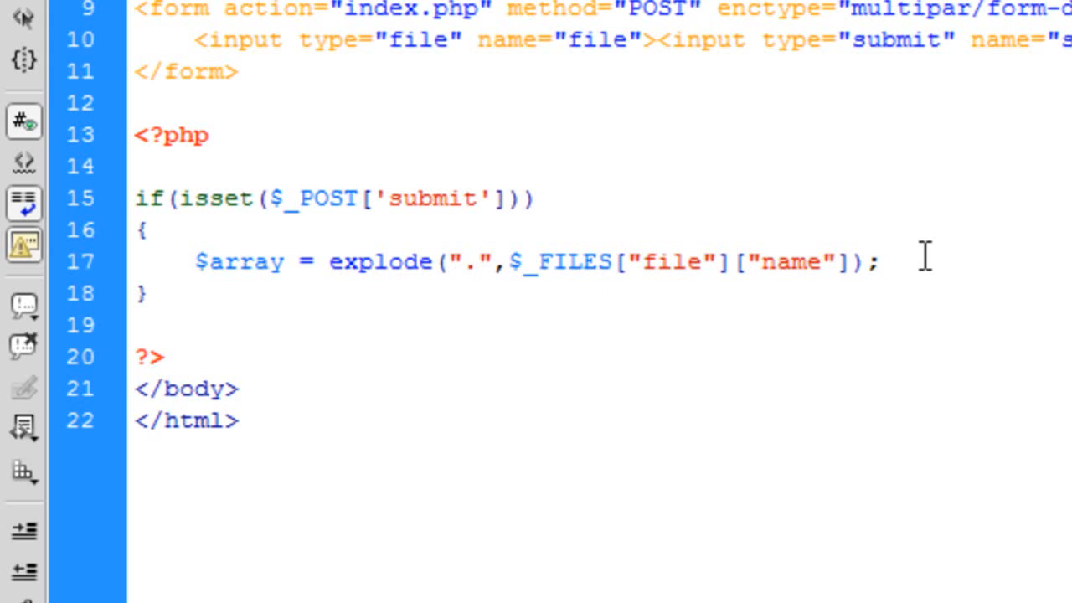
Write $fileName = $array[0]; on the next line, fixing the 0 index
type("$filena")
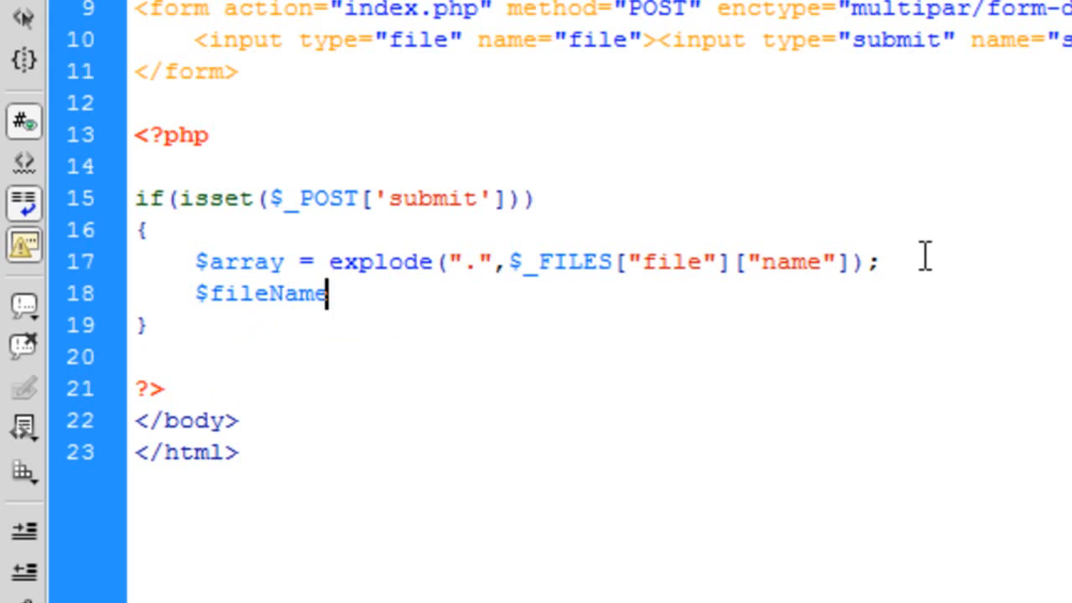
type("= $a")
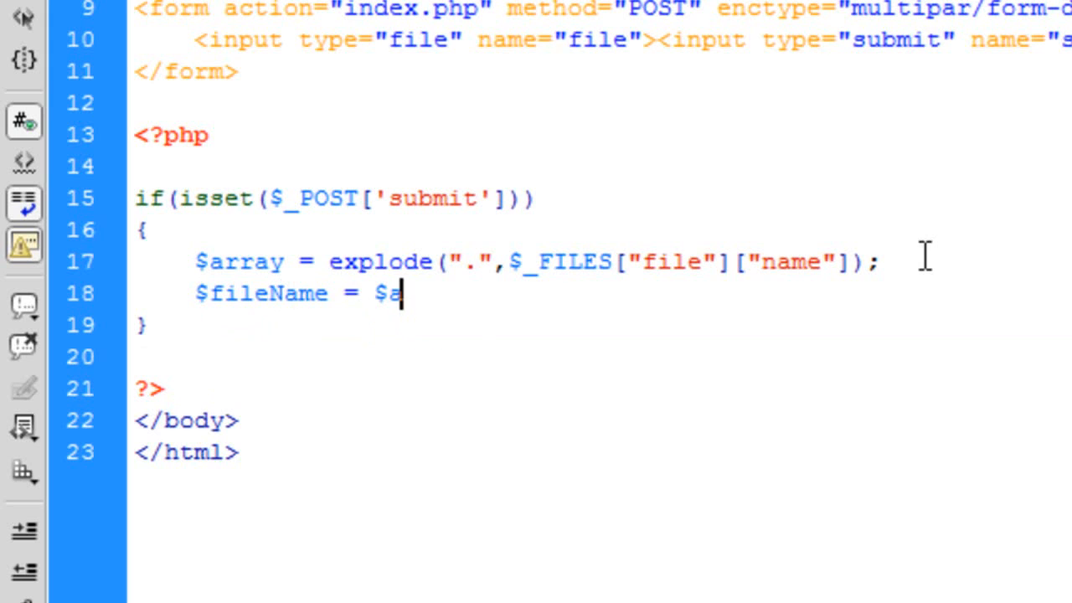
type("rray[]")
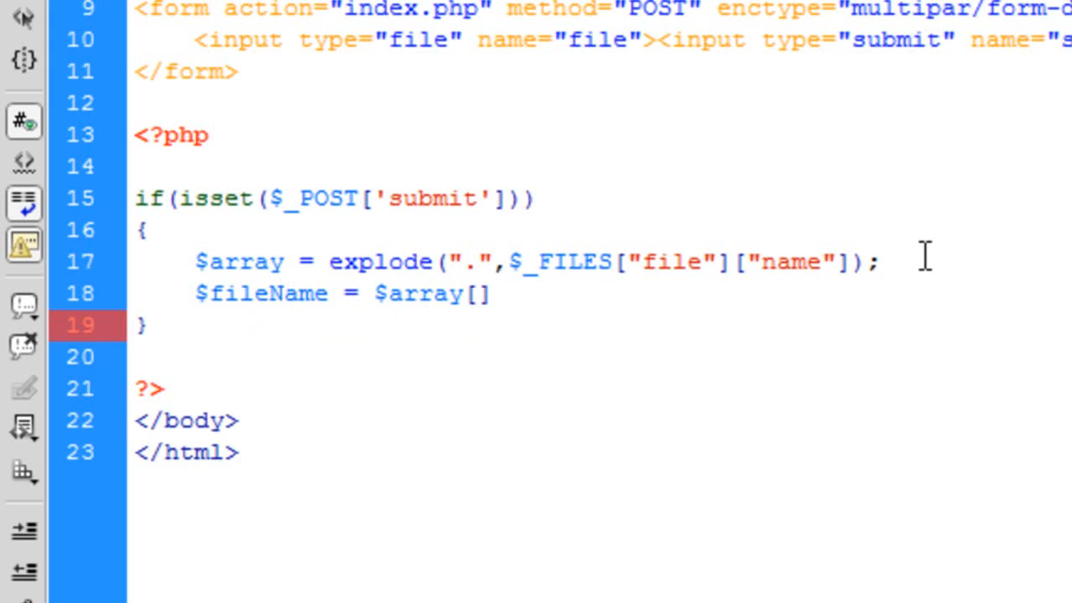
type(";")
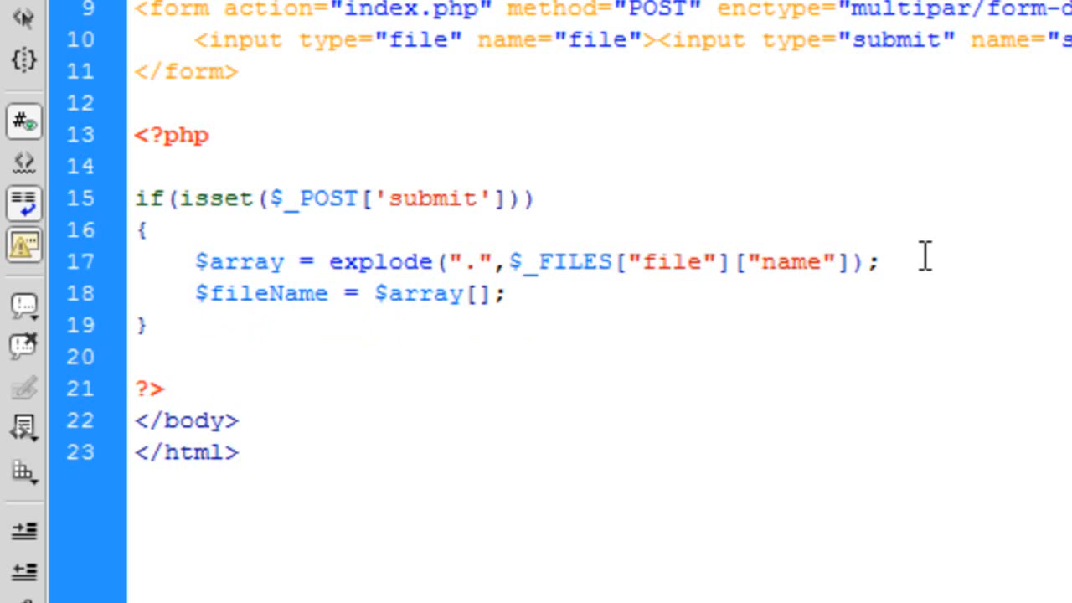
type("0")
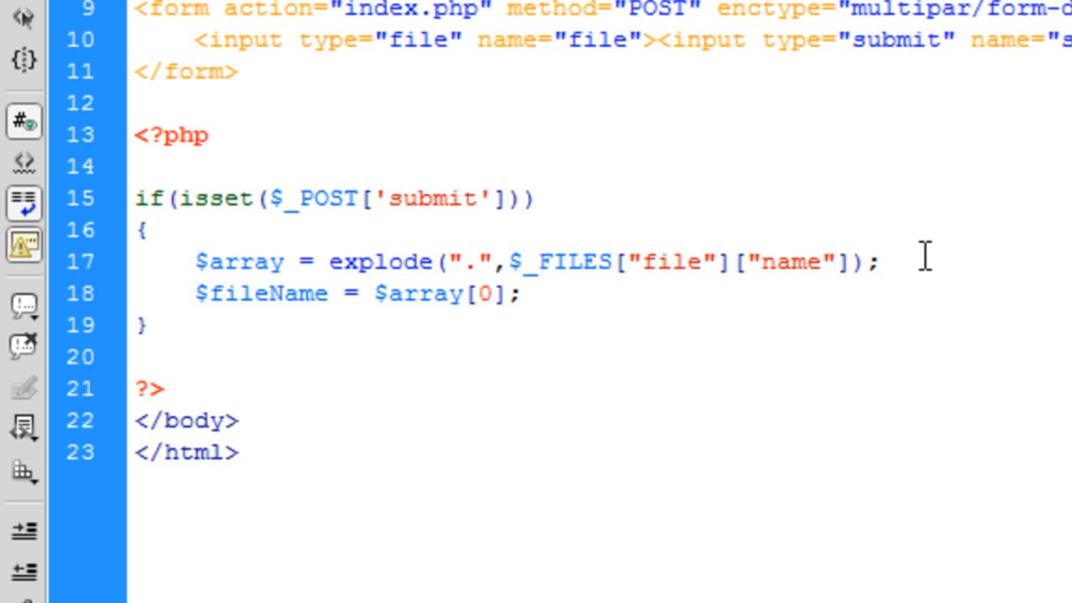
left_click(490, 293)
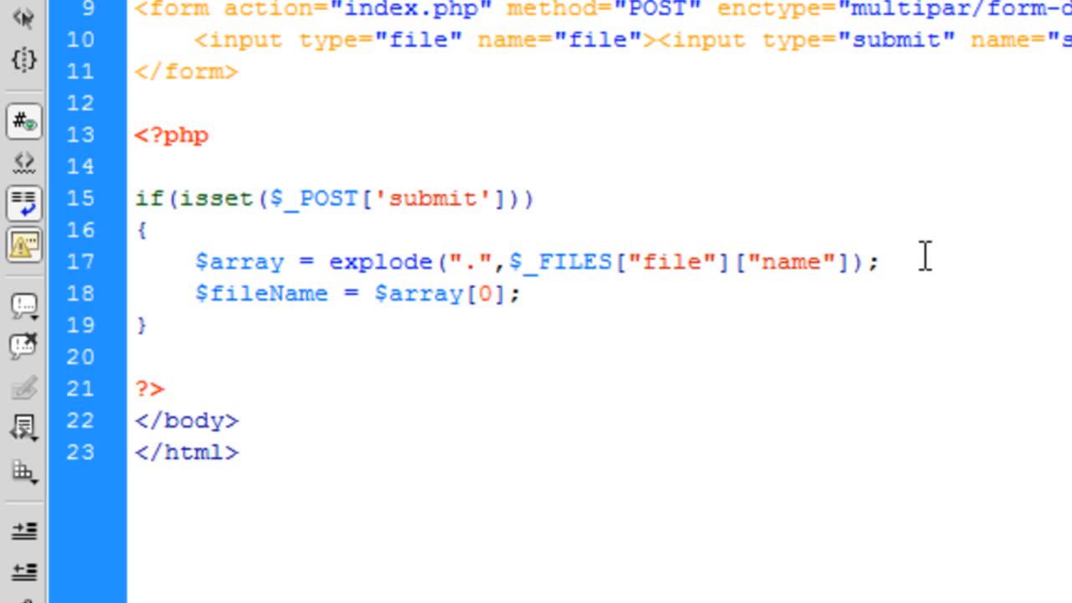
left_click(489, 293)
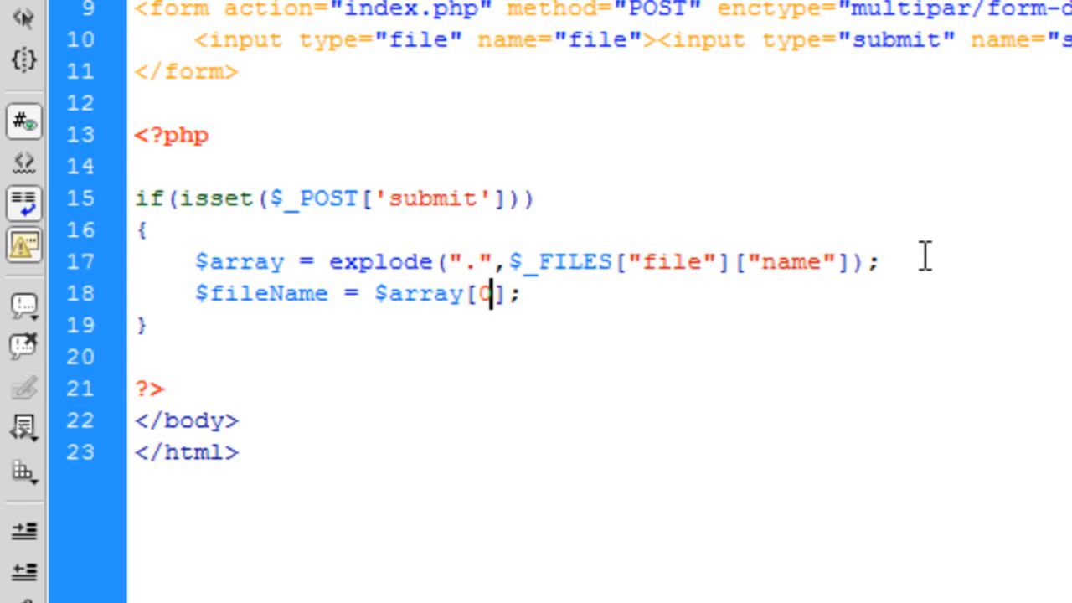
type("0")
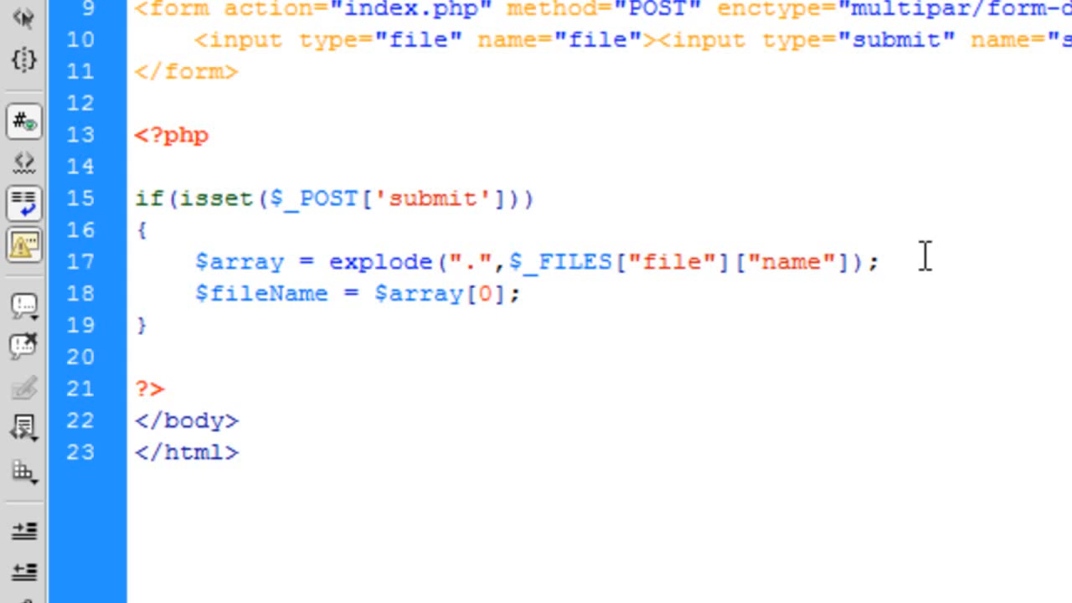
left_click(490, 294)
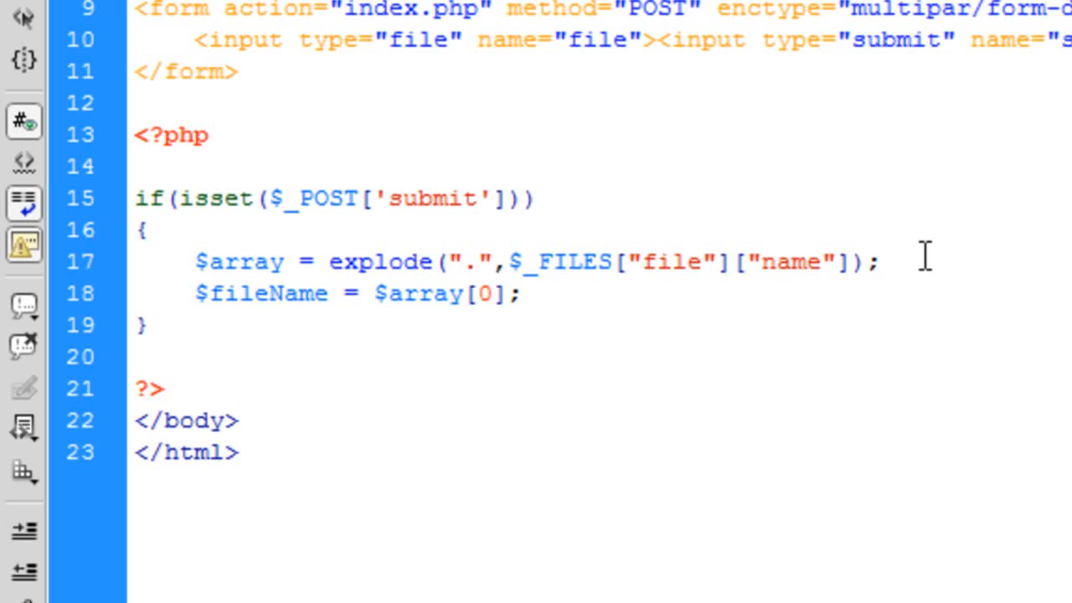
left_click(490, 294)
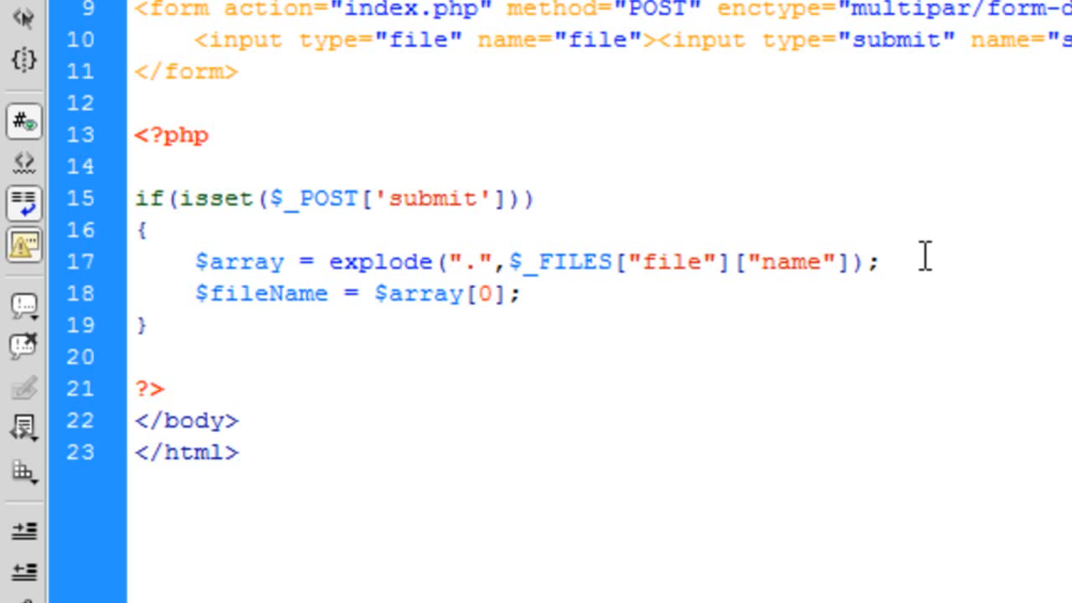
left_click(488, 293)
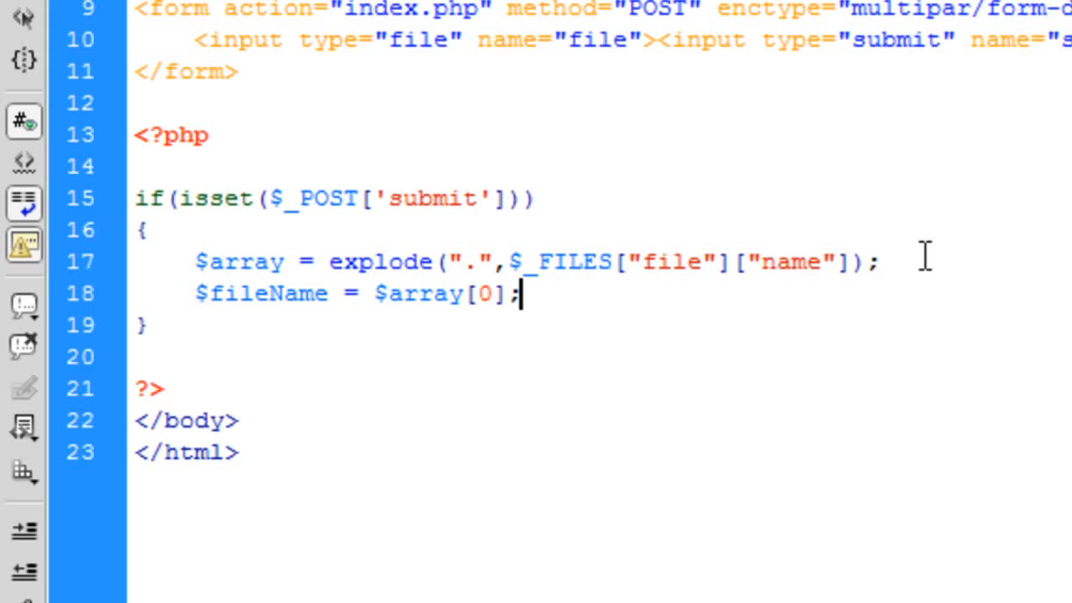
Write $fileExtension = strtolower(); on a new line
type("$f")
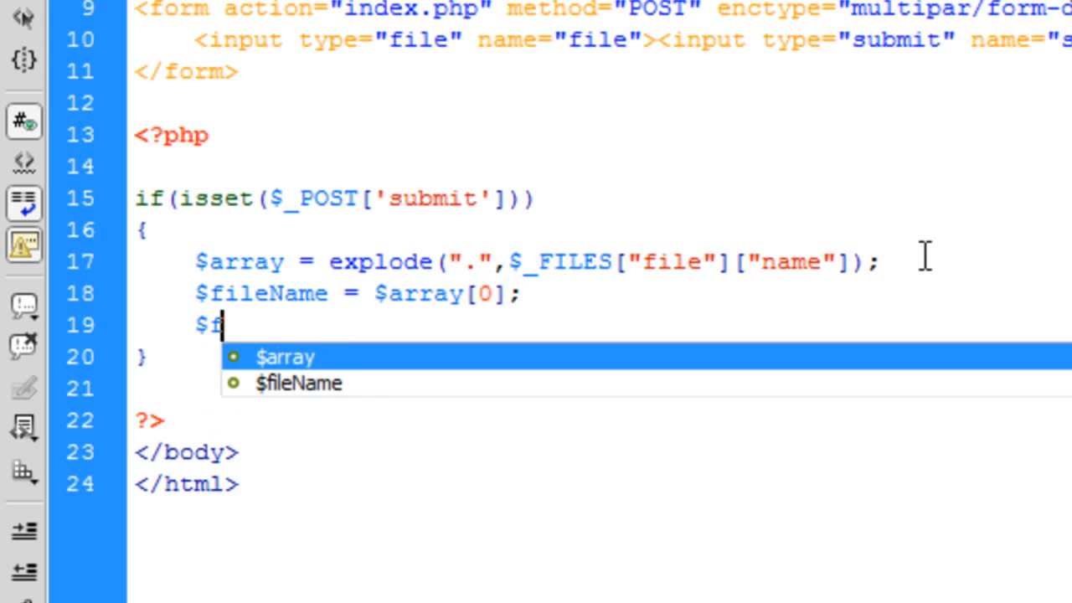
type("ileExtensi")
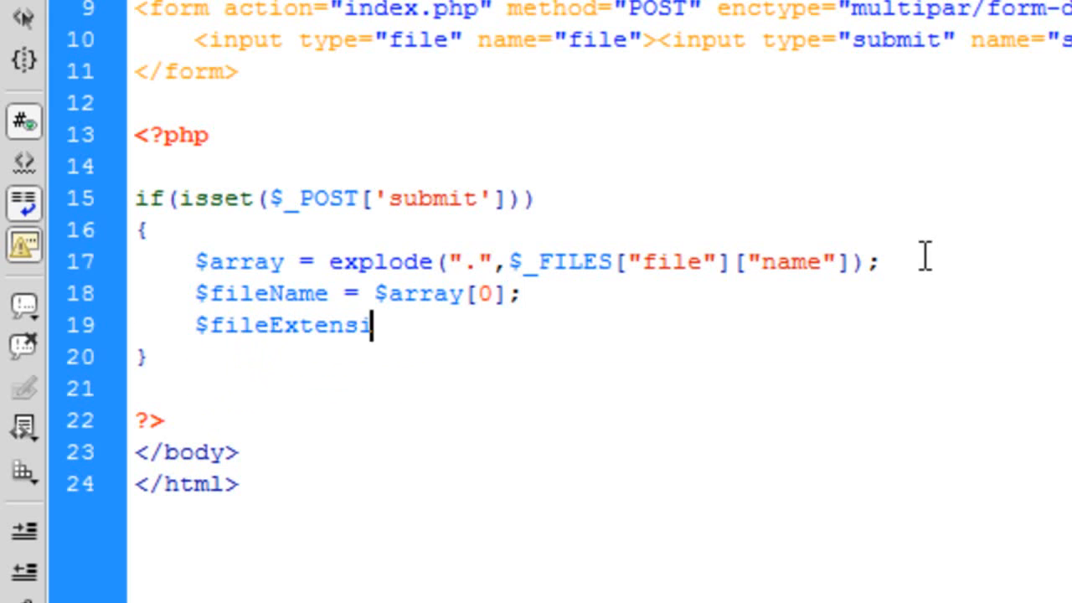
type("on =")
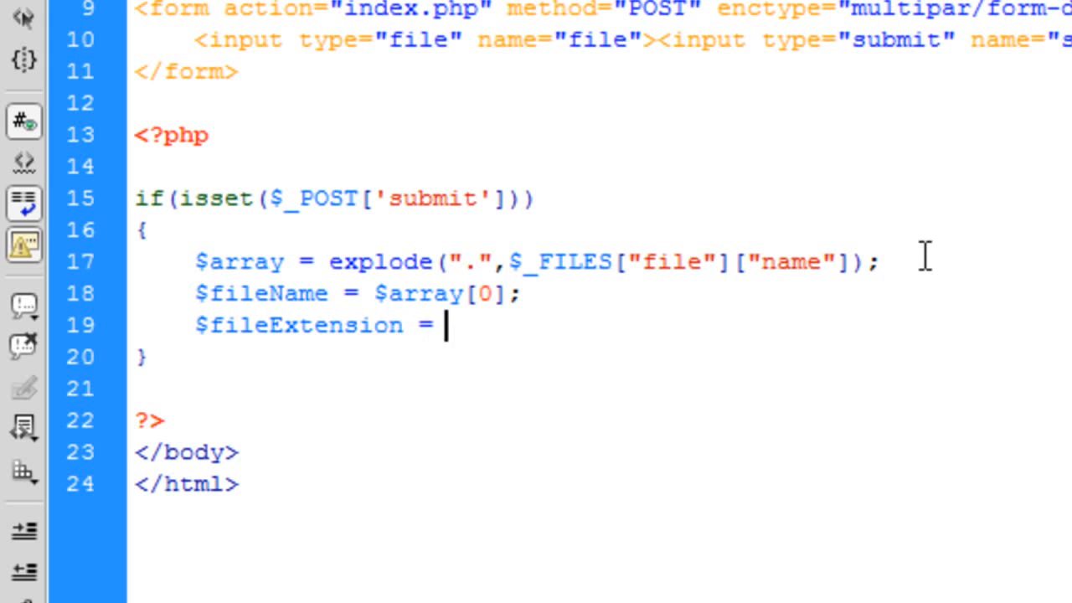
type("str")
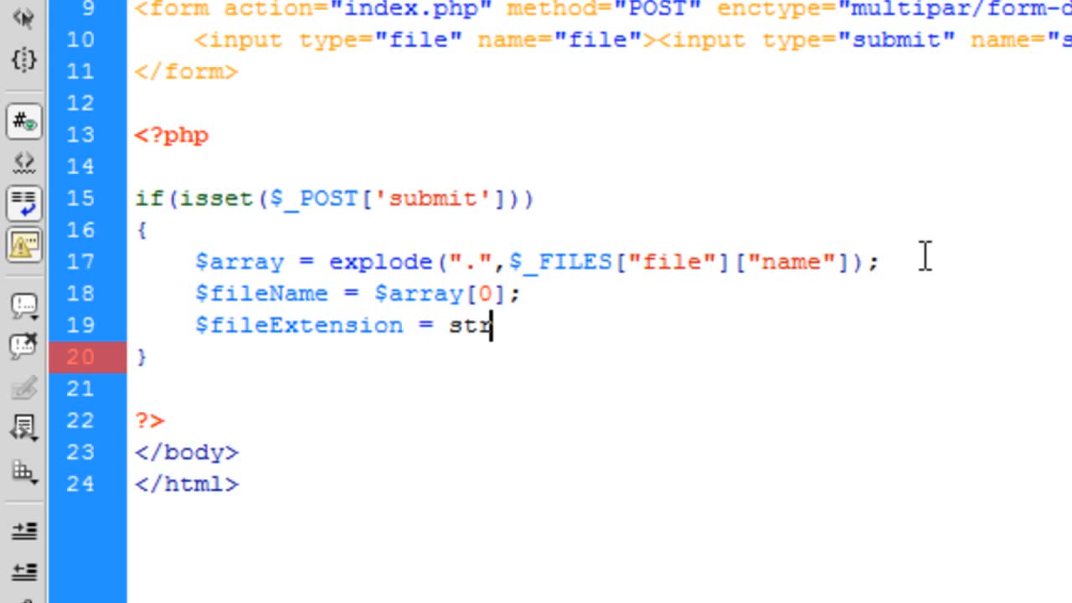
type("tolower")
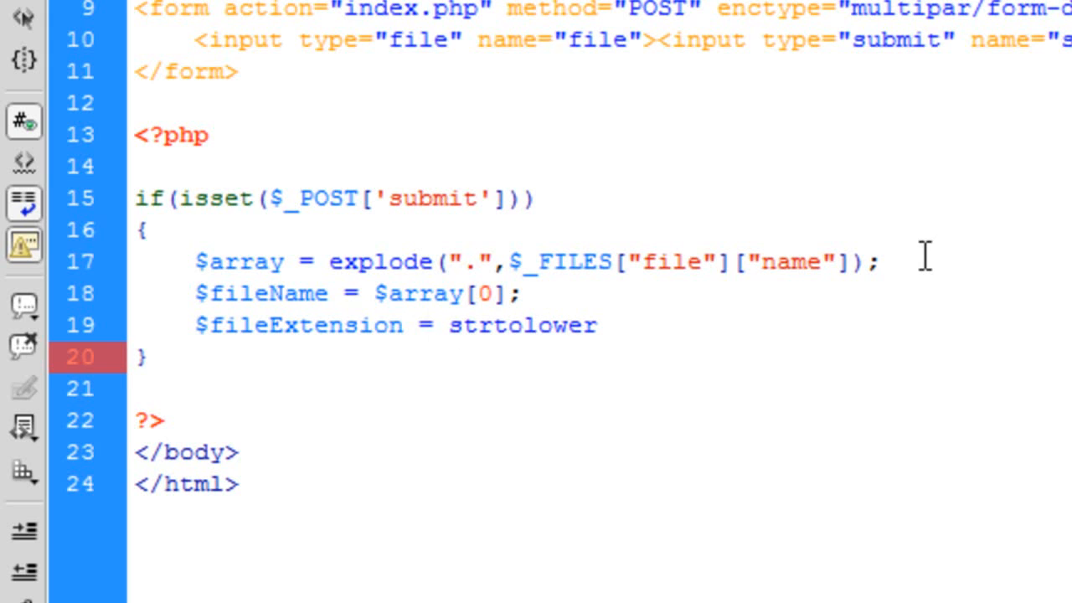
type("();")
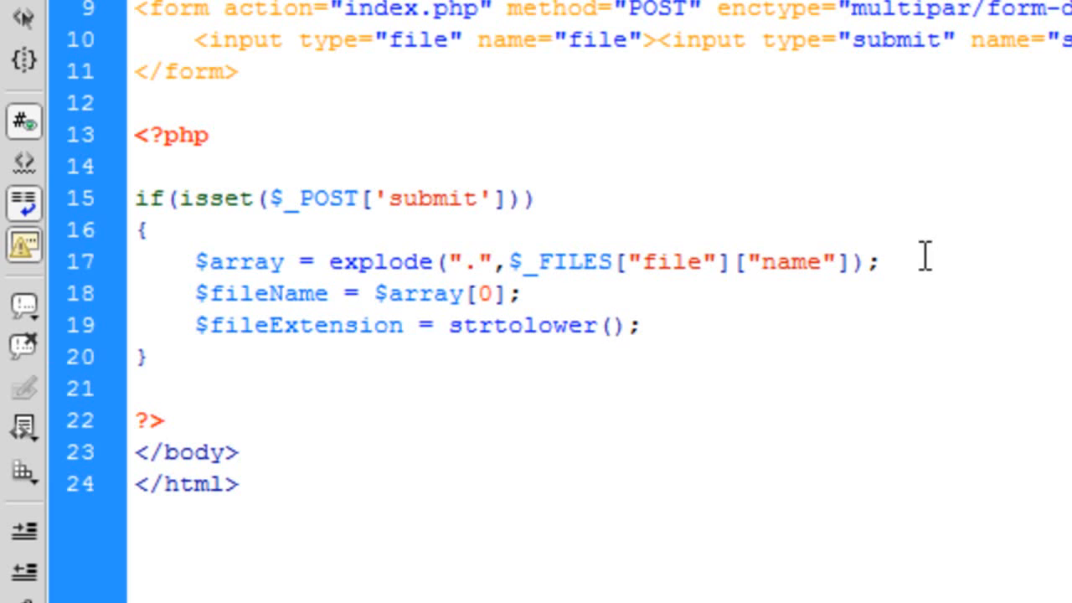
Fill strtolower() with end($array) and move to the end of the line
left_click(608, 325)
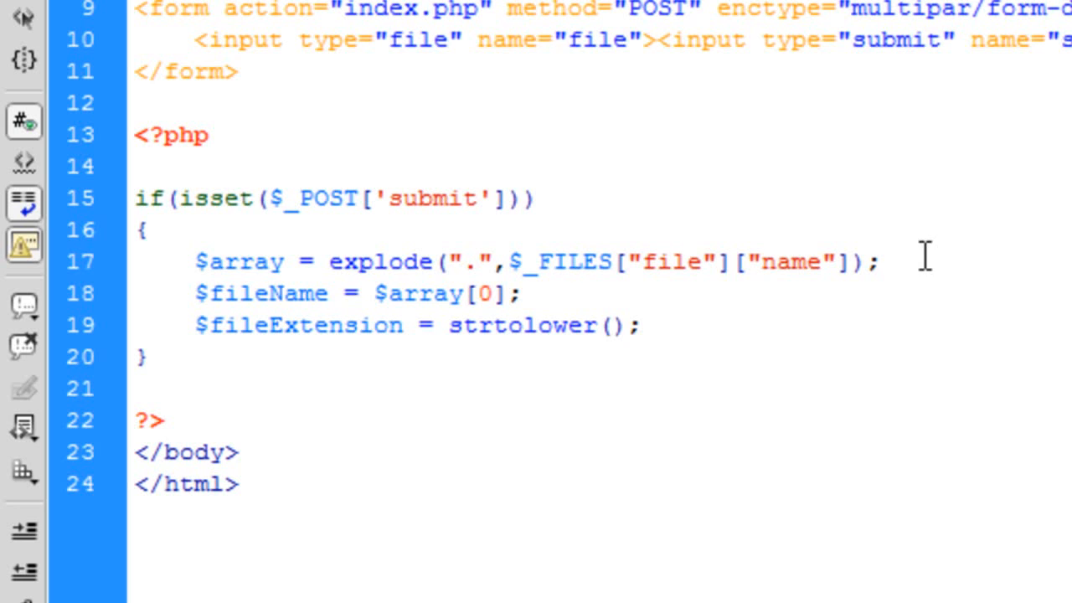
left_click(605, 325)
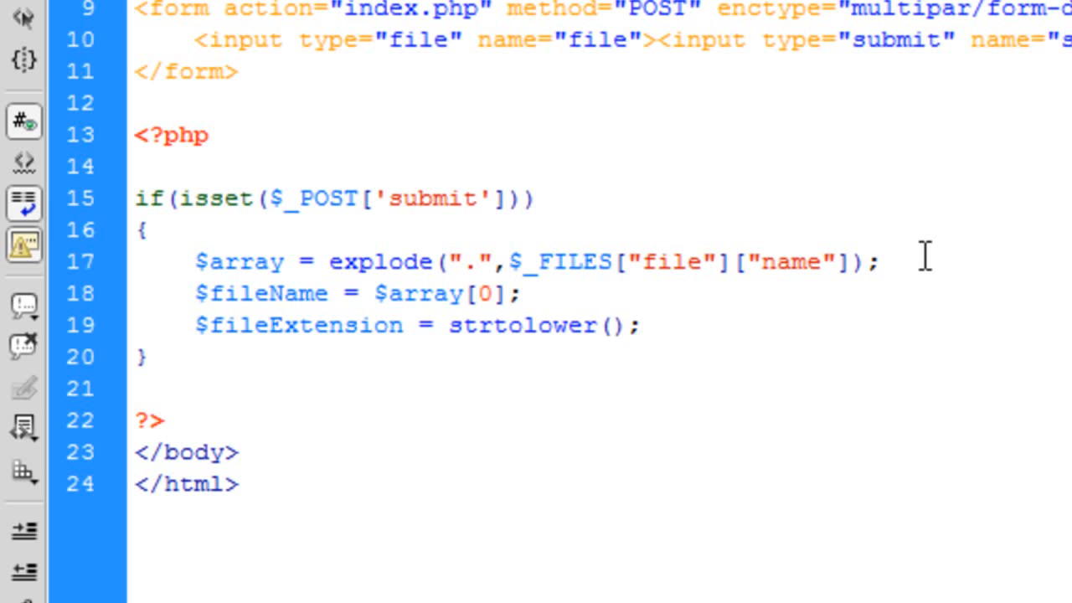
left_click(606, 325)
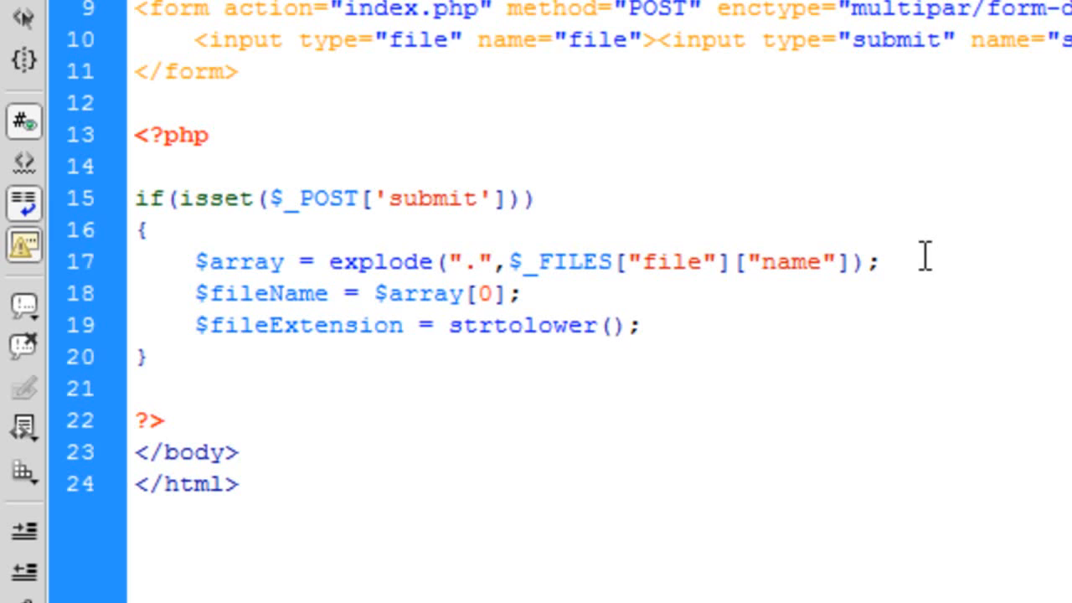
left_click(602, 325)
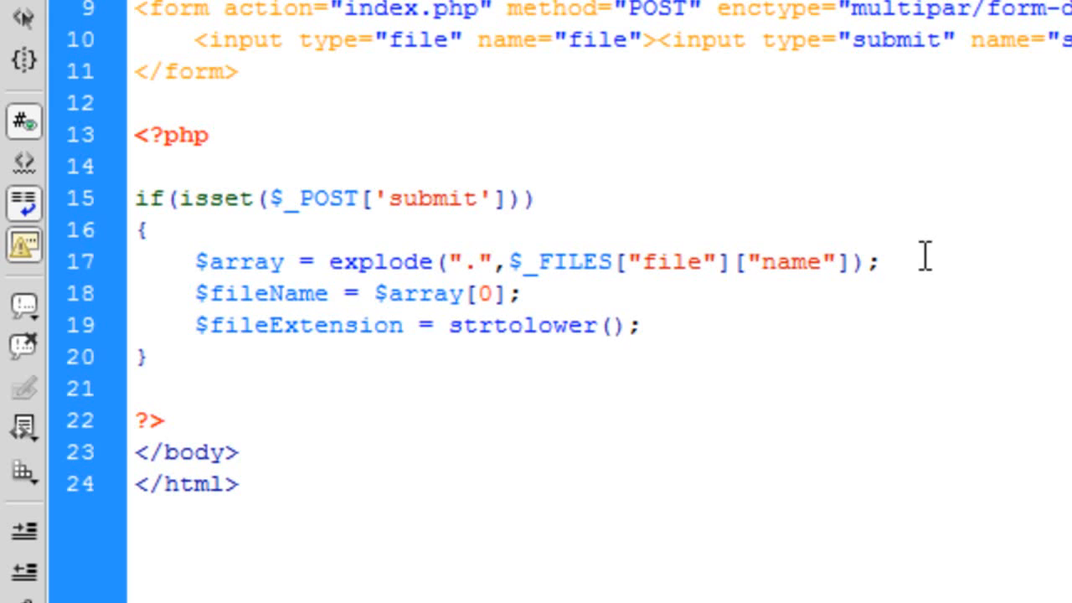
type("end()")
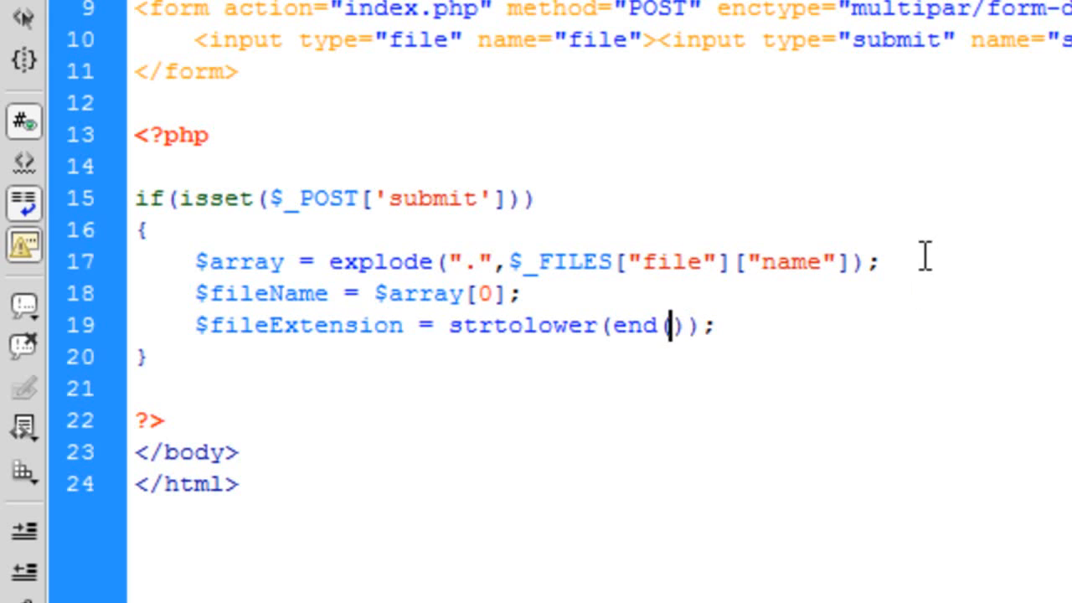
type("$array")
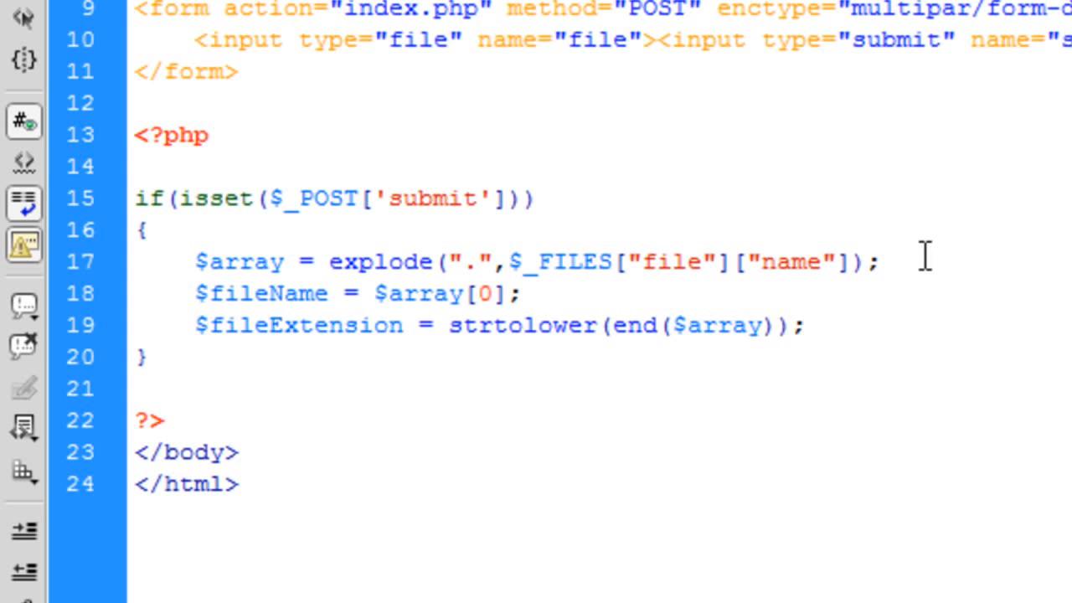
left_click(800, 325)
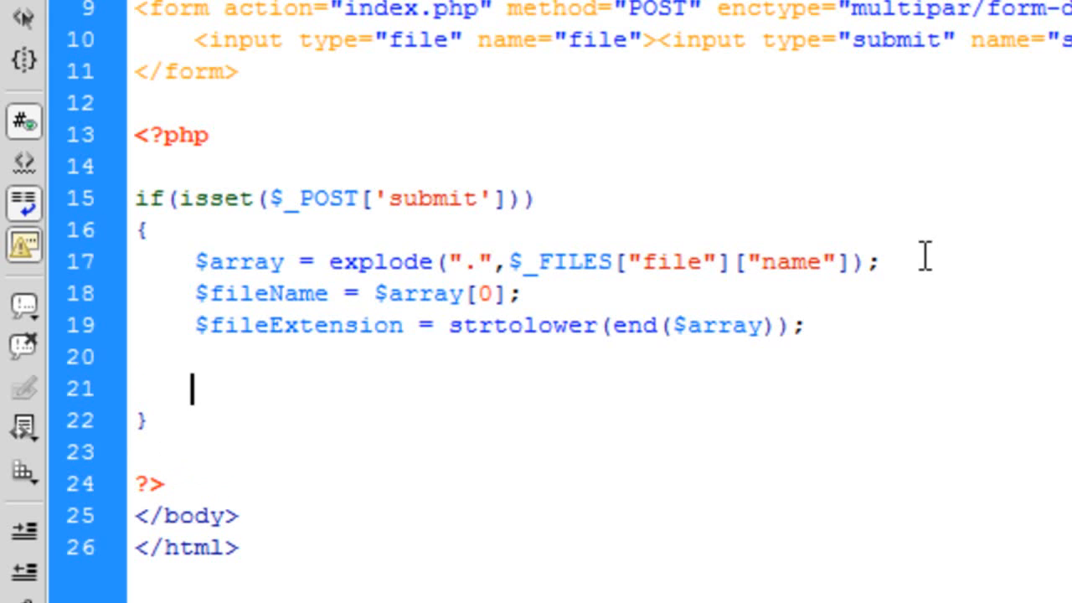
Write if($fileExtension == "zip") { } with an empty pair of braces
type("if()")
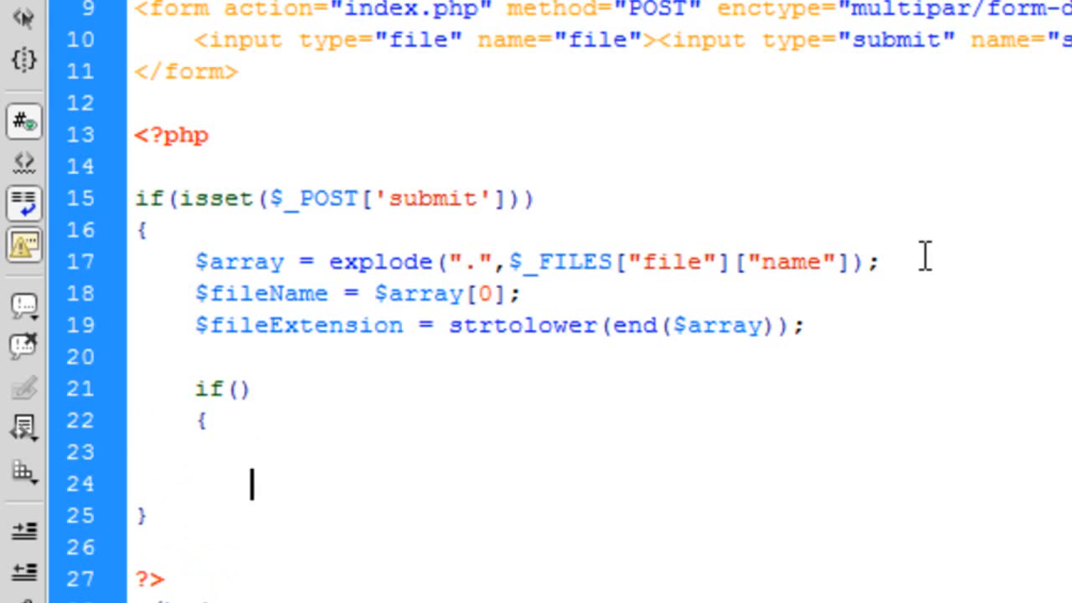
type("$f")
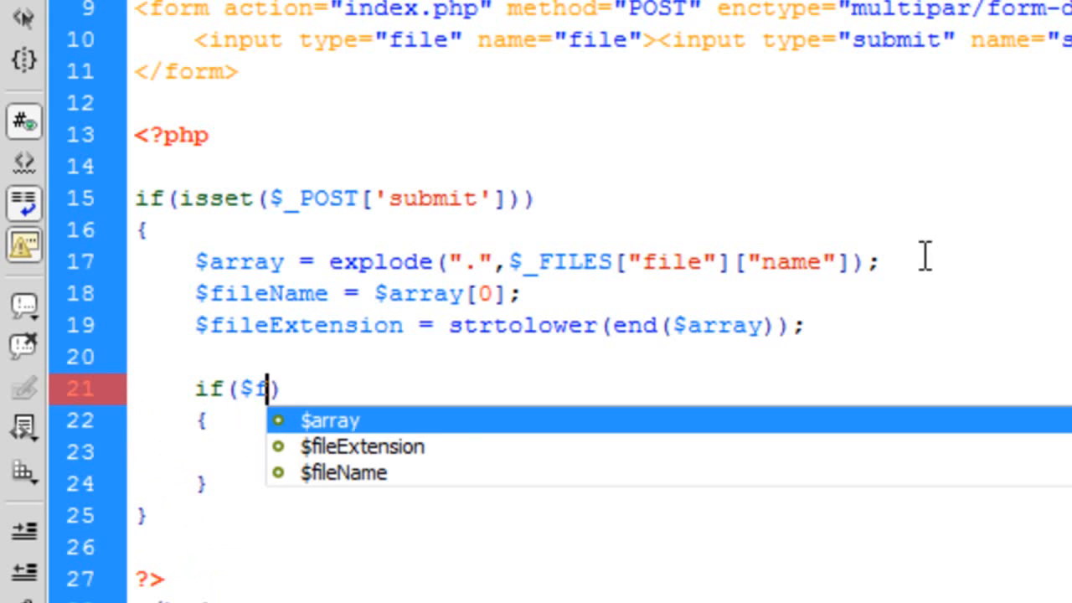
type("ileExtension ==")
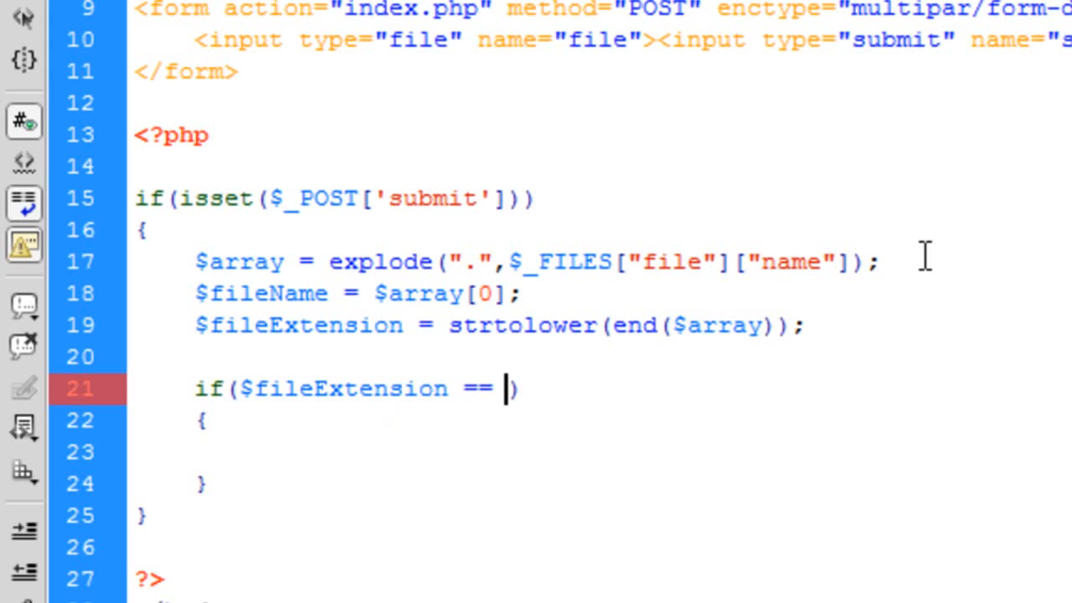
type("\"zip\"")
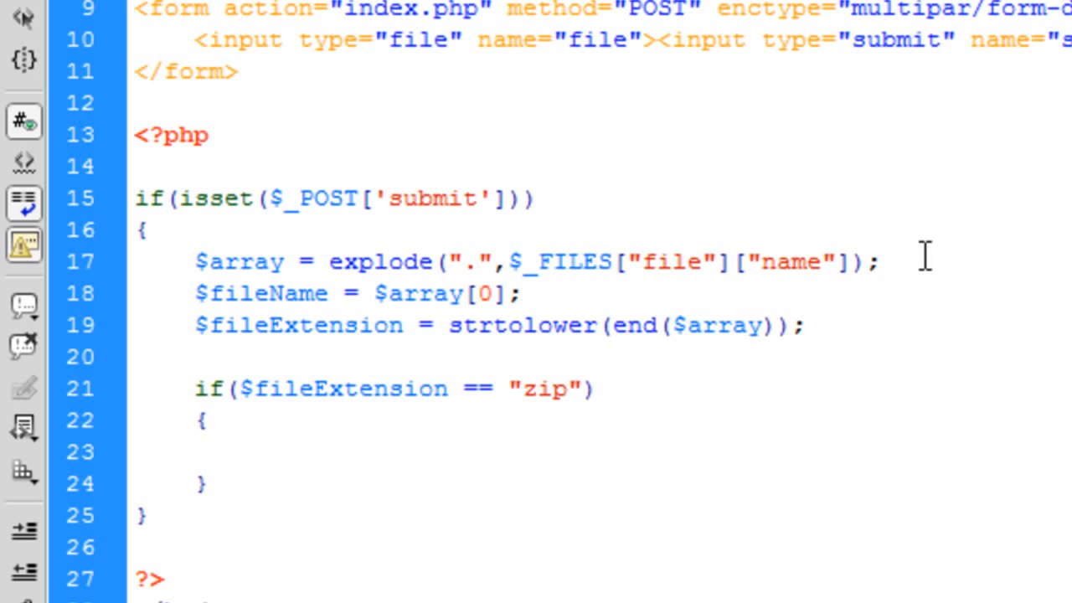
left_click(578, 387)
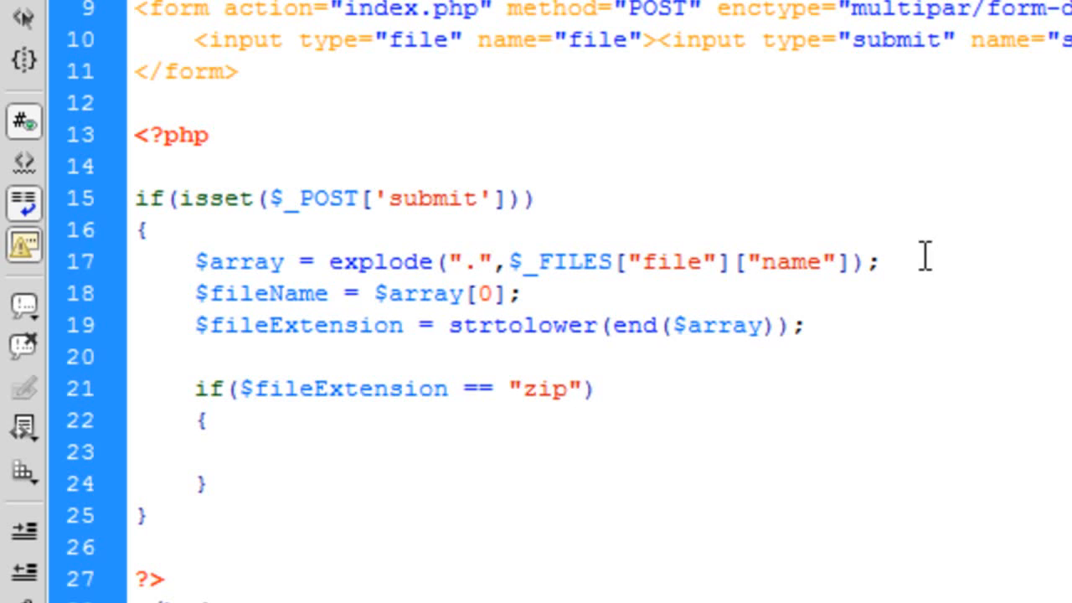
left_click(578, 388)
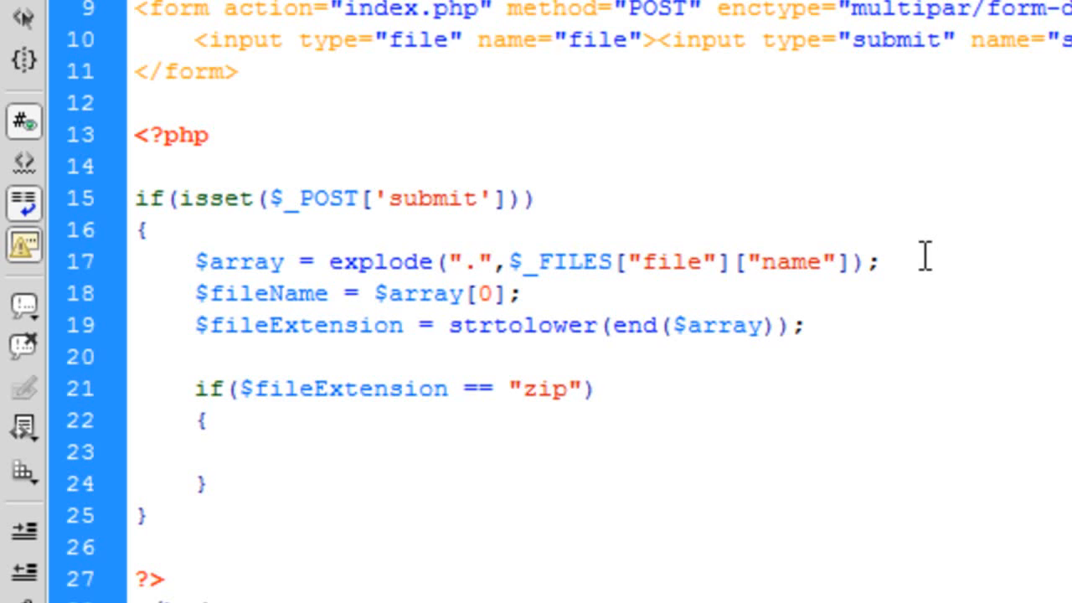
left_click(205, 419)
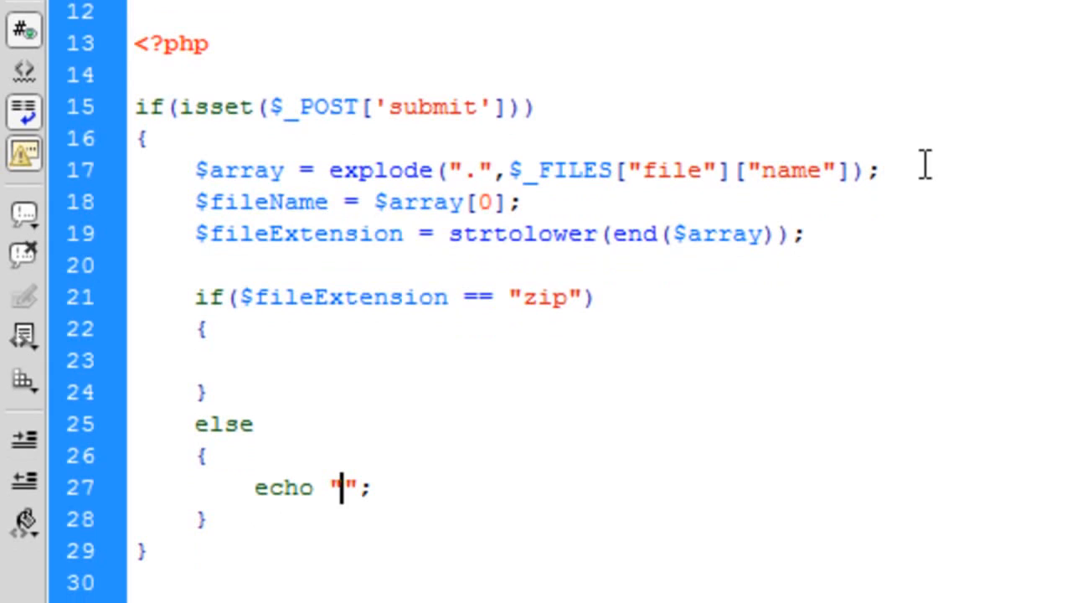
Echo "Only .zip files are allowed" in the else branch and start a nested if in the zip block
type("Only .zip files")
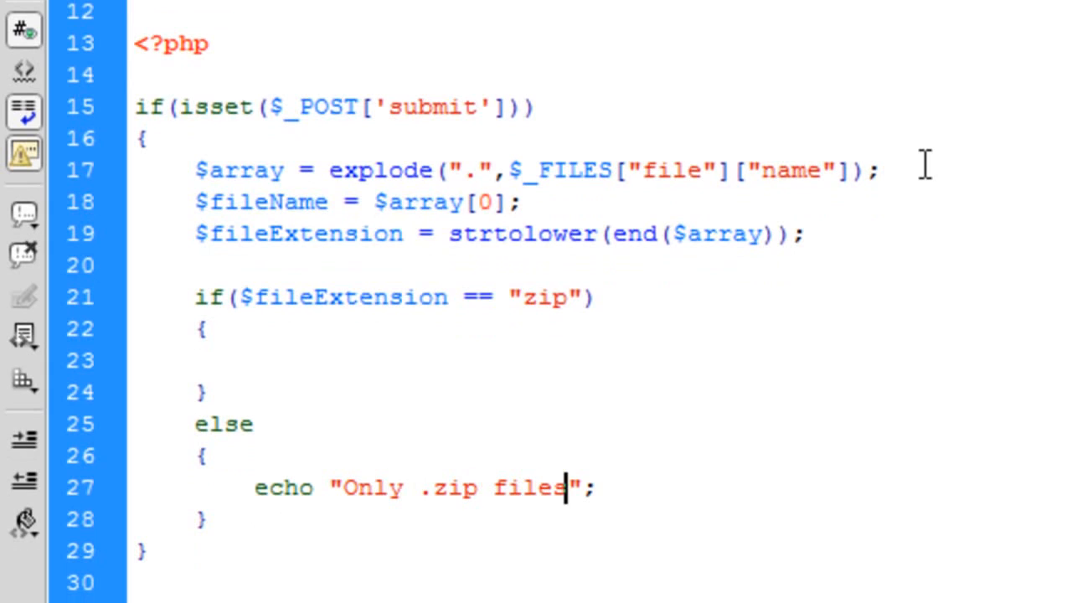
type("are allowed")
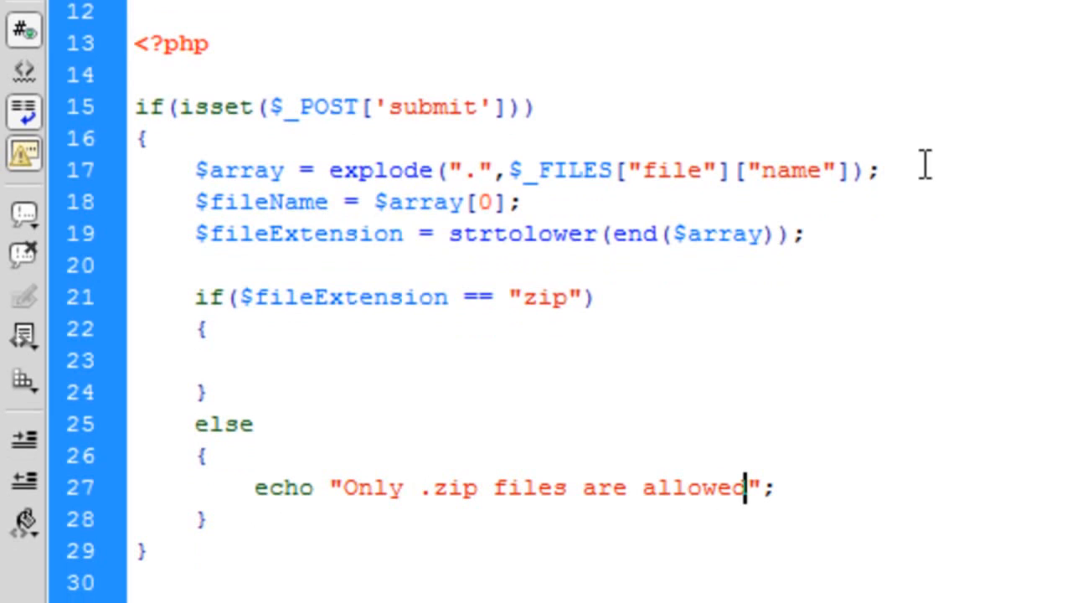
left_click(251, 361)
type("if()")
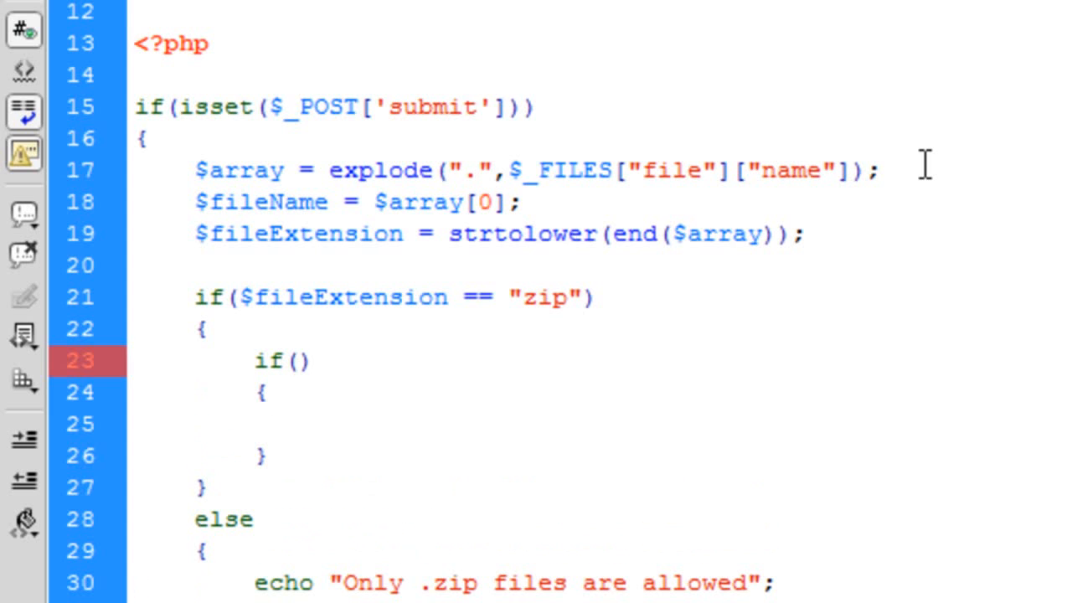
left_click(295, 361)
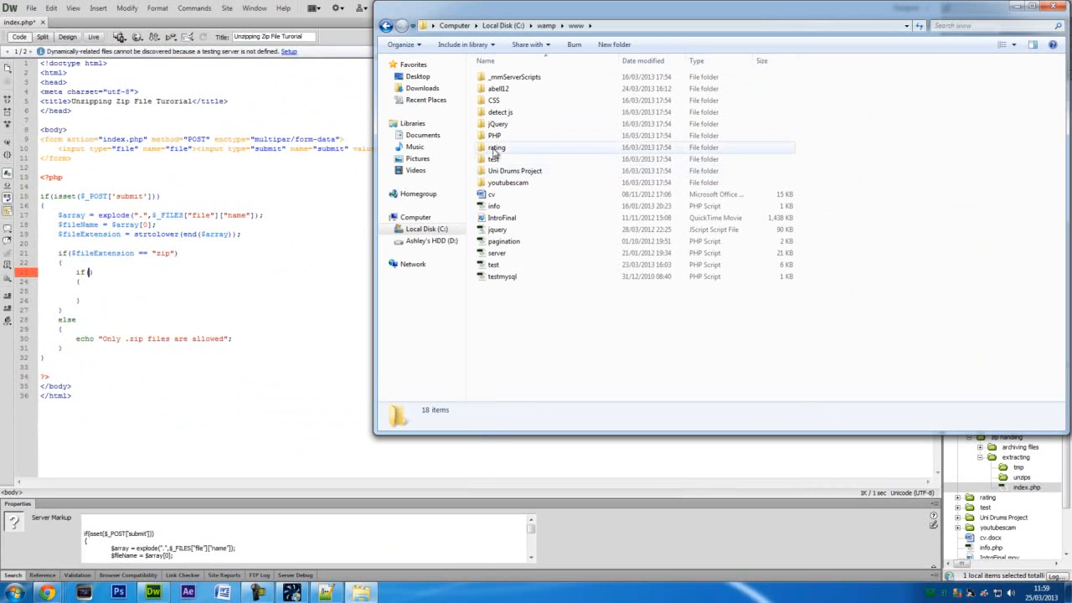
Browse through wamp > www > PHP > zip handling to the extracting folder with tmp and unzips
double_click(494, 134)
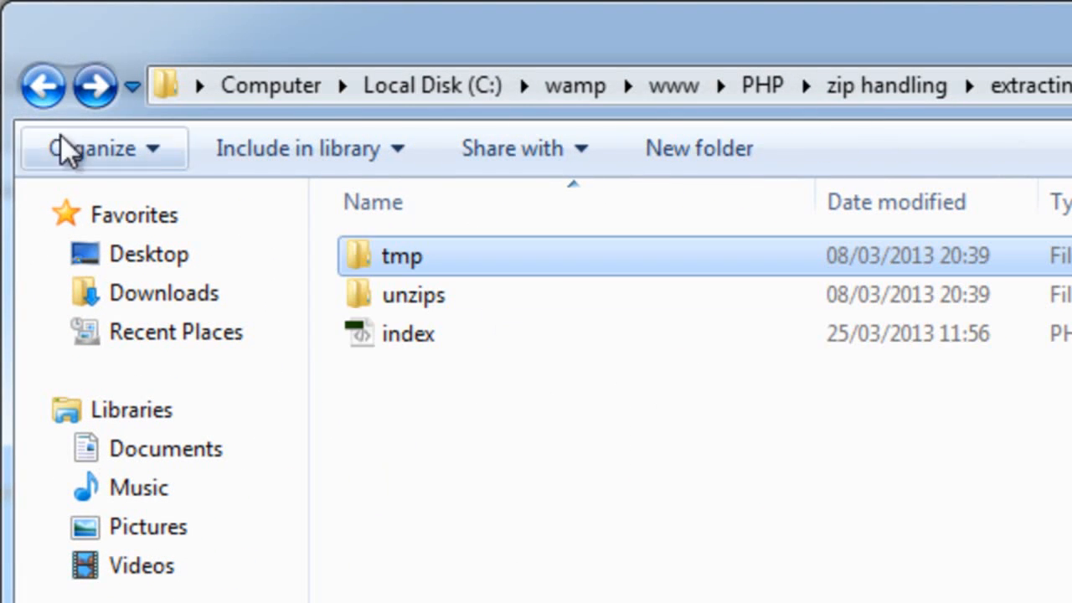
left_click(413, 294)
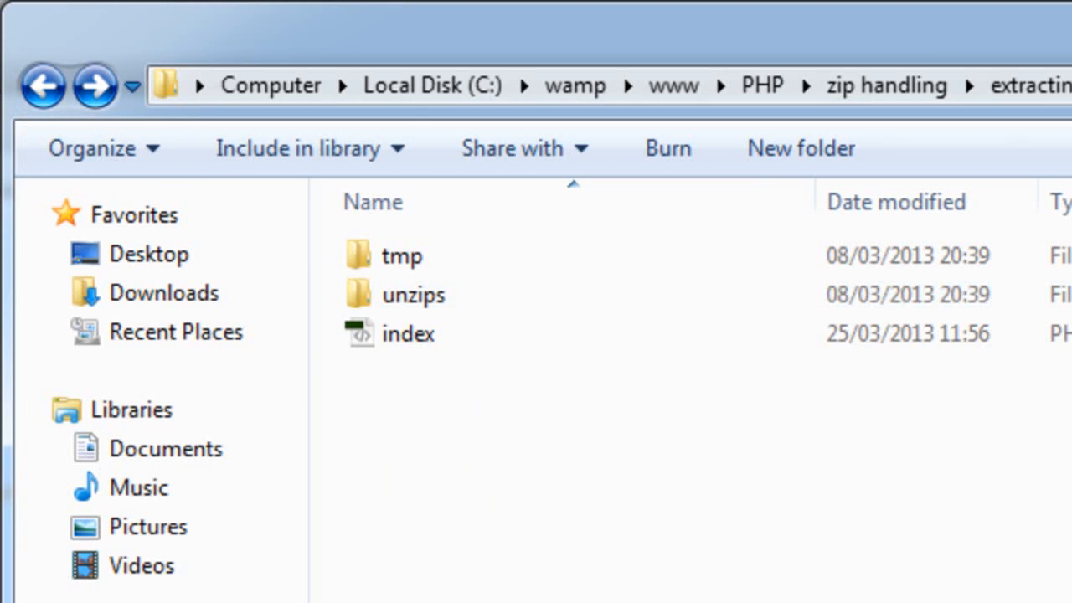
left_click(408, 333)
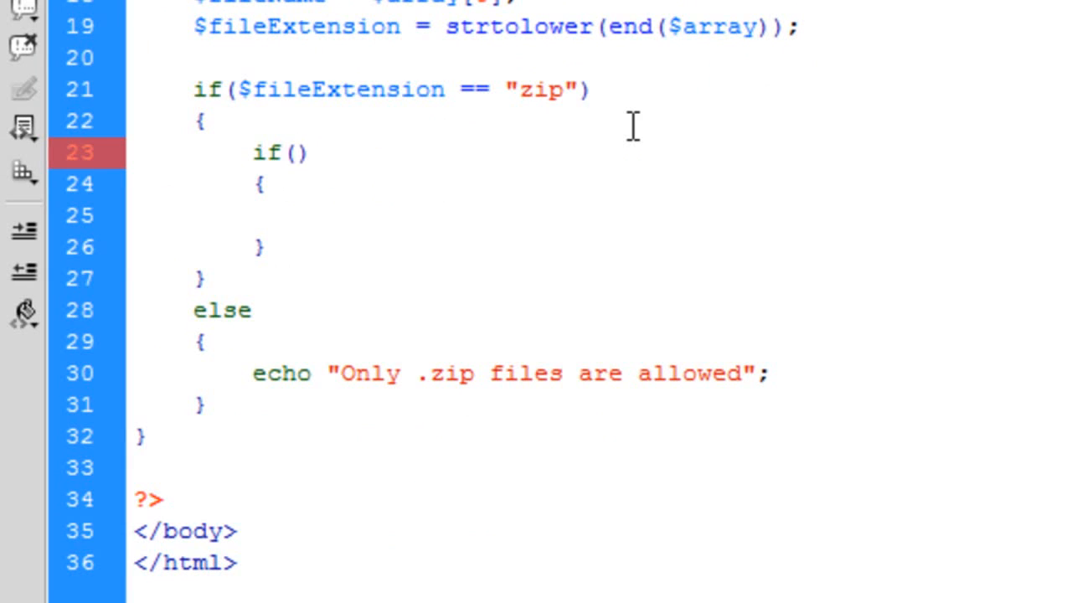
Start the nested condition is_dir("unzips/" inside the inner if parentheses
left_click(293, 152)
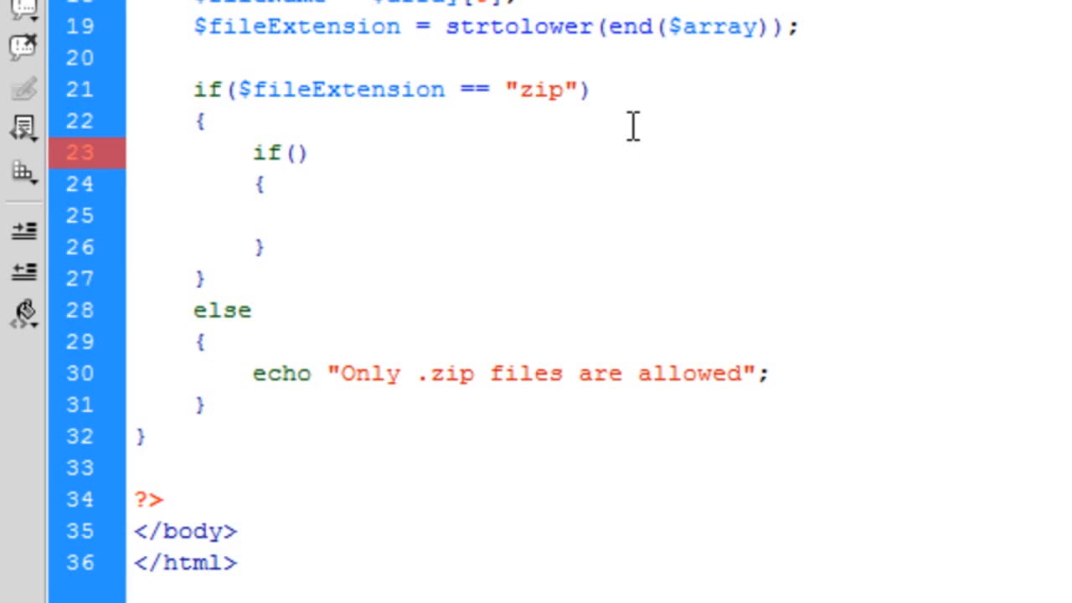
left_click(293, 153)
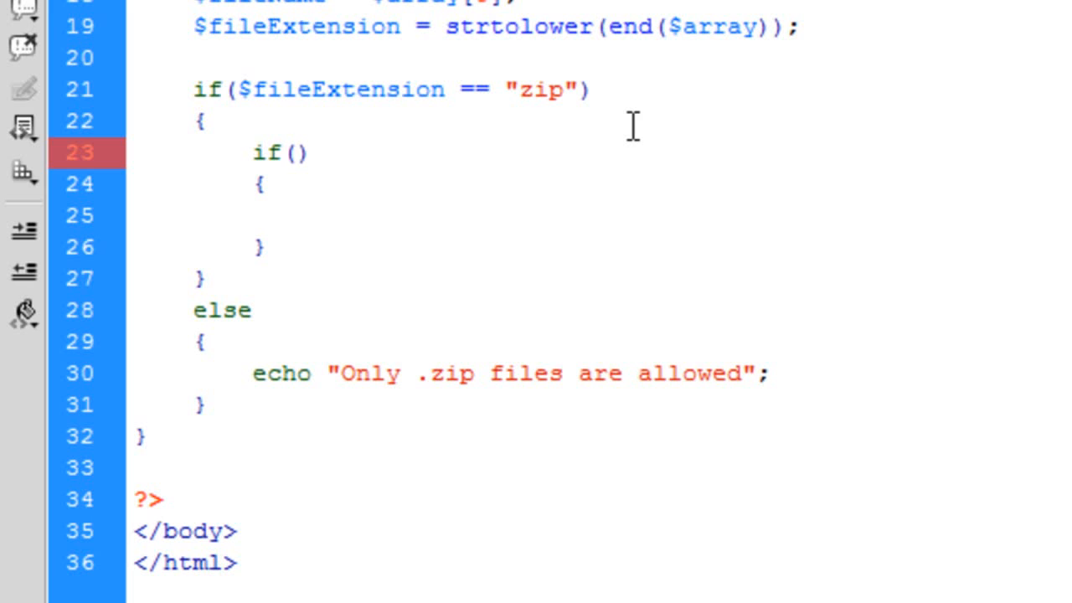
type("is_")
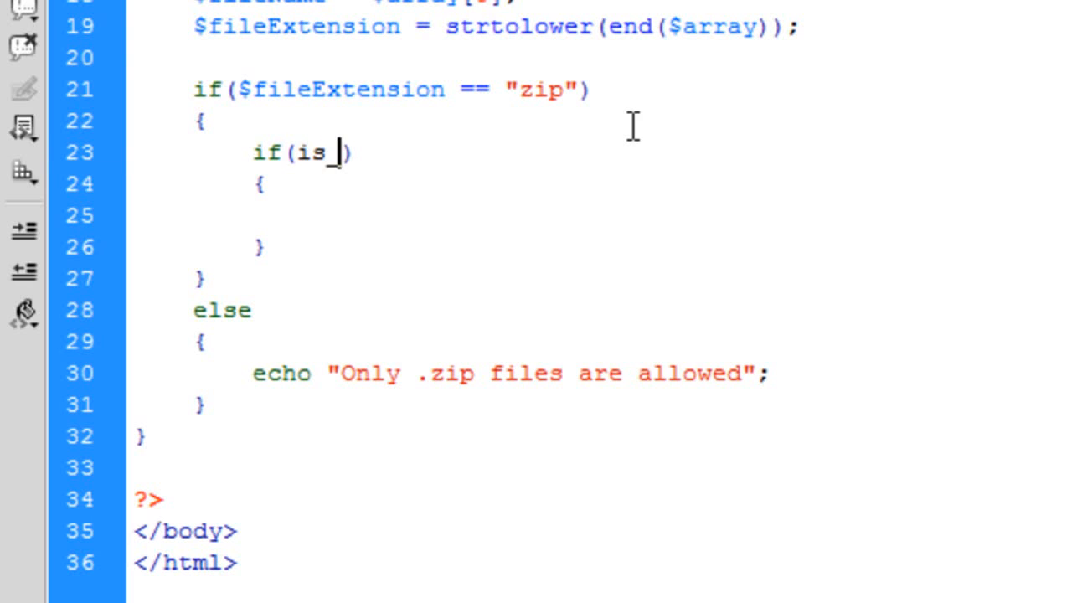
type("dir()")
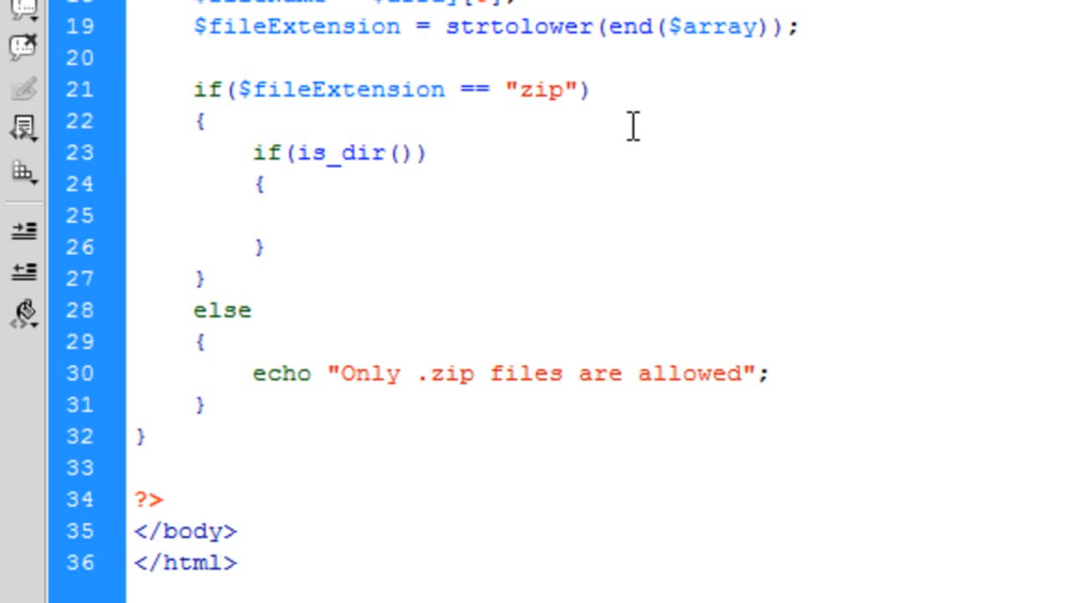
type("un\"")
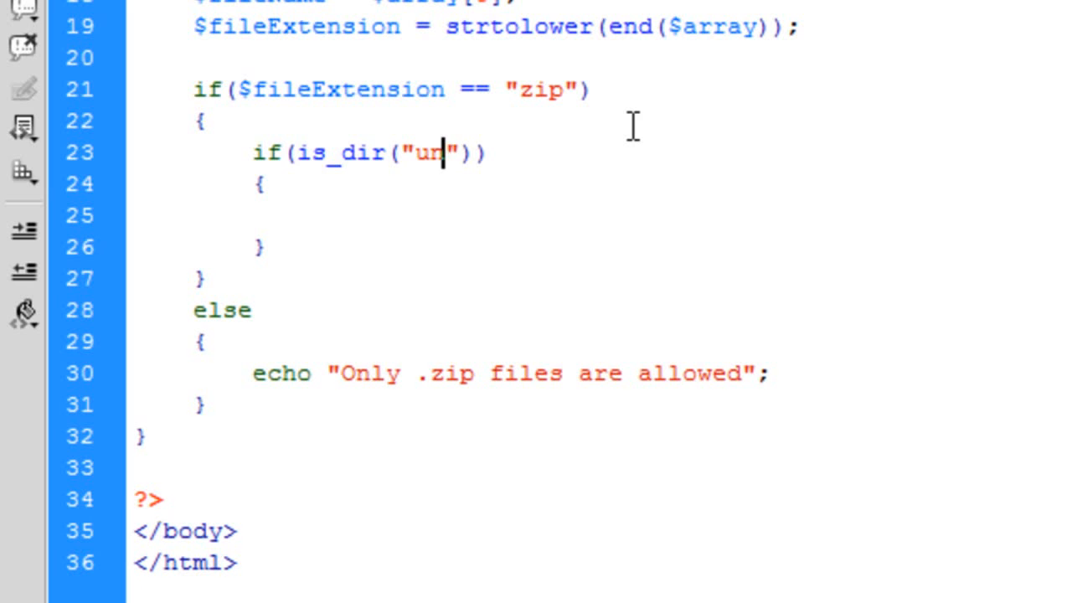
type("zips")
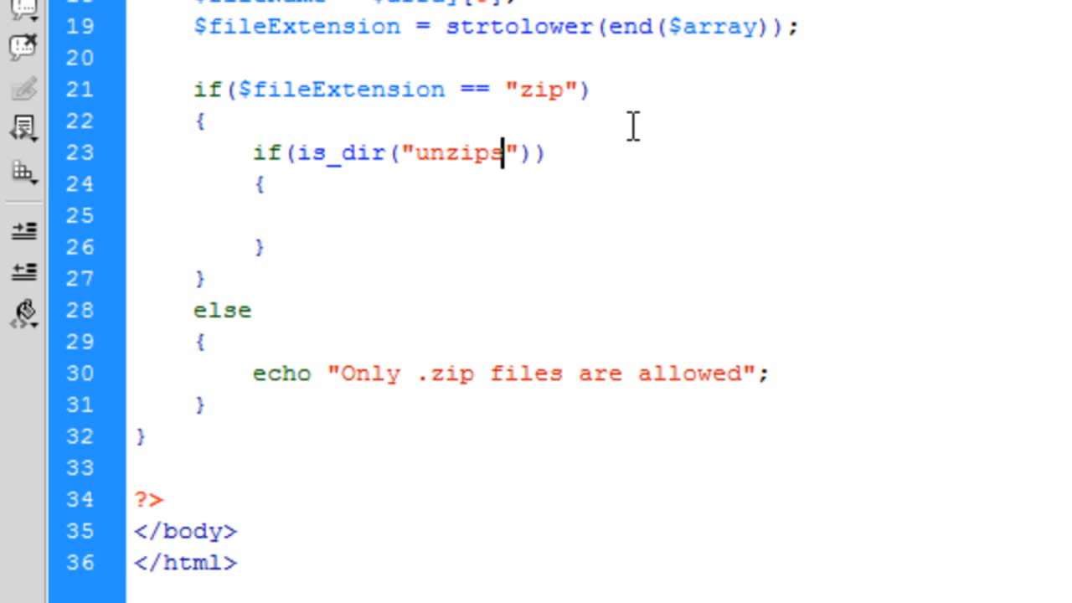
type("/")
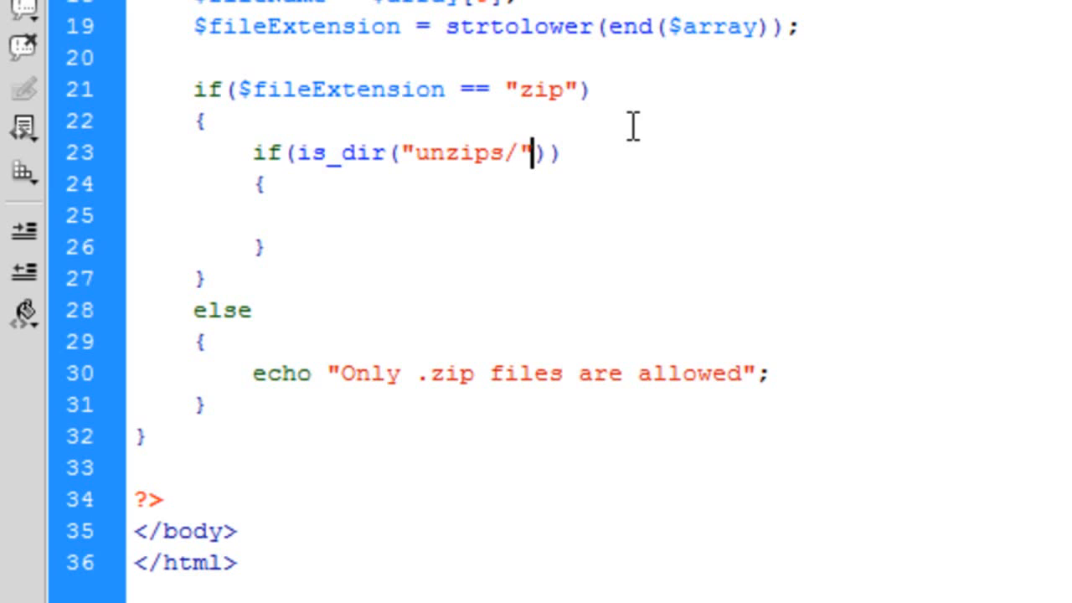
Complete it as is_dir("unzips/".$fileName) == false, correcting the typo
type(".$fileName")
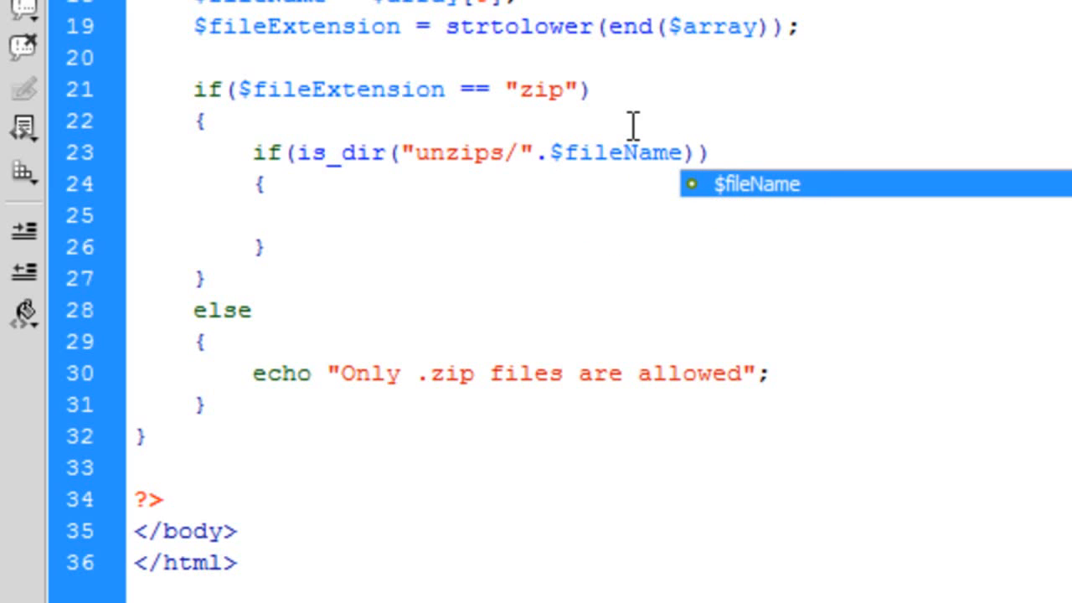
type(")")
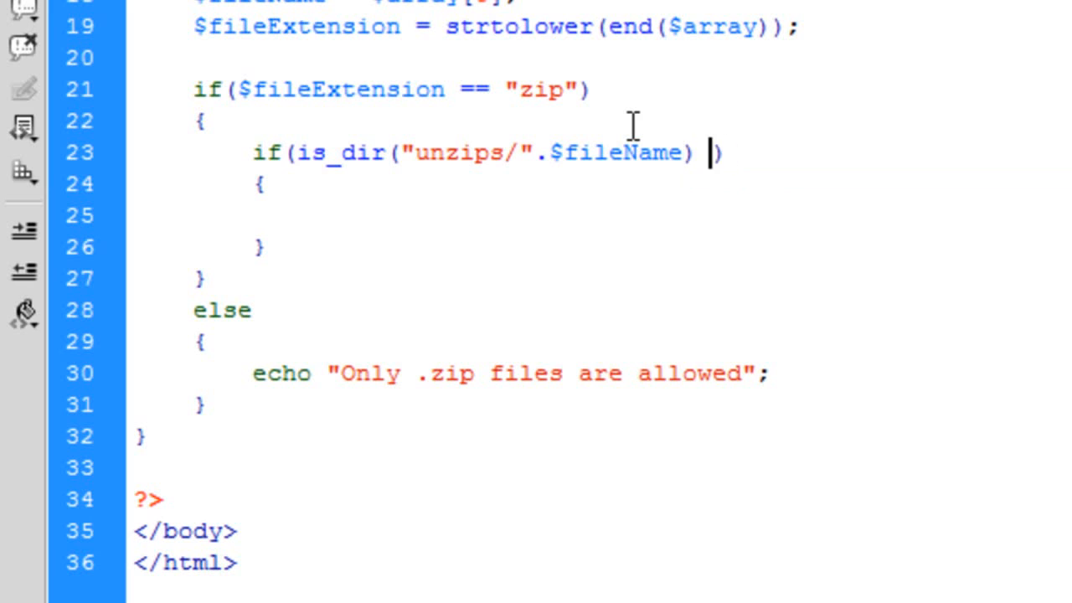
type("== falas")
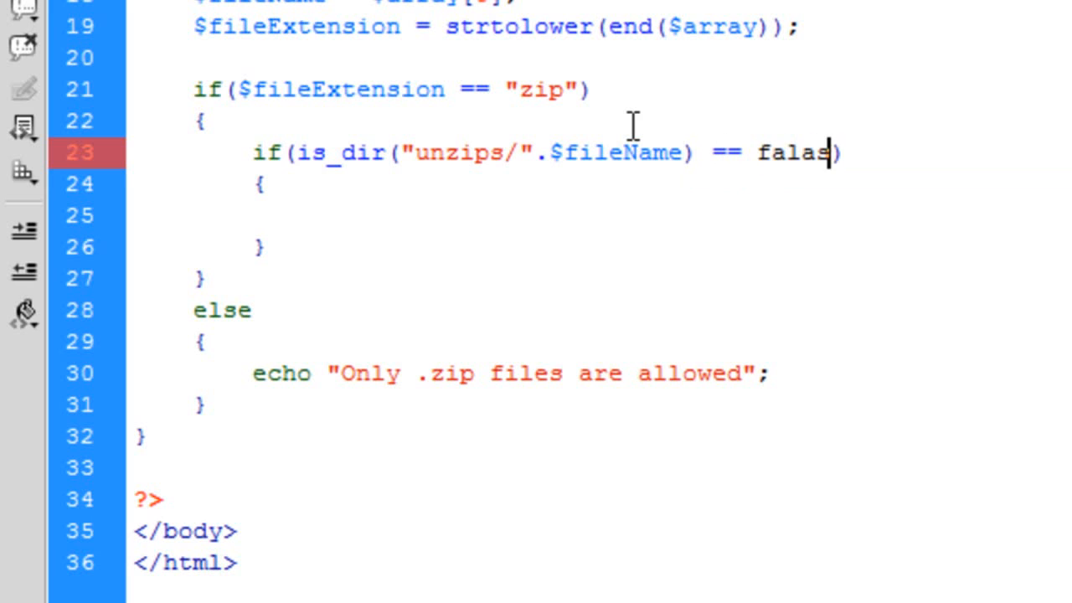
type("false")
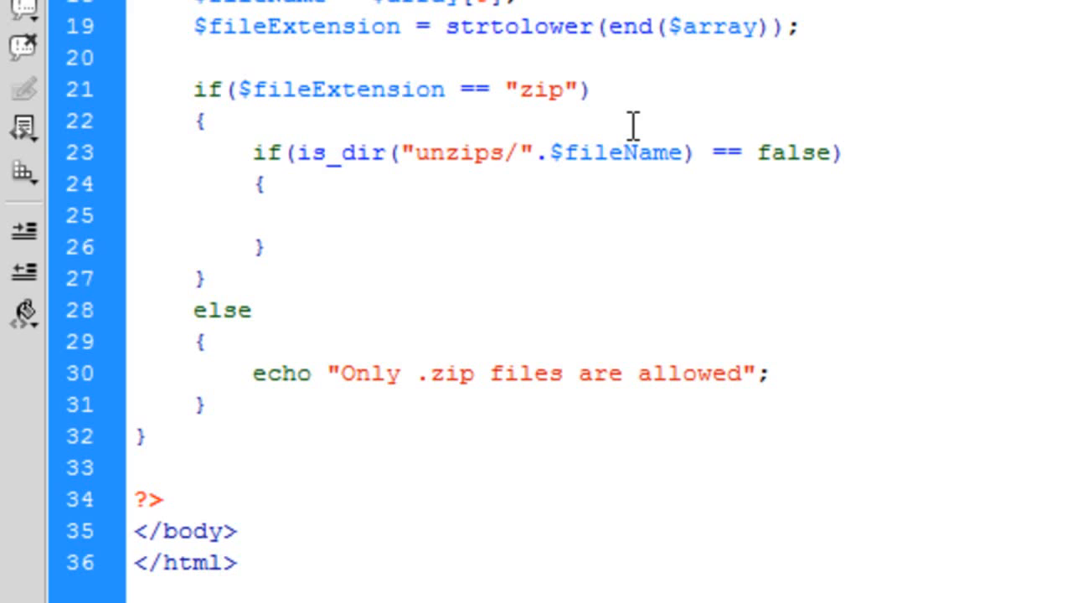
Add else { echo $fileName." has already been unzipped"; } after the folder check
left_click(310, 216)
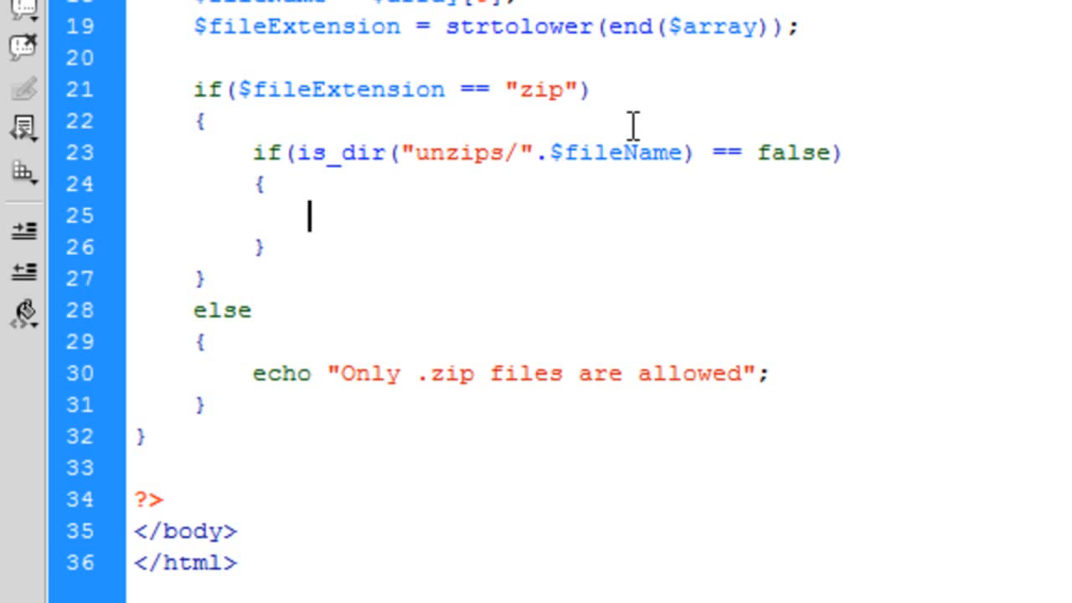
left_click(263, 247)
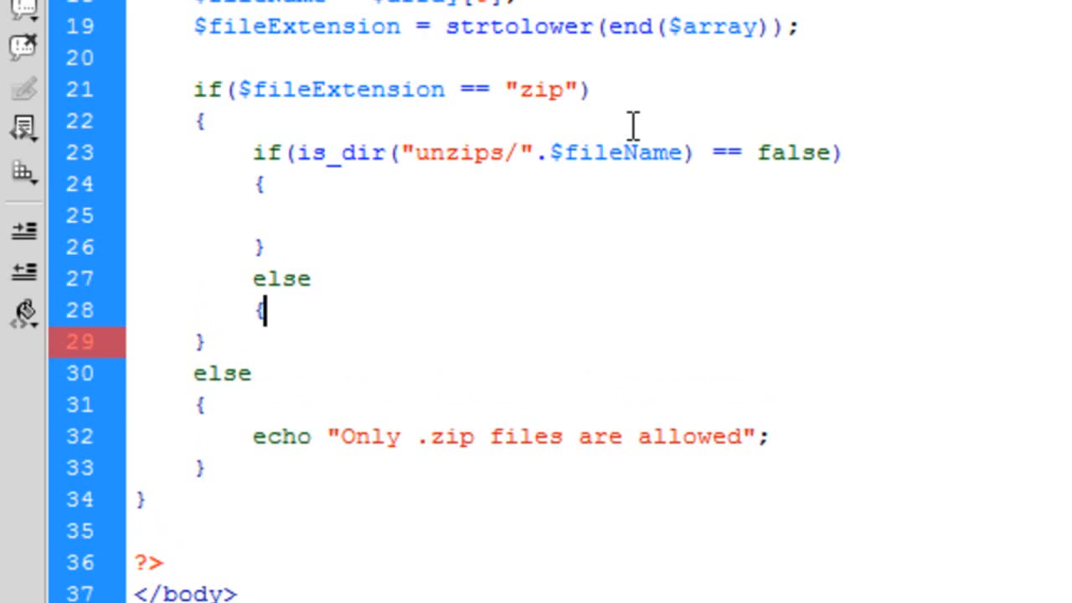
type("echo \"\";")
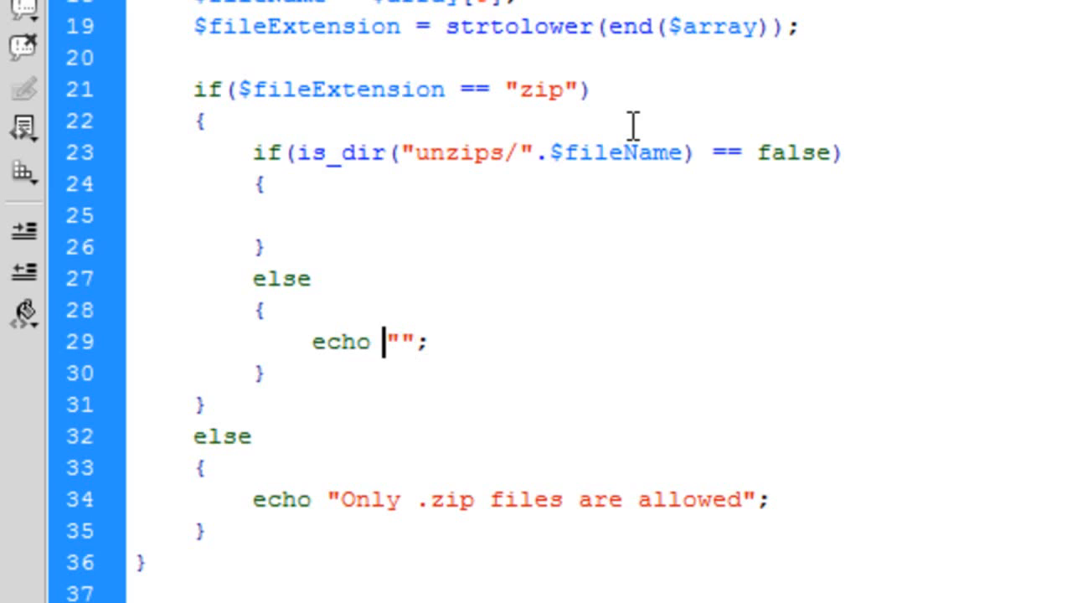
type("$fileName/")
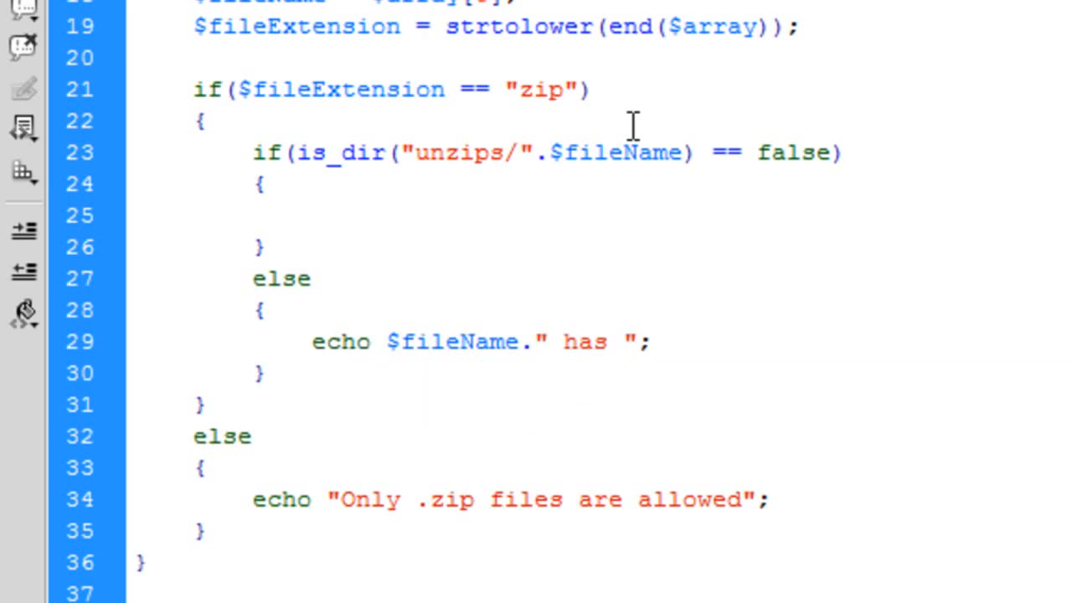
type("already been u")
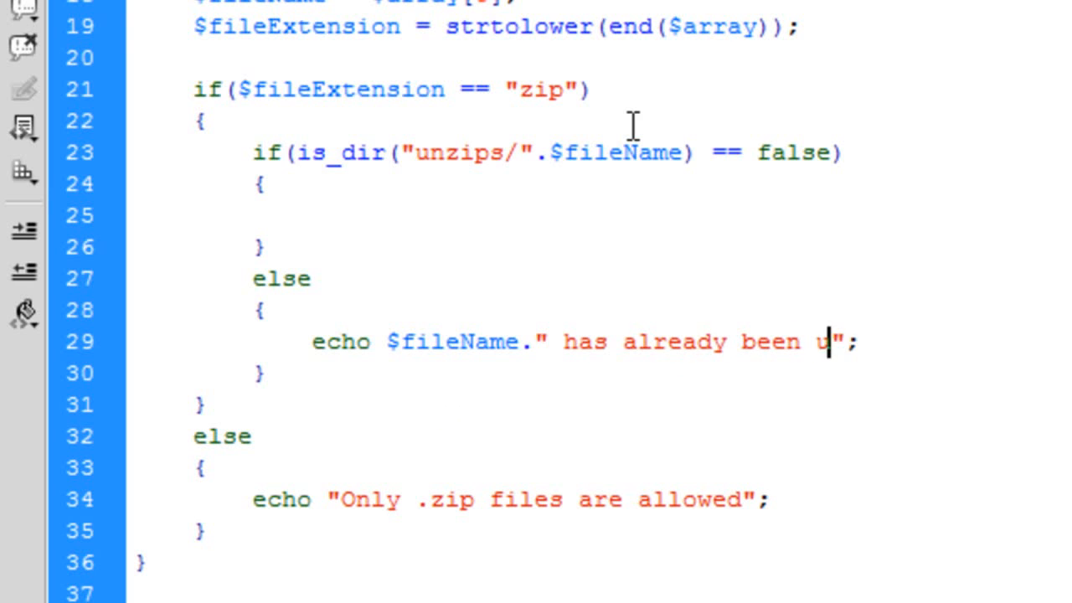
type("nzipped.")
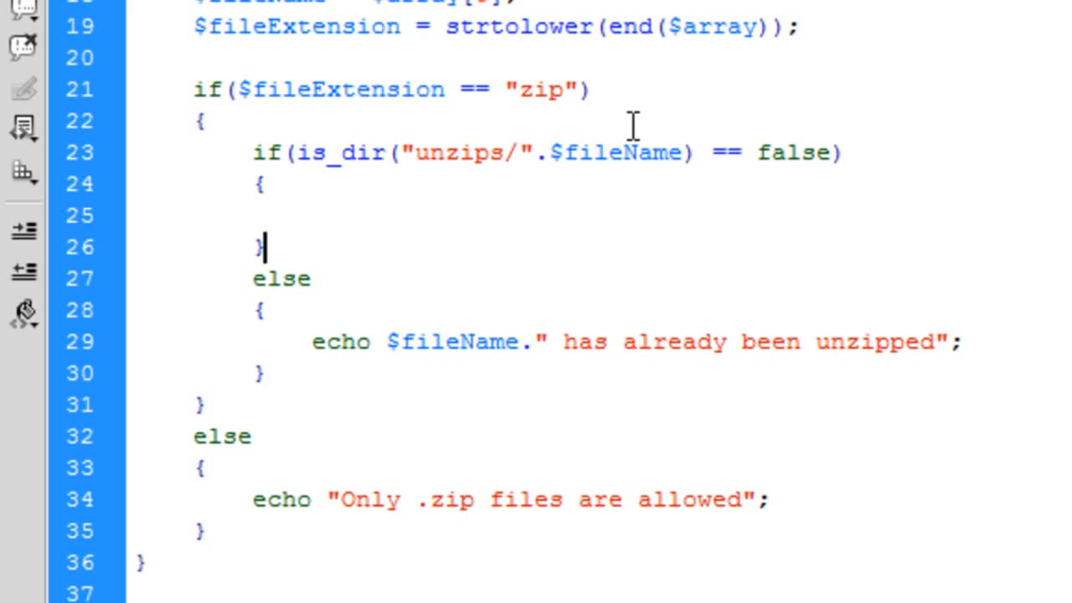
Inside the if block, call move_uploaded_file with $_FILES["file"]["tmp_name"] as the source
left_click(310, 216)
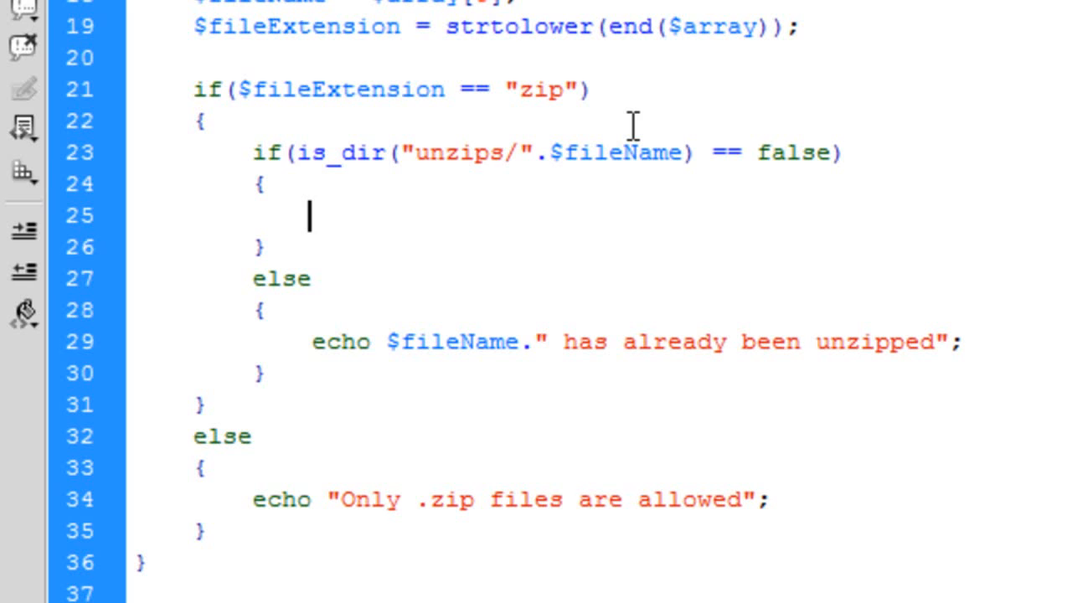
type("move_")
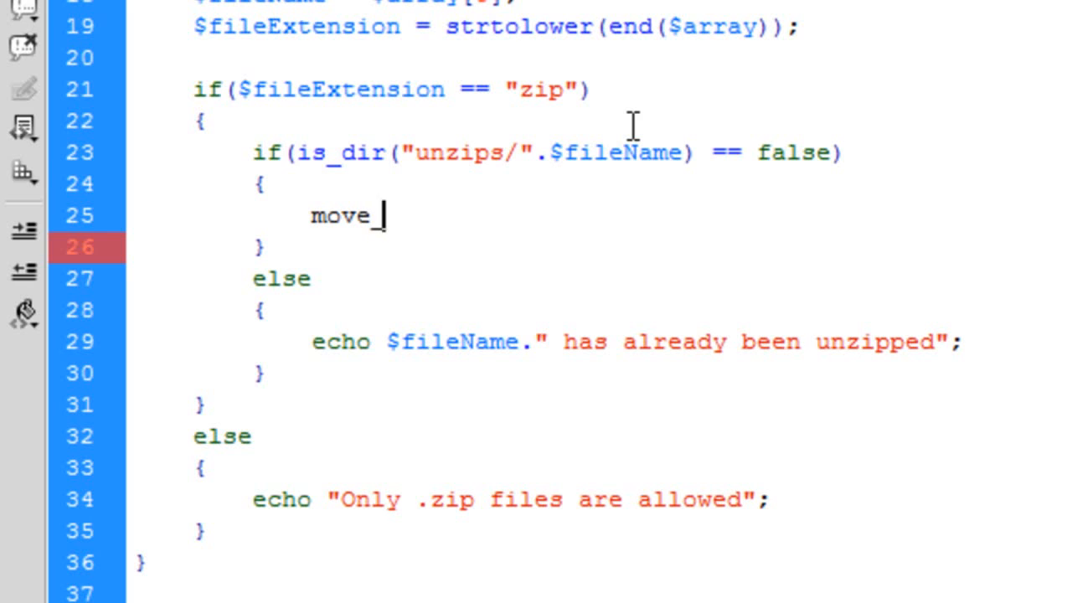
type("uploaded")
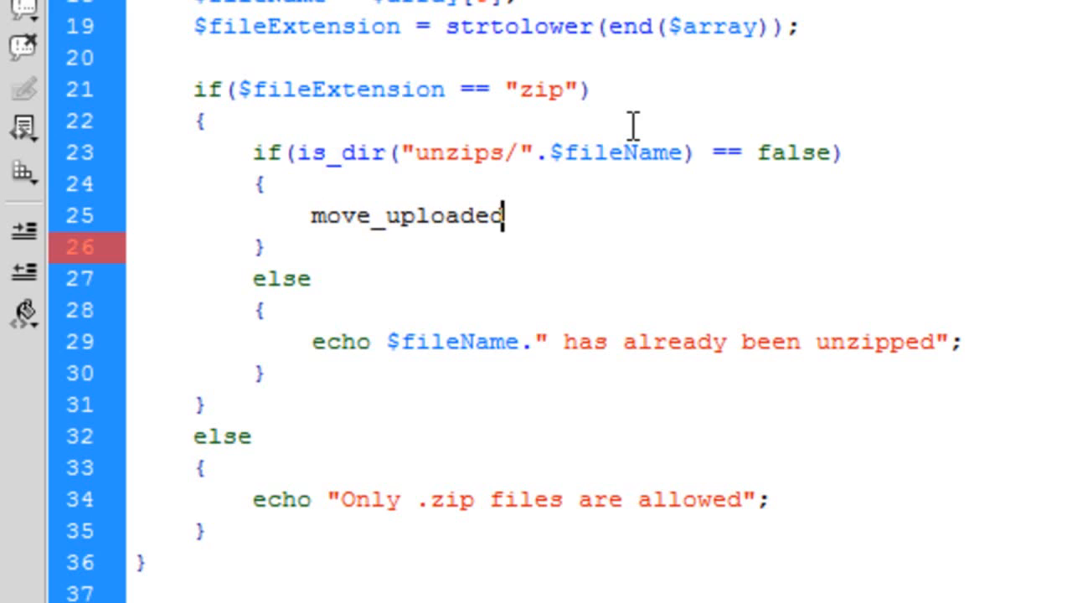
type("_file();")
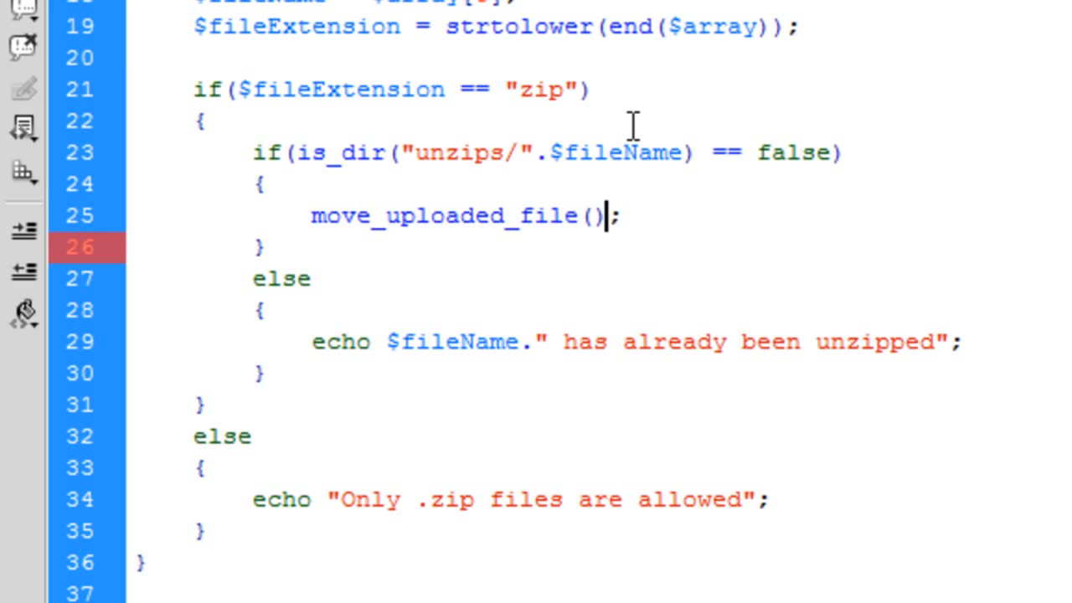
type("$")
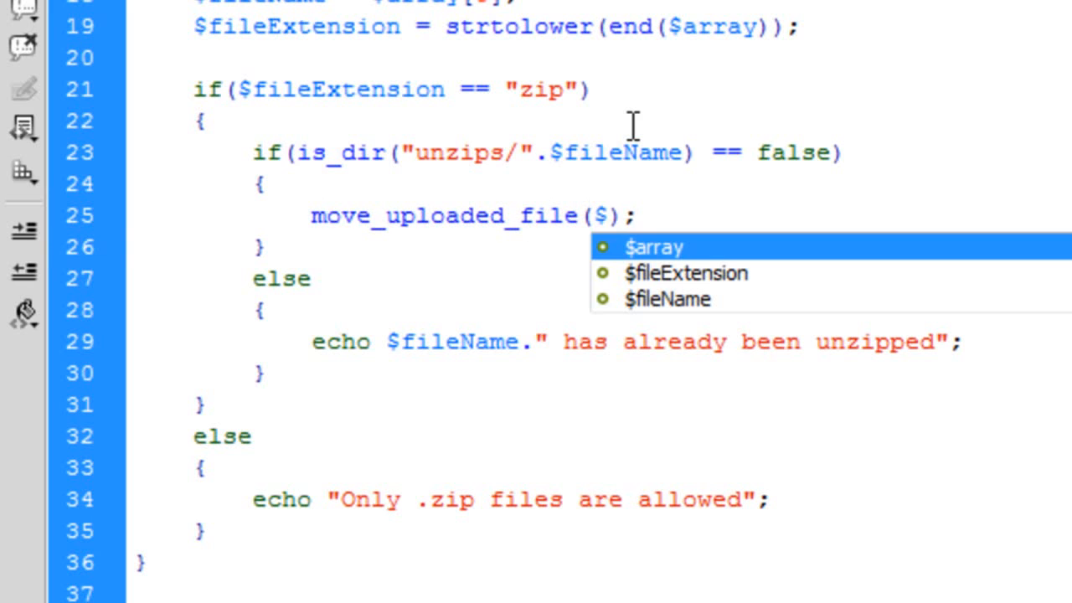
type("_FILES")
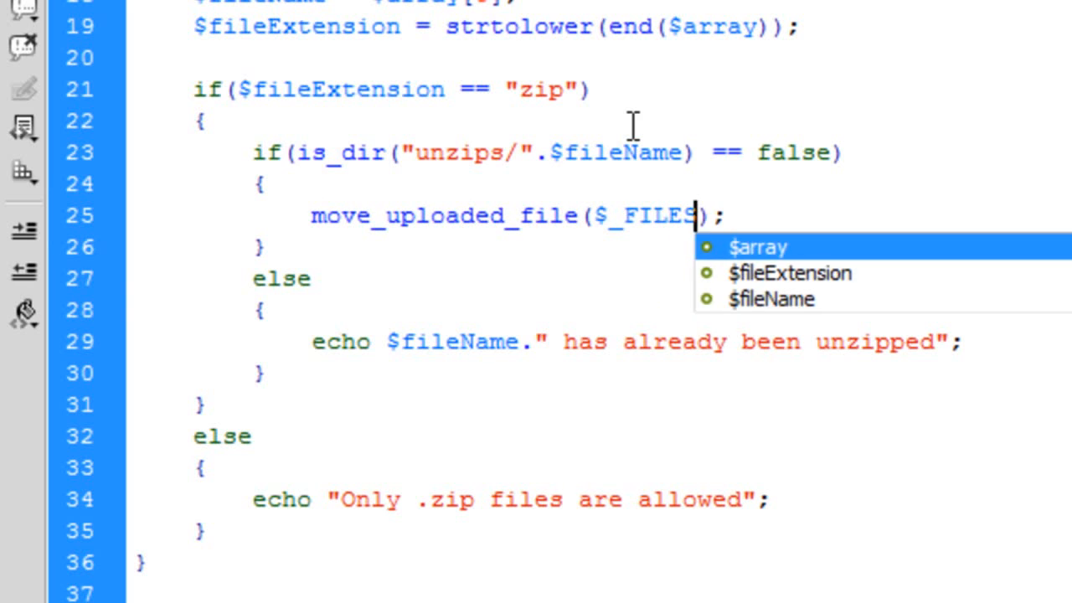
type("[][]")
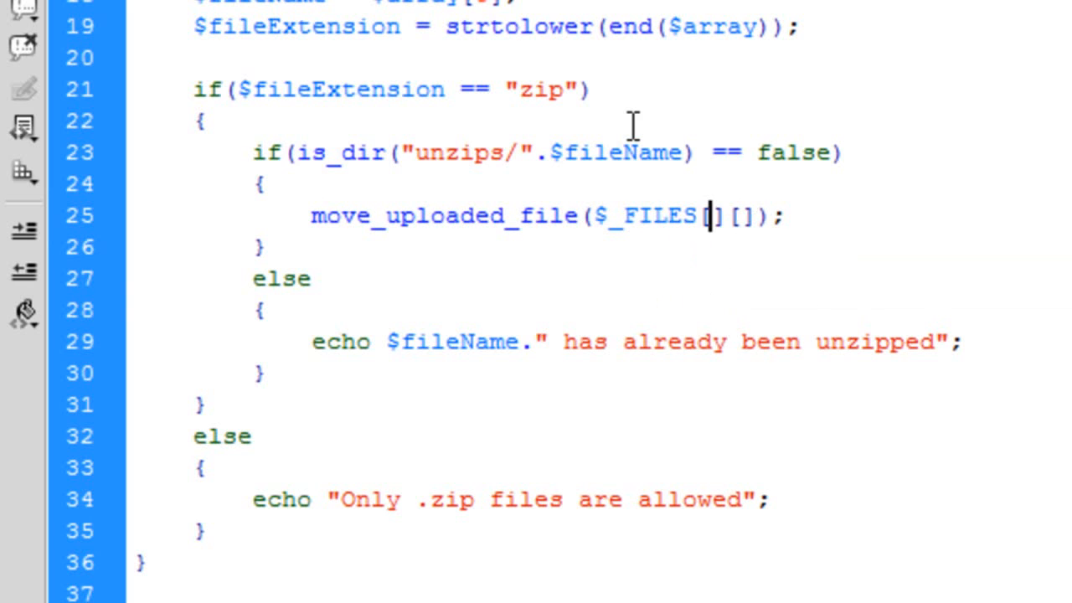
type("fl")
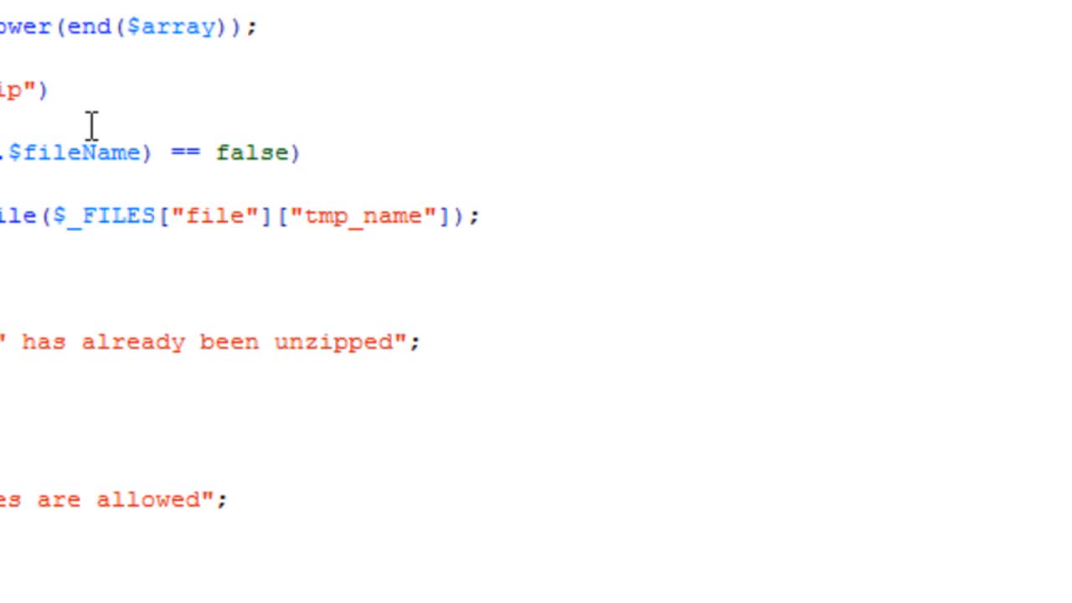
Add the destination "tmp/".$_FILES["file"]["name"] so the upload keeps its original name
type(",\"\"")
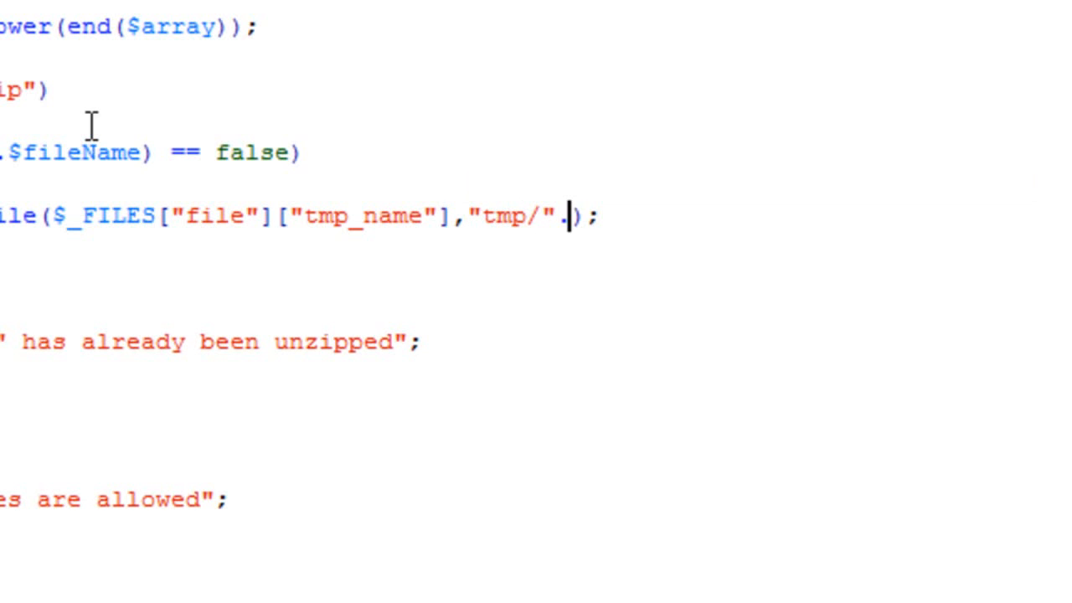
type("$_FILES[\"\"][")
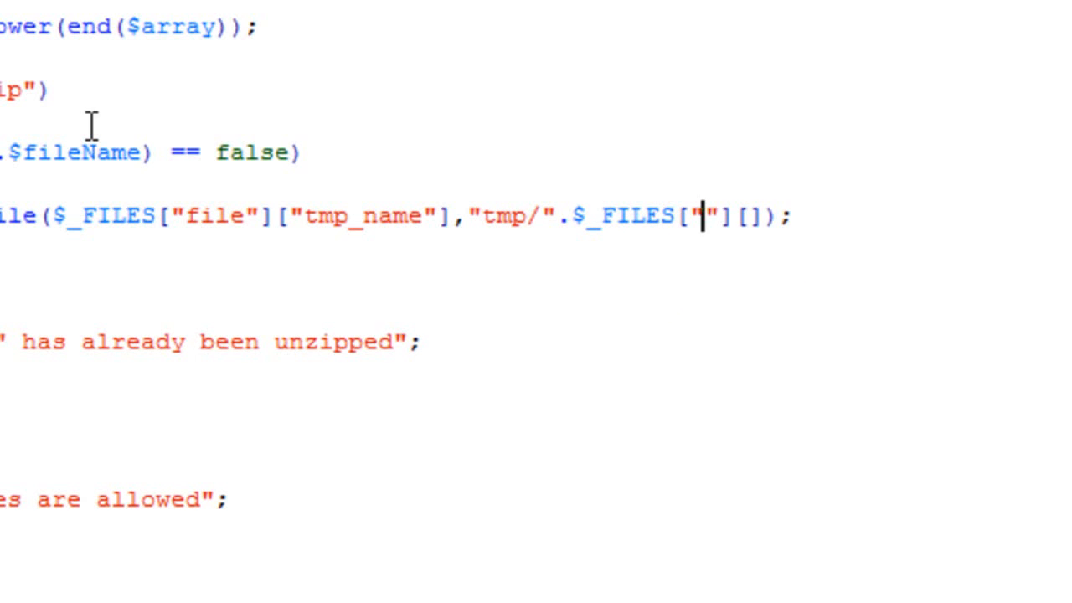
type("file")
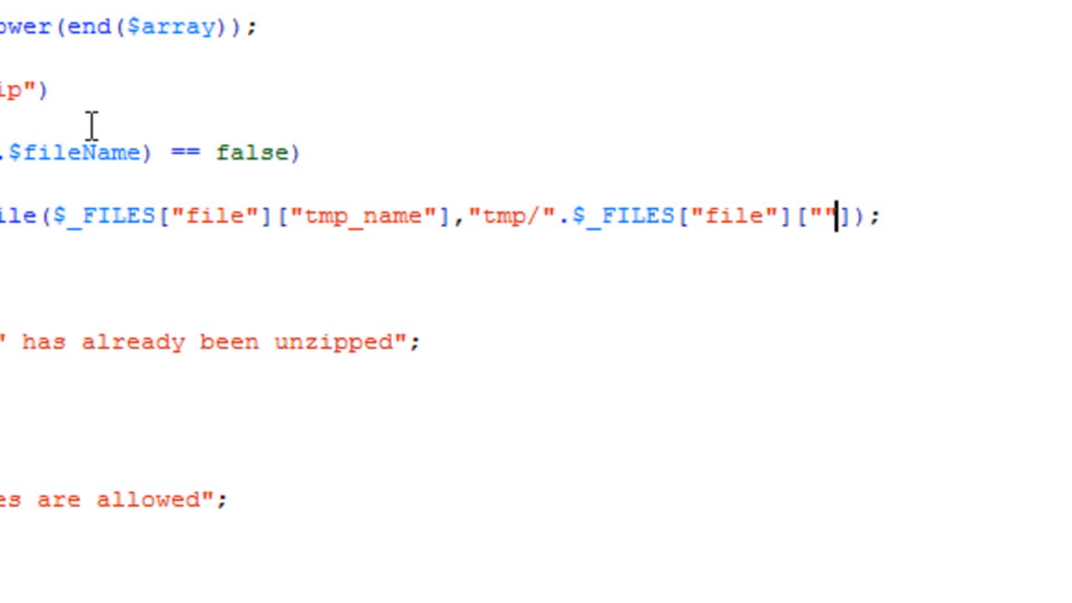
type("name")
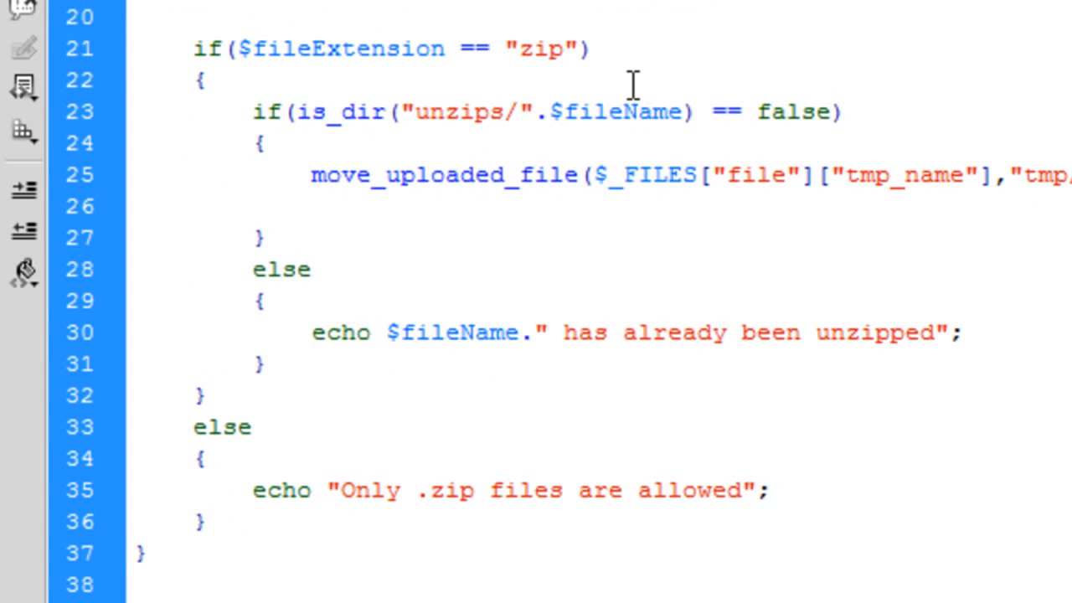
left_click(310, 207)
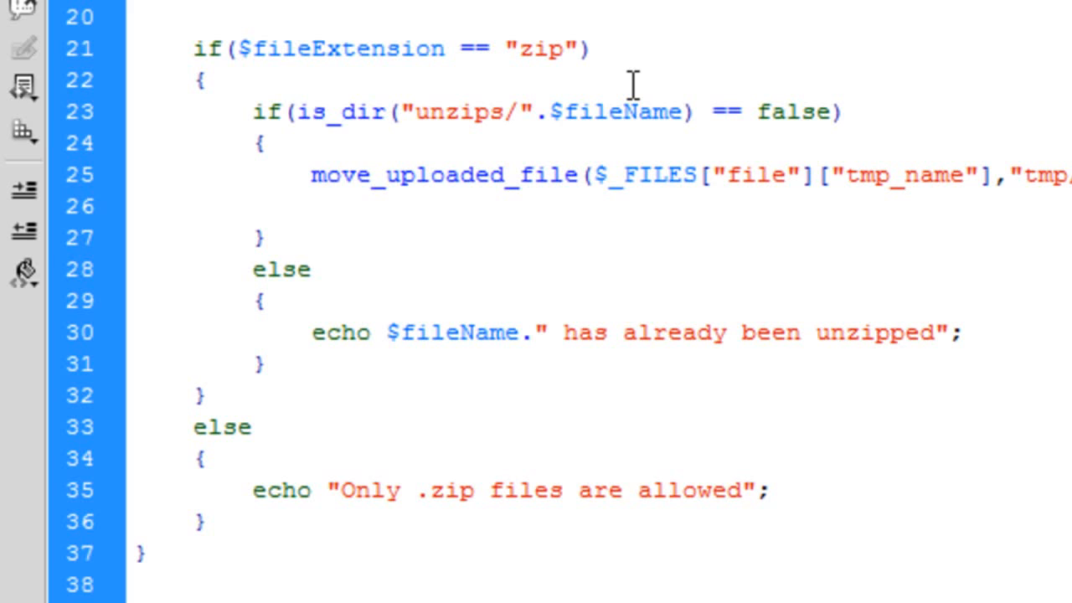
left_click(310, 207)
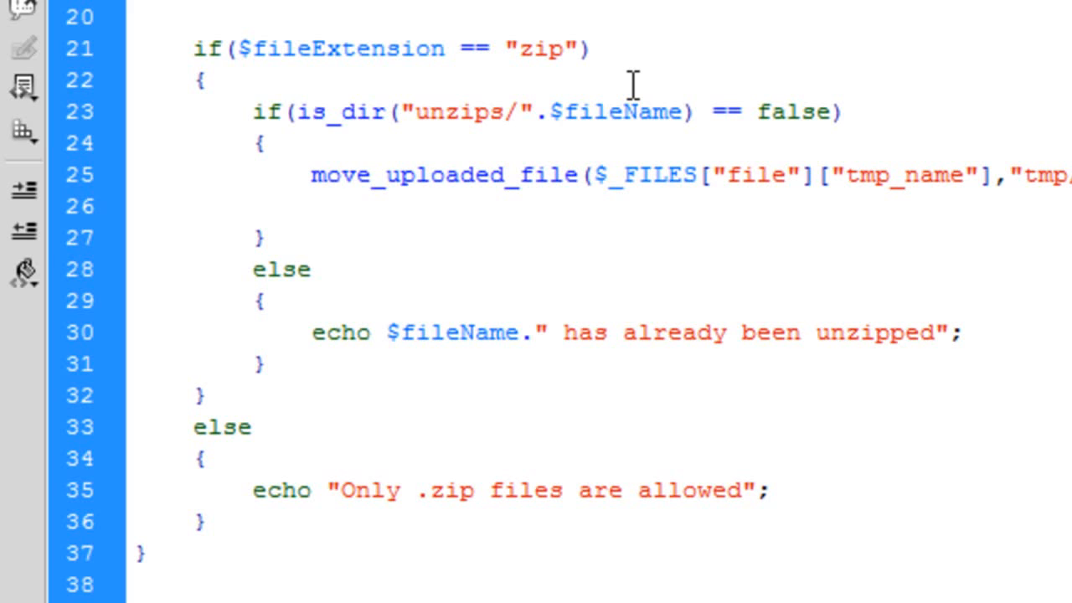
left_click(310, 207)
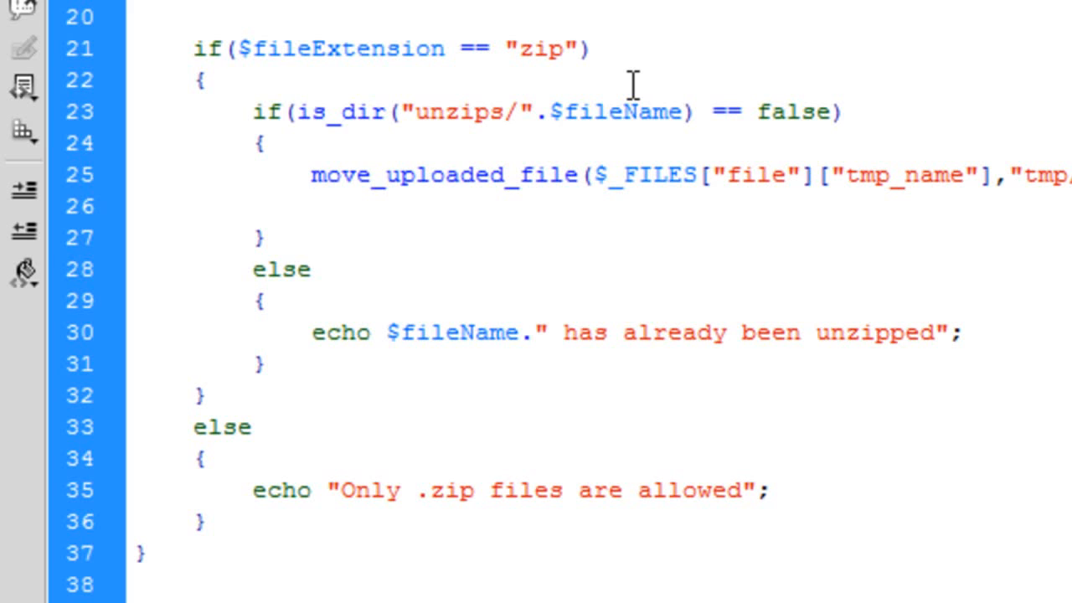
Add the line $zip = new ZipArchive(); right after the file move
type("$")
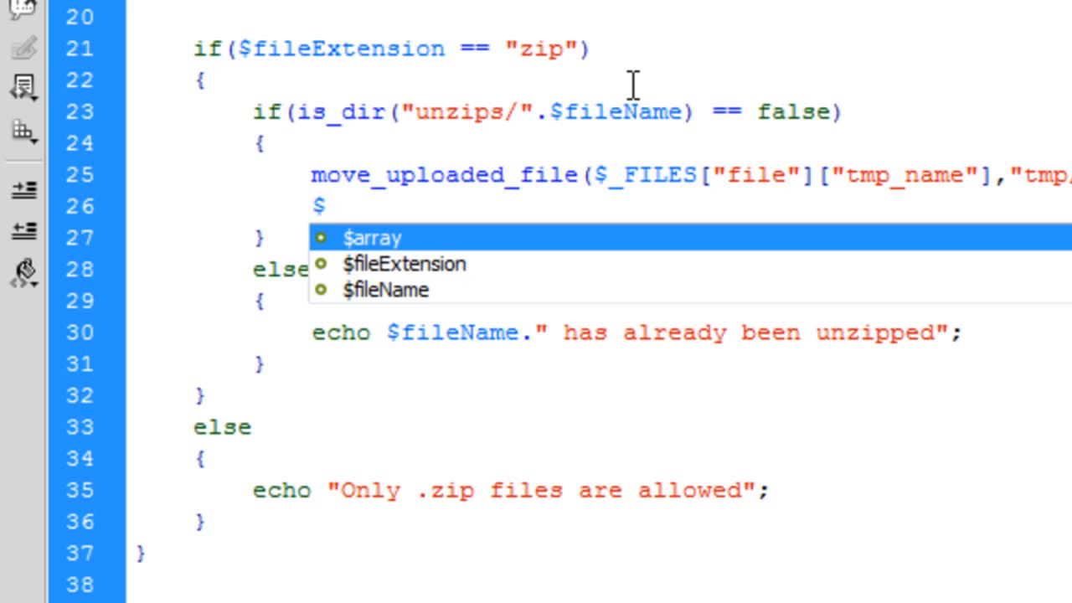
type("zip")
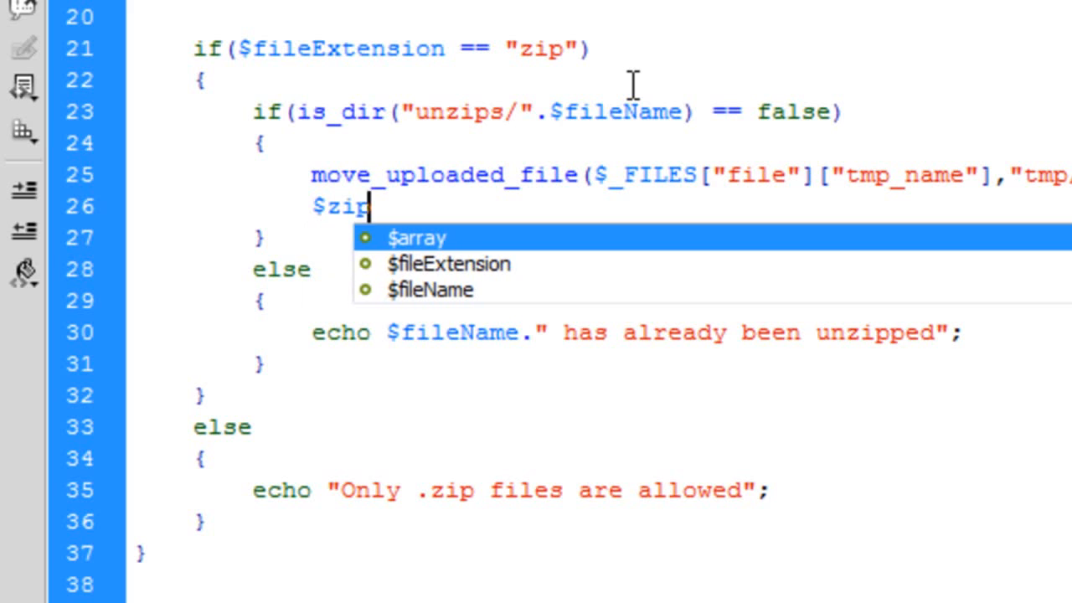
type("= new")
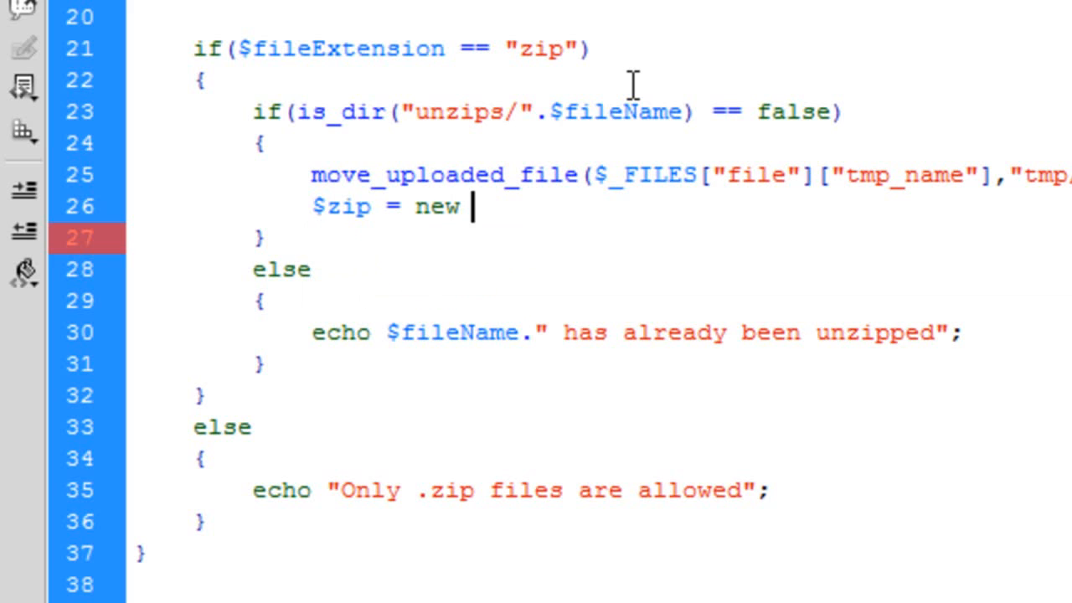
type("Zi")
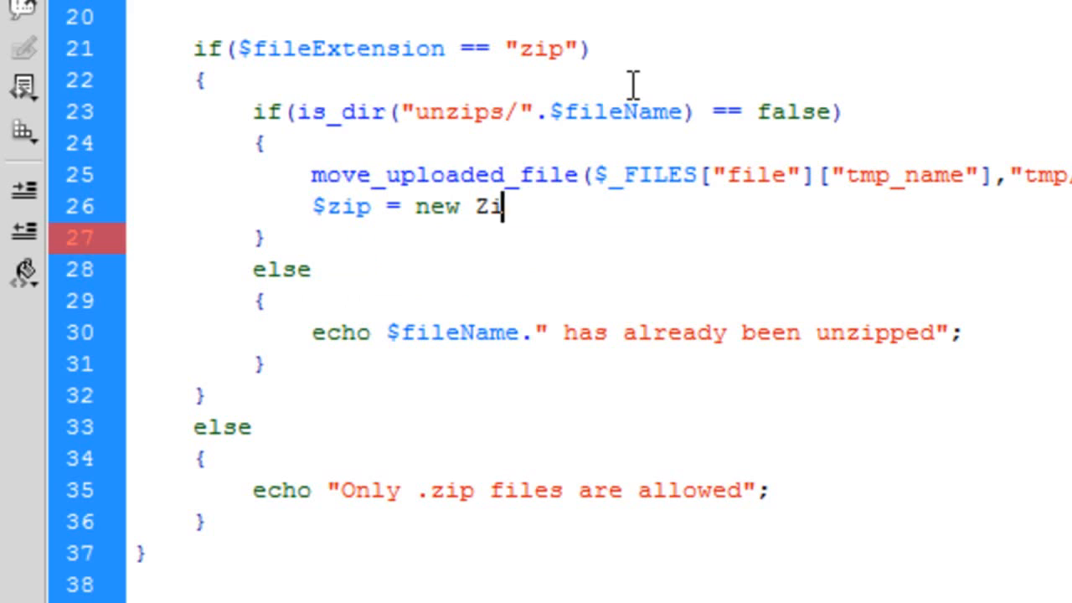
type("pArchive")
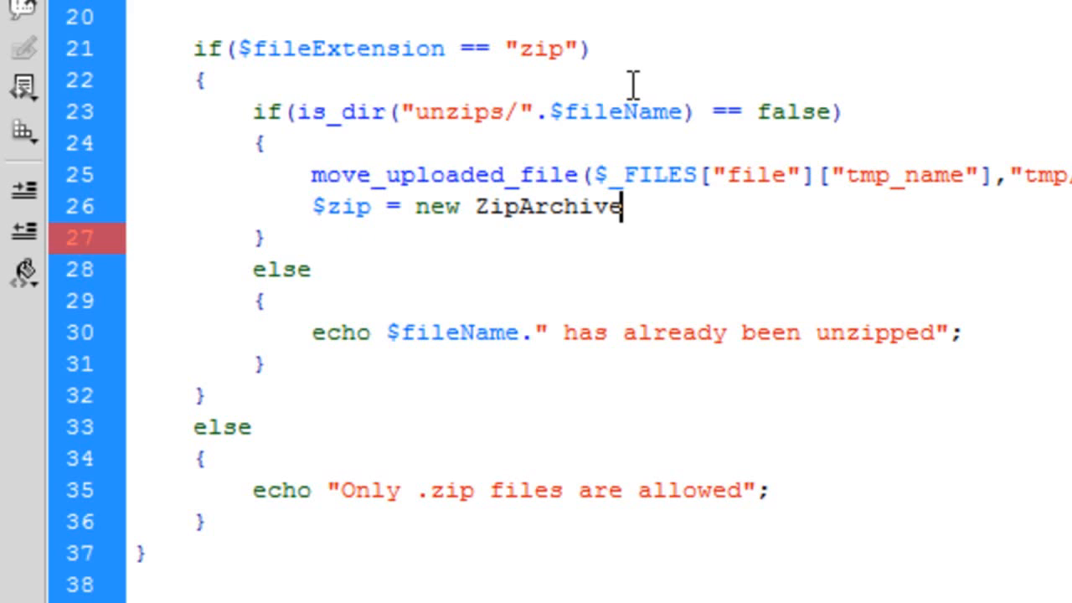
type("();")
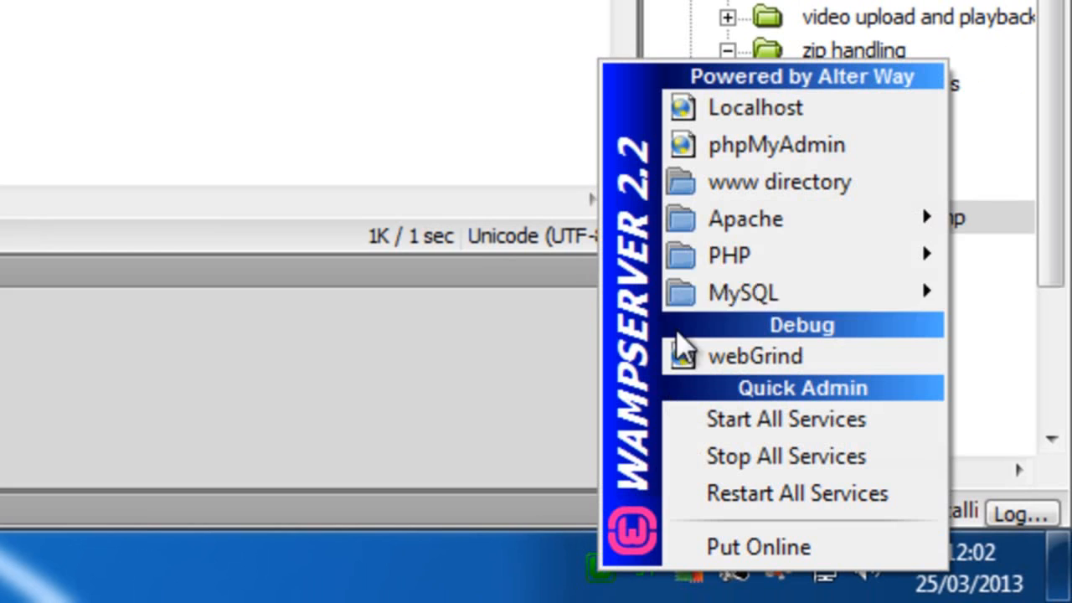
mouse_move(595, 293)
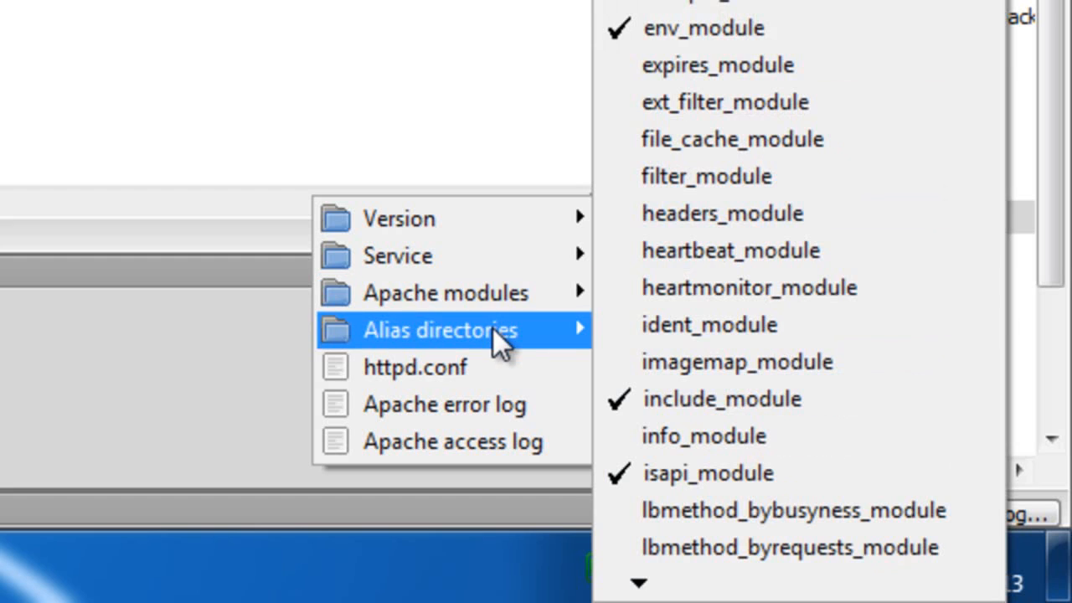
mouse_move(444, 293)
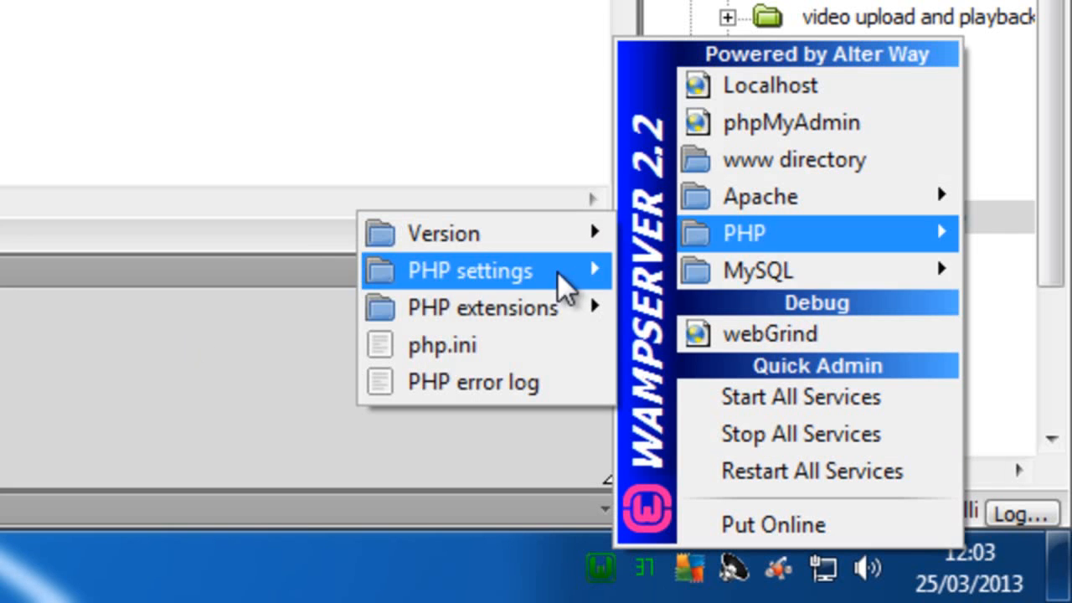
mouse_move(855, 331)
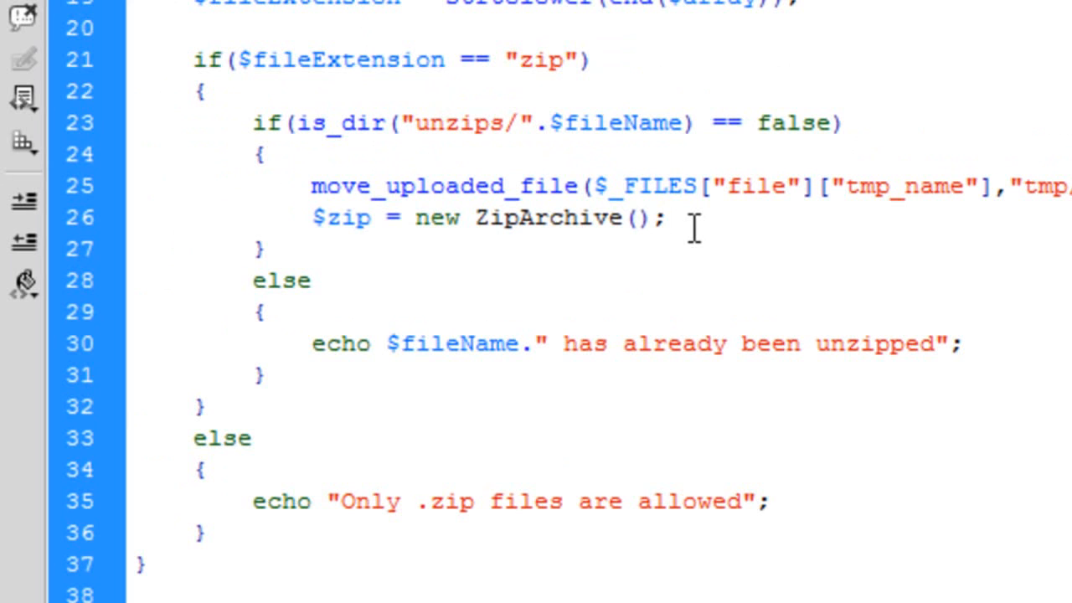
Add $zip->open("tmp/".$_FILES["file"]["name"]); followed by two blank lines
left_click(662, 218)
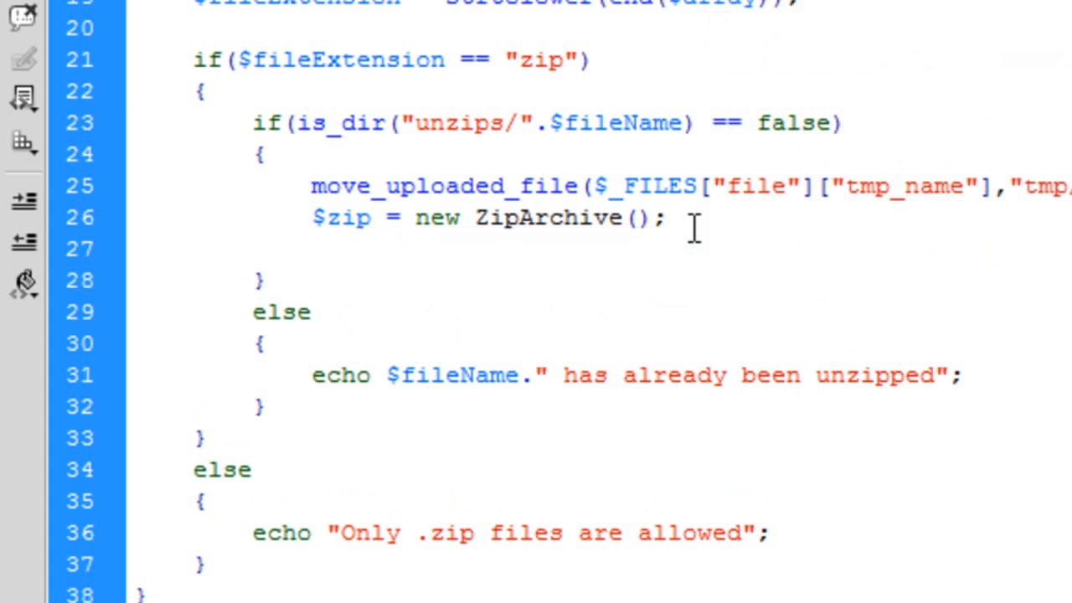
type("$zip")
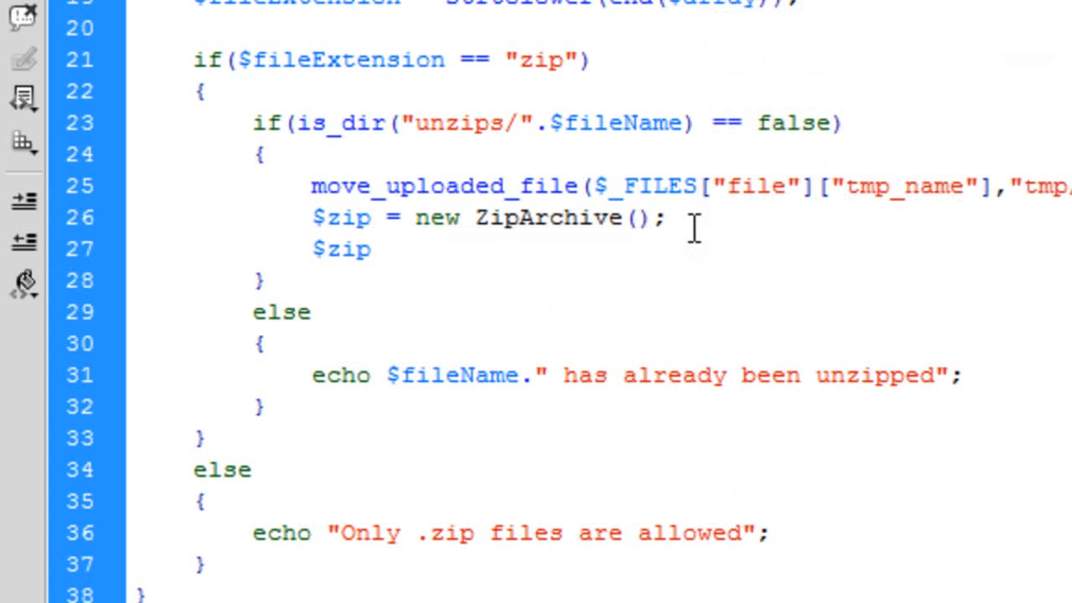
type("-> op")
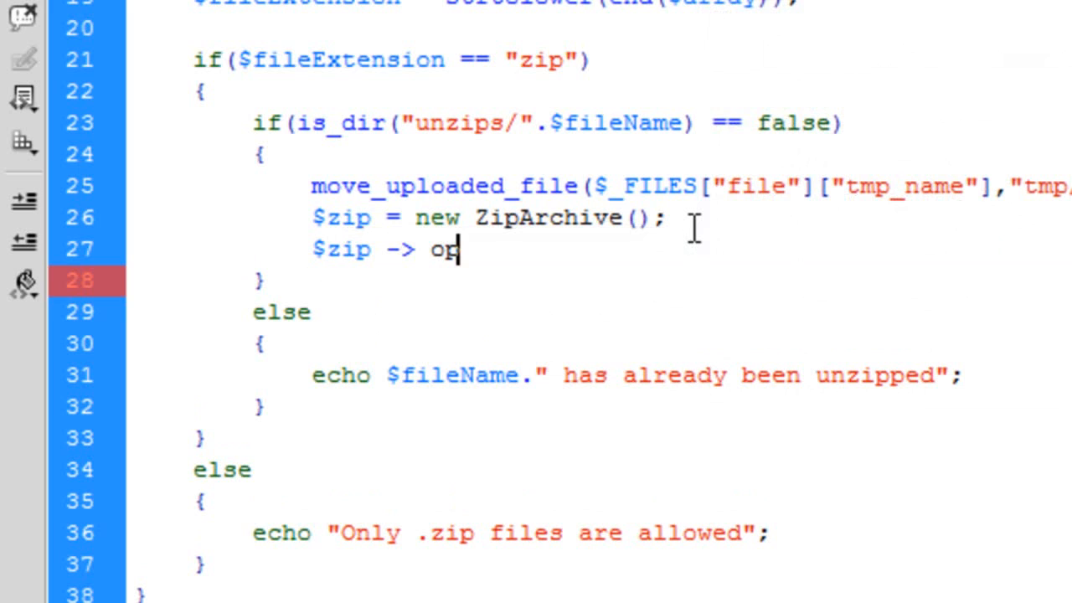
type("en();")
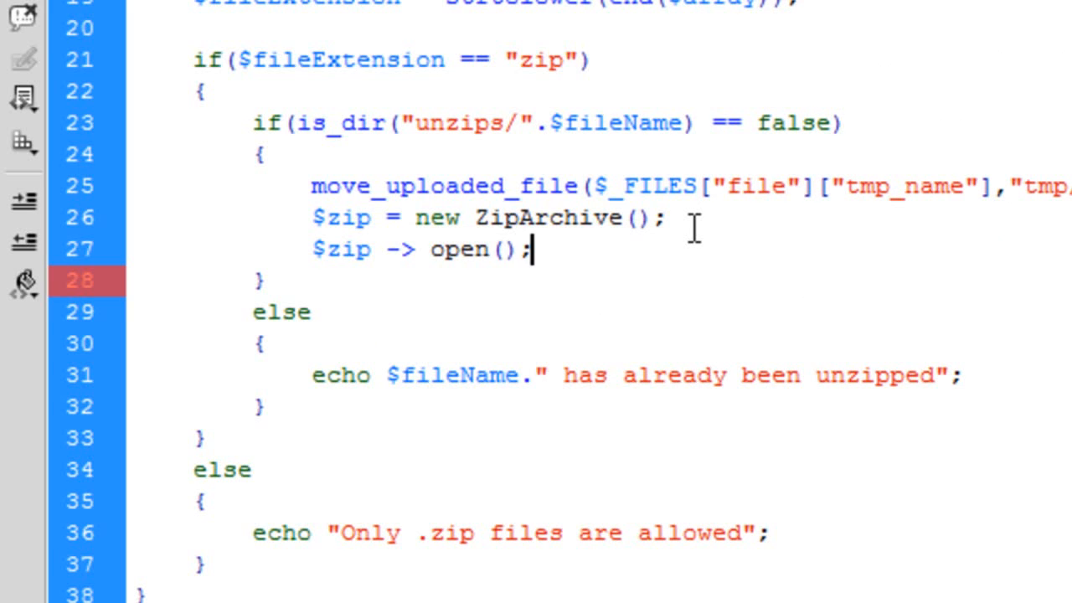
type("\"")
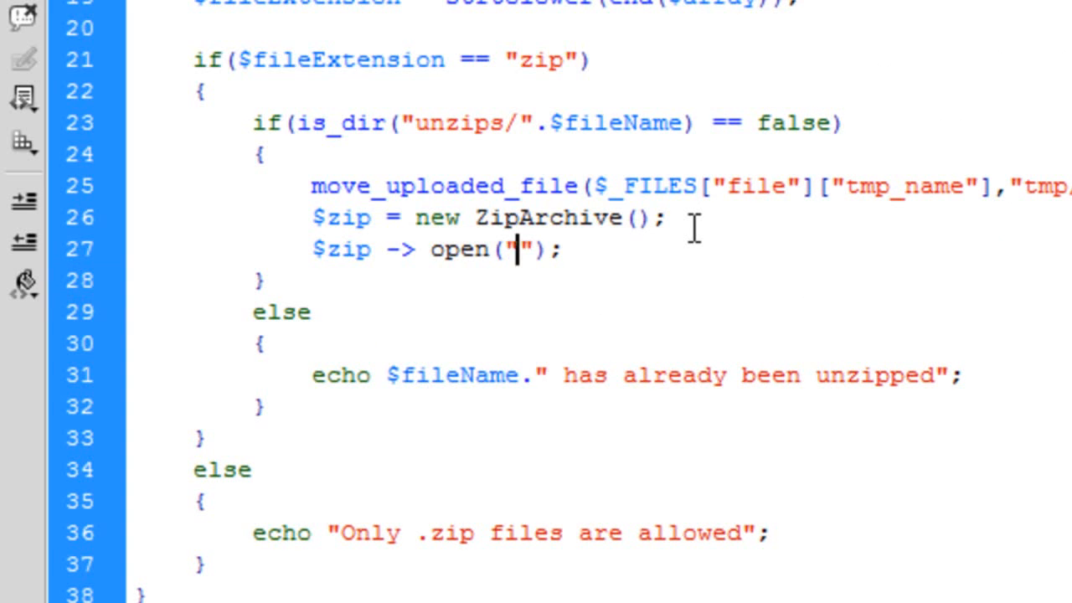
type("tmp/")
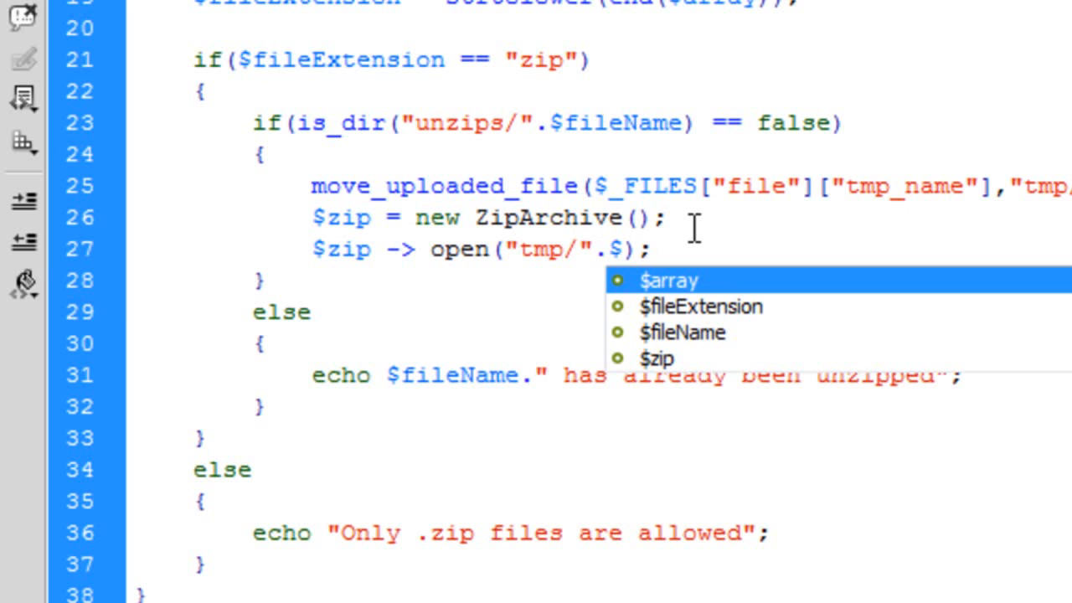
type("_FILES[][")
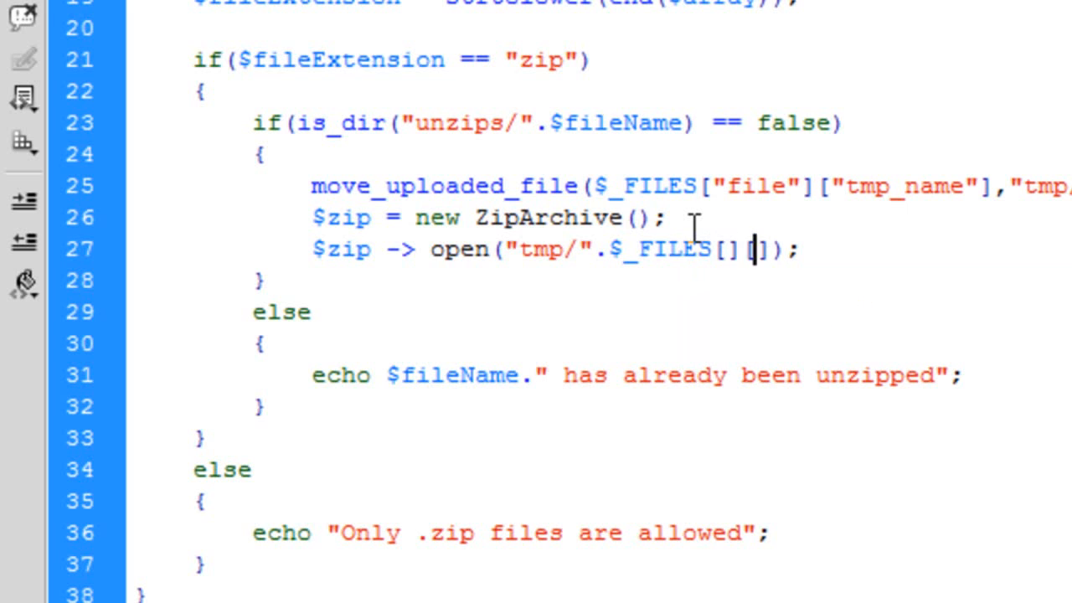
type("\"\"")
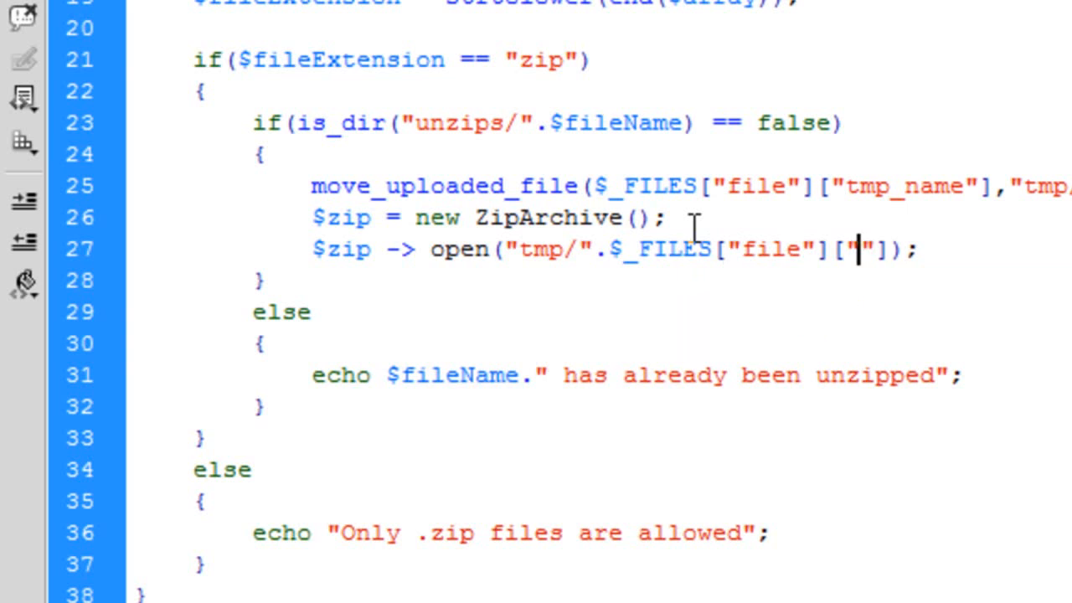
type("name")
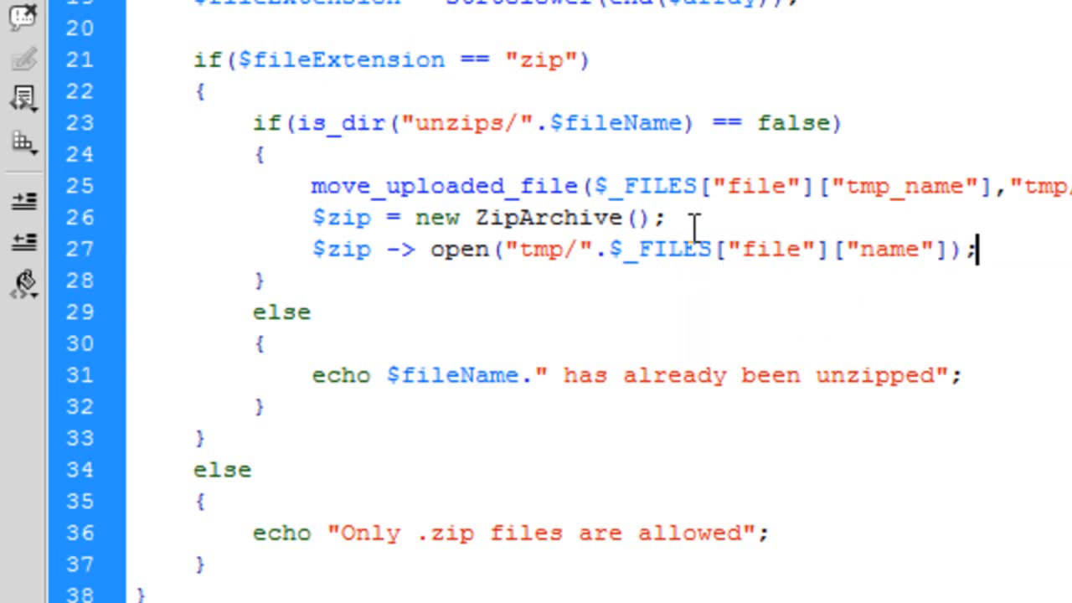
key("enter")
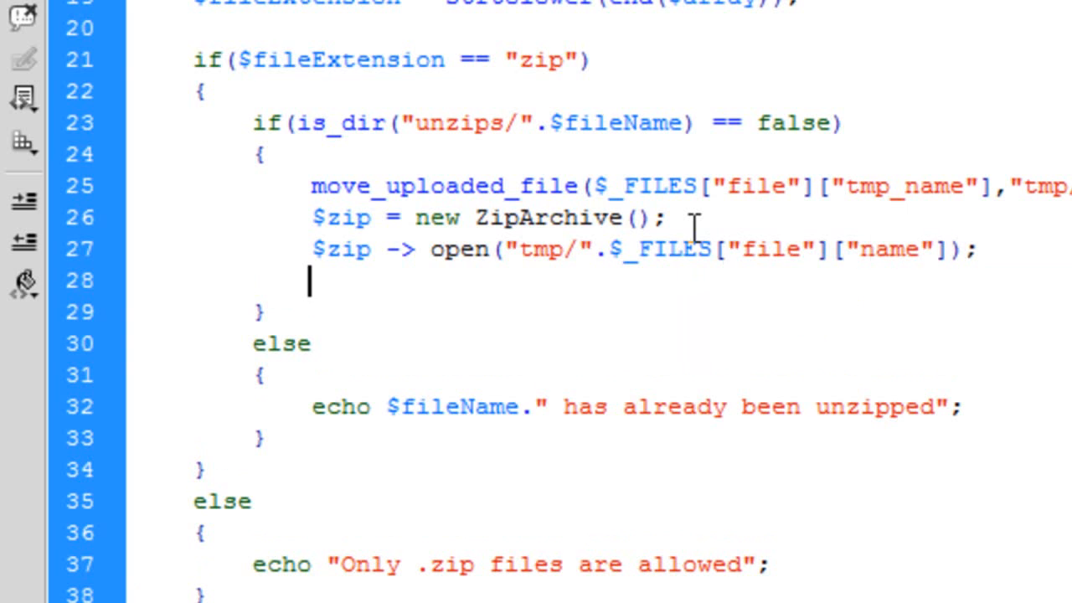
key("enter")
type("for()")
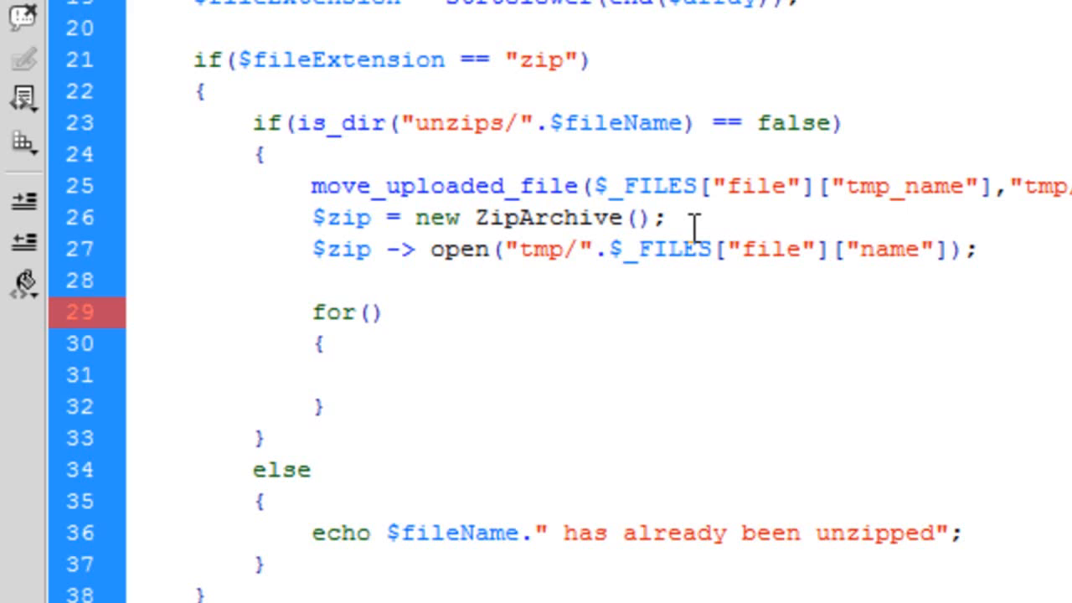
Fill the for header as $num = 0; $num < $zip->numFiles; $num++ and move into its body
left_click(367, 313)
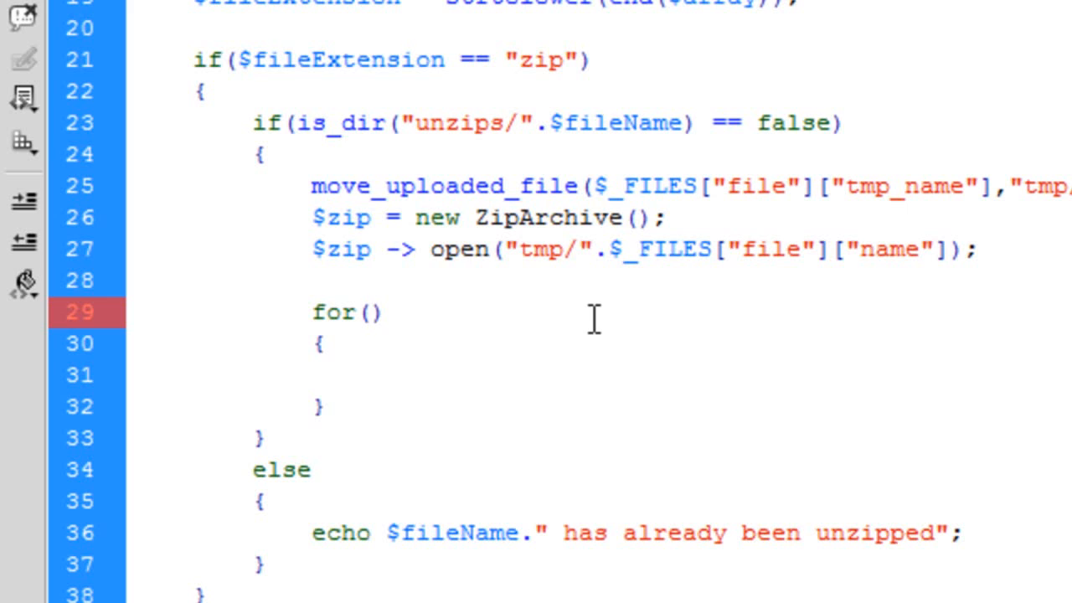
type("$num =")
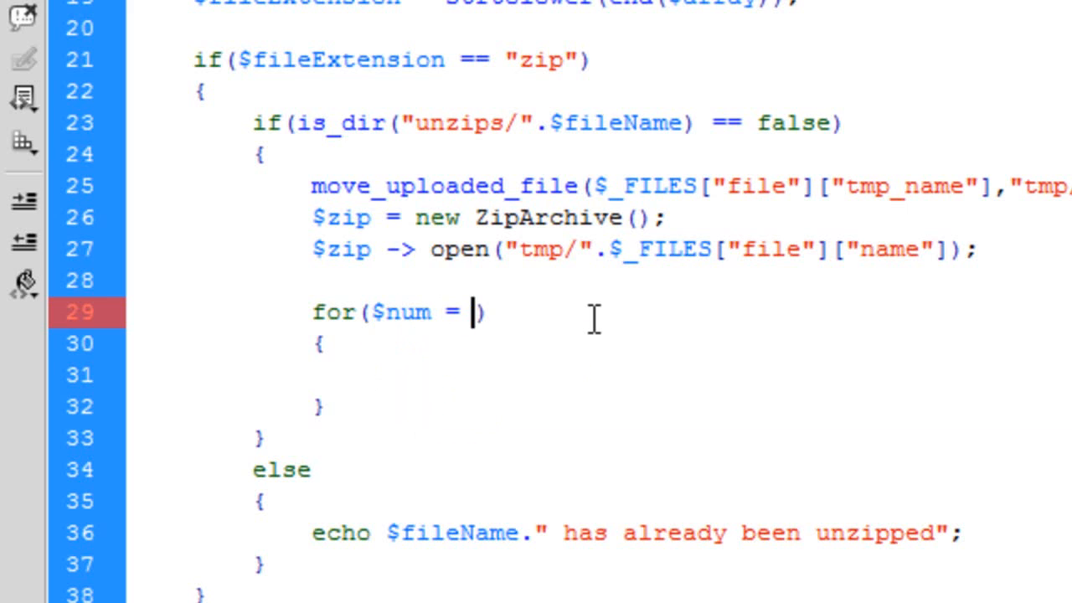
type("0;")
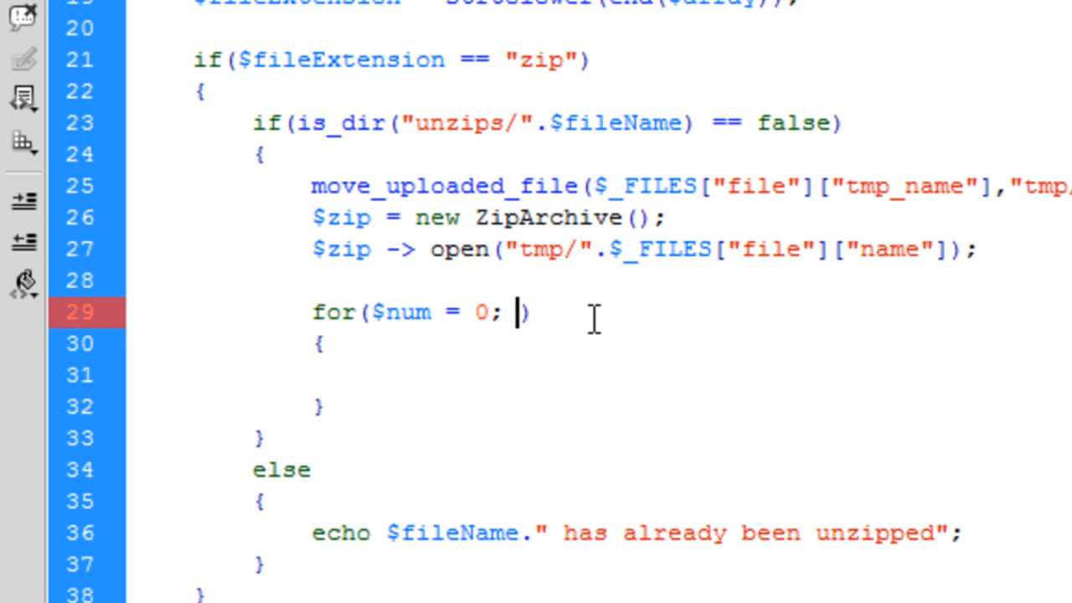
type("$num")
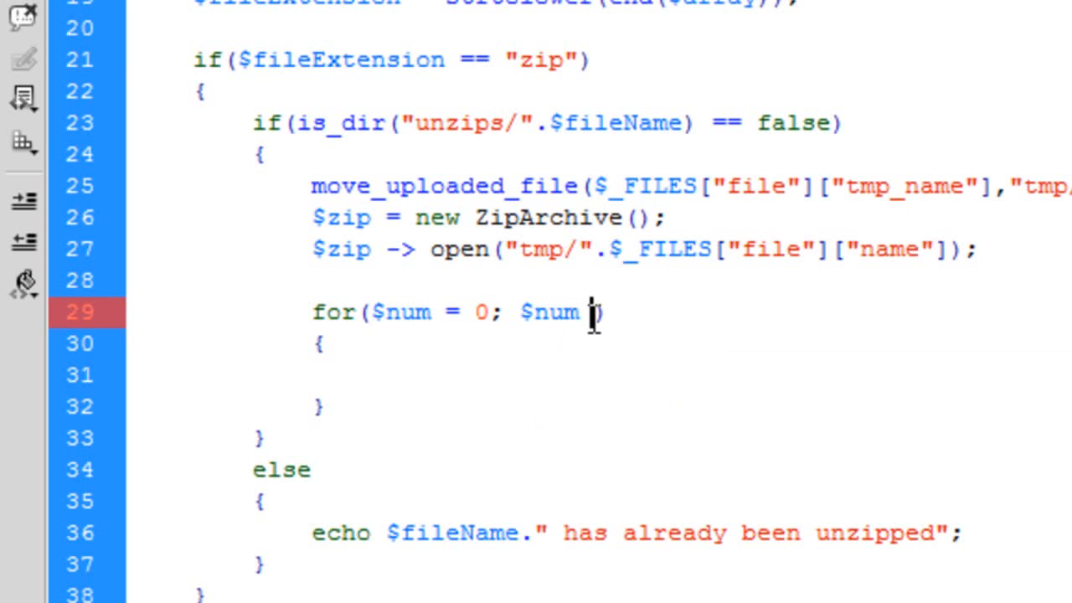
type("$zip->")
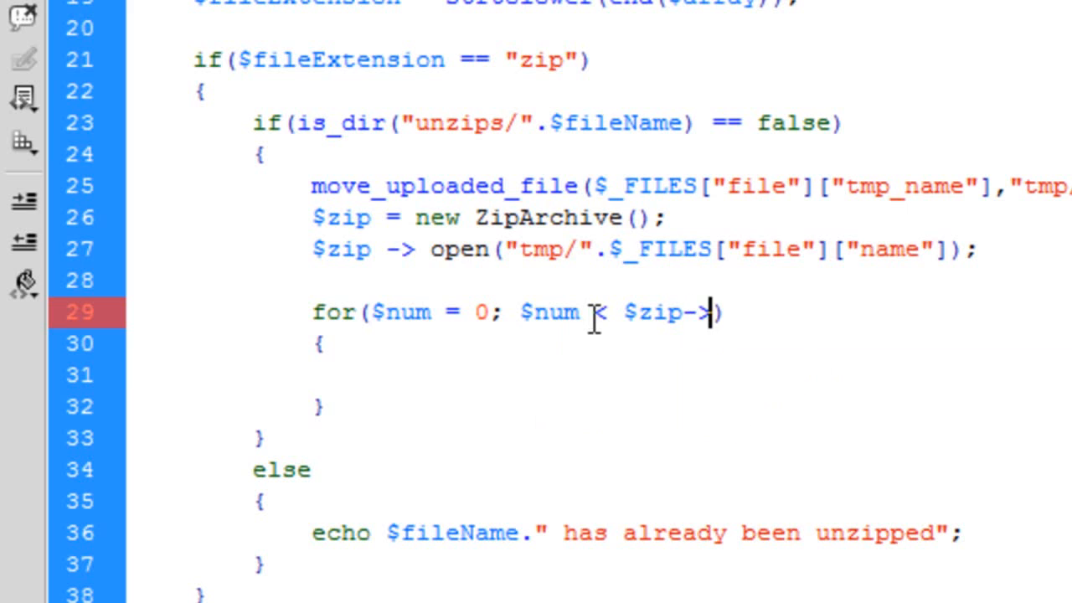
type("numFiles;")
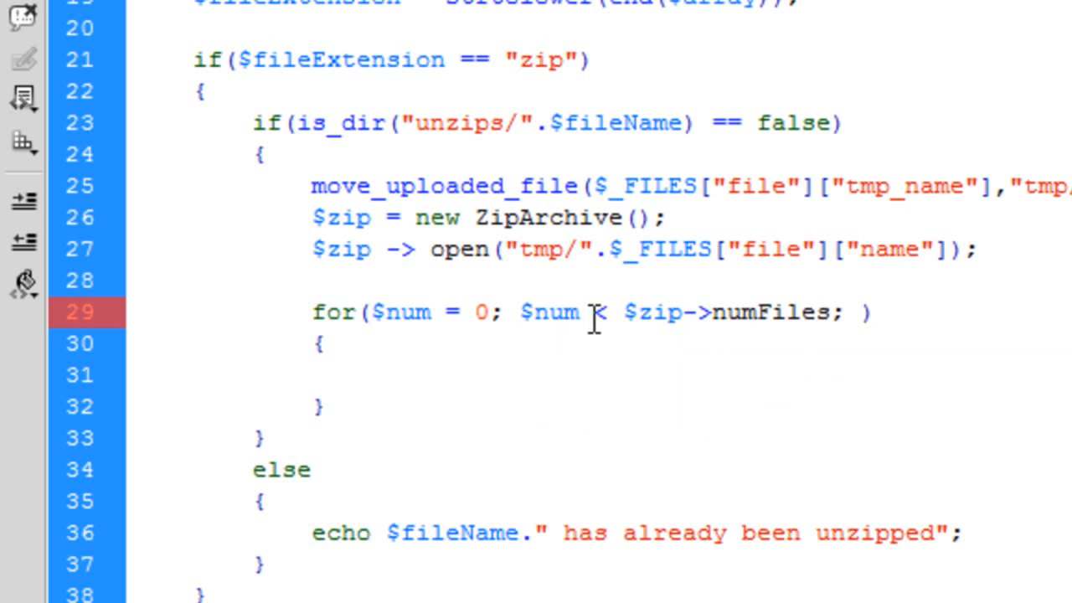
type("$num")
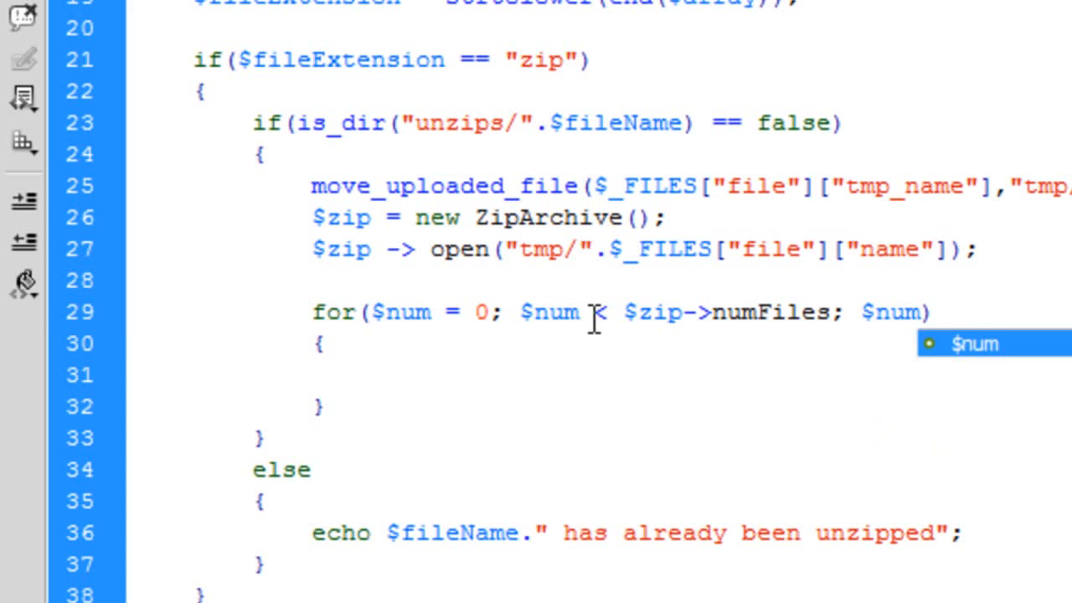
type("++")
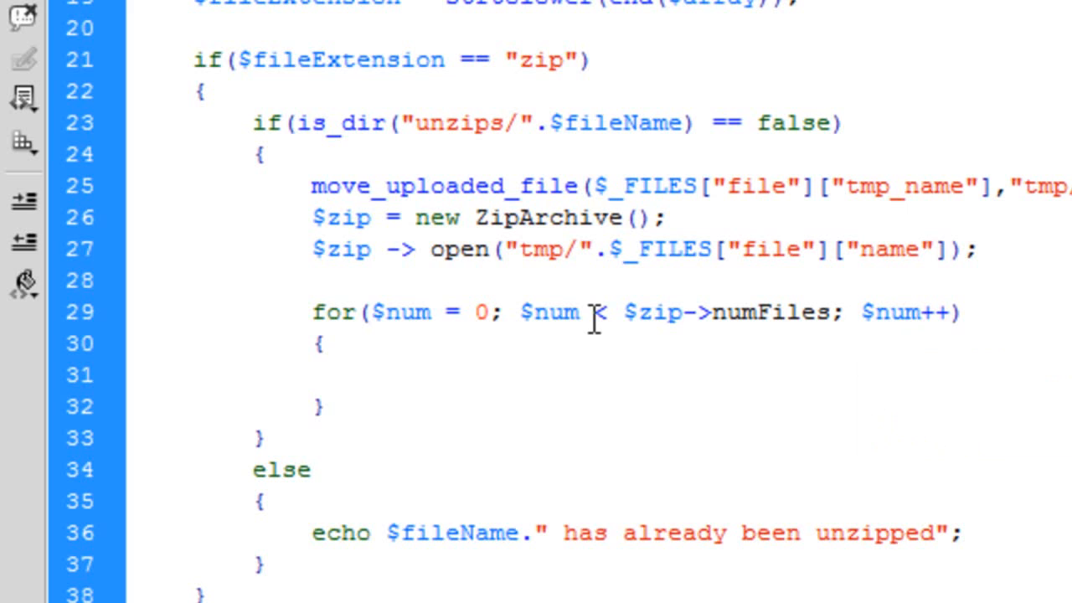
left_click(367, 377)
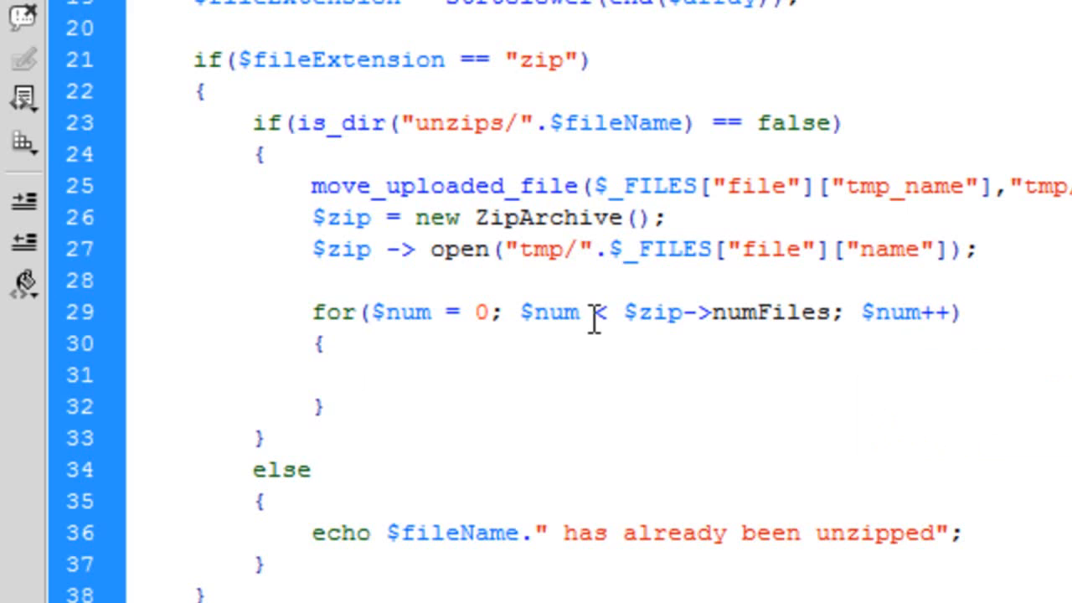
left_click(367, 377)
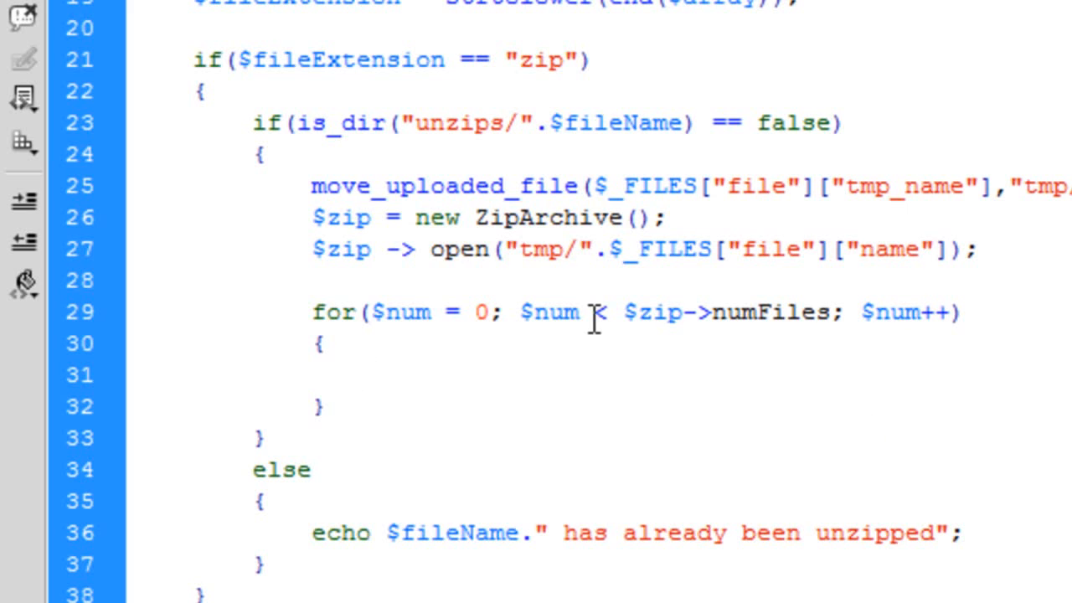
left_click(369, 377)
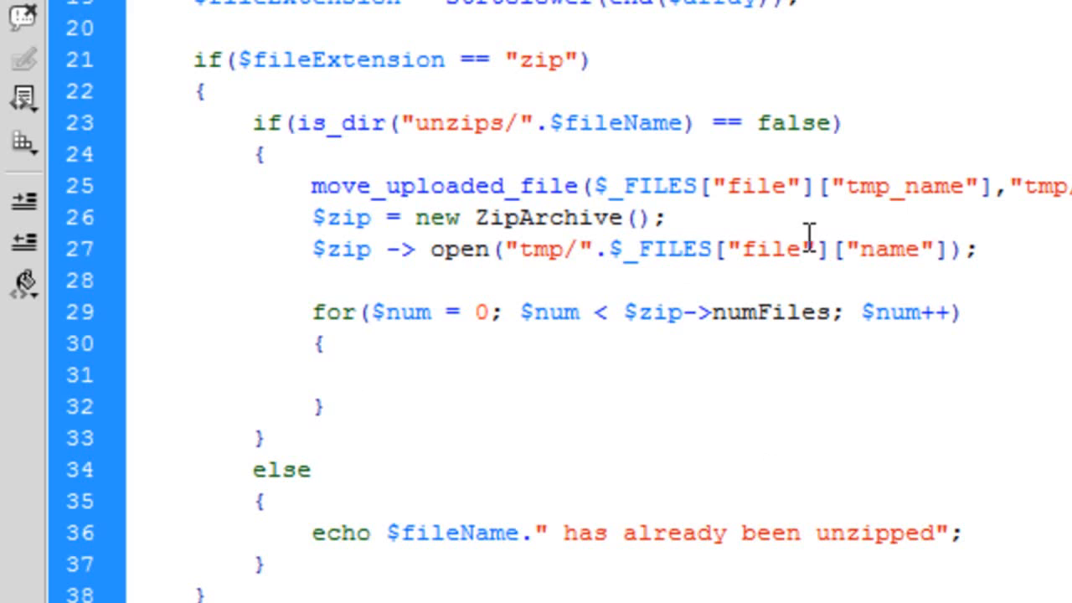
double_click(754, 312)
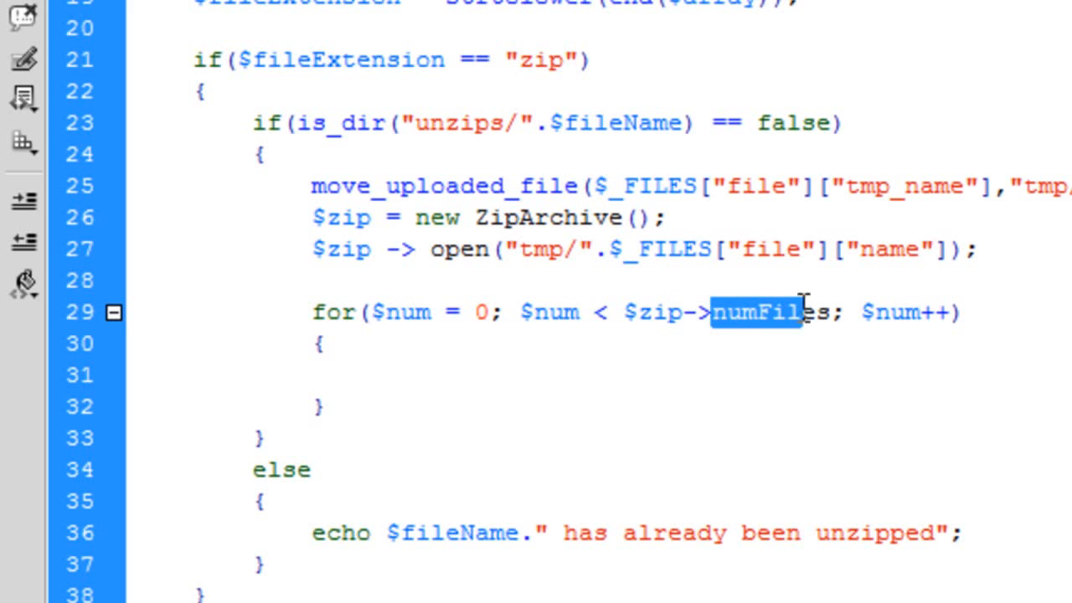
type("$")
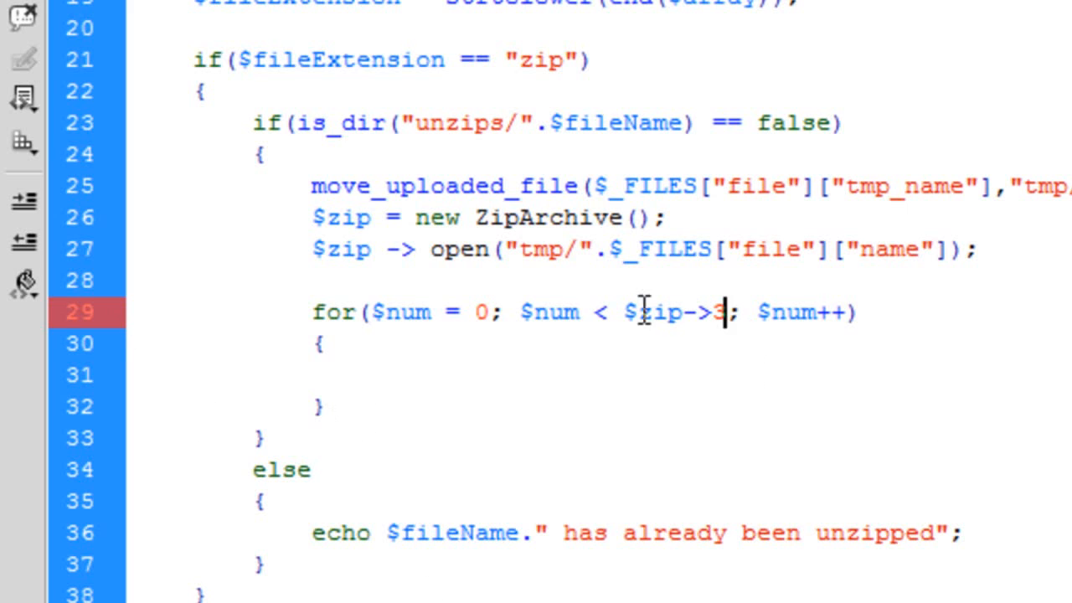
type("numFiles")
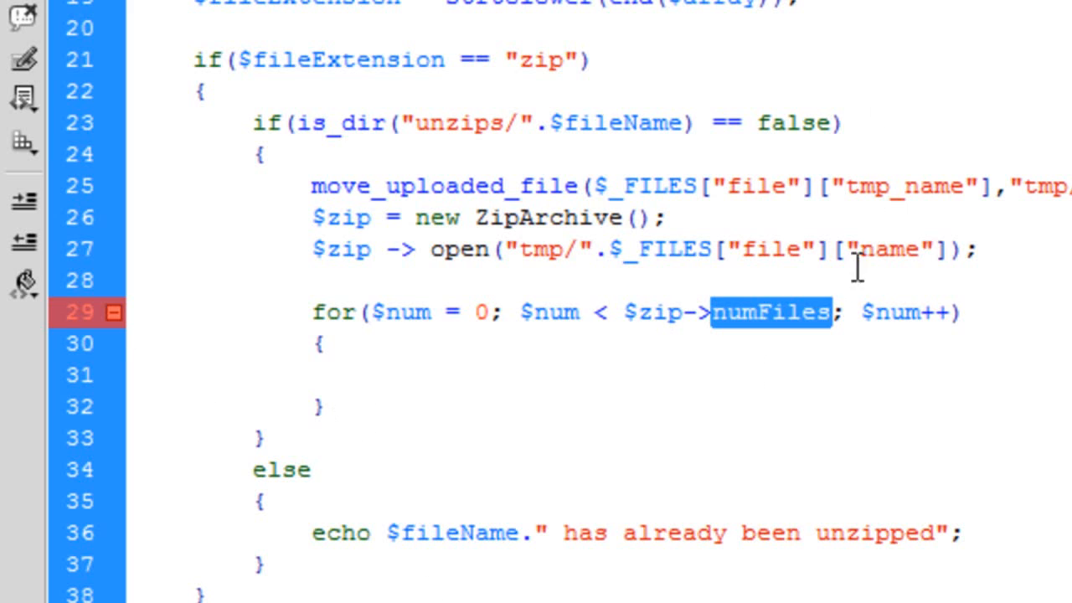
left_click(369, 377)
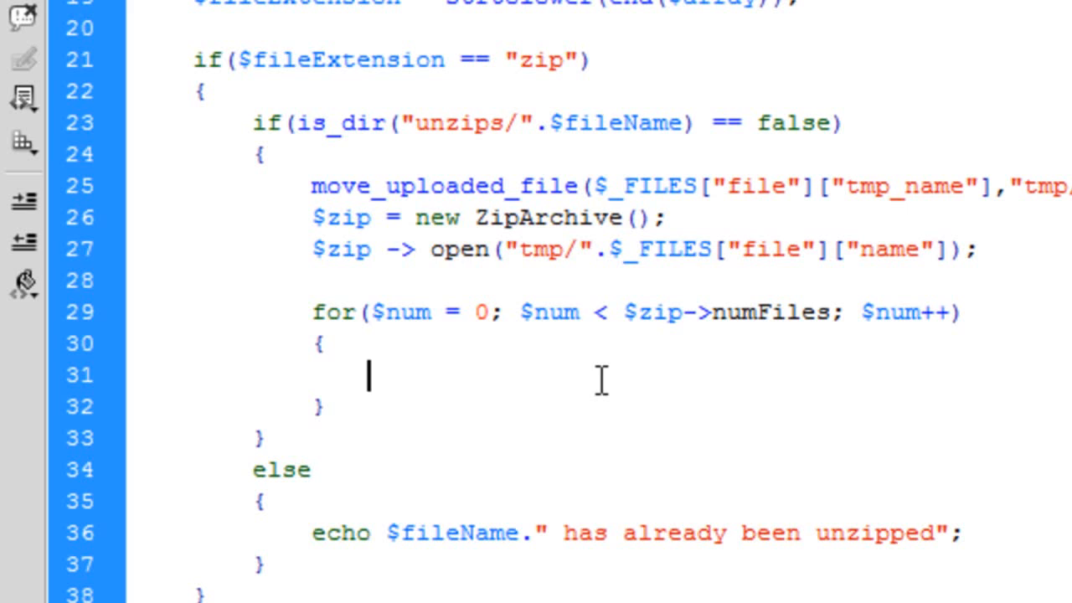
In the loop body write print_r($zip->statIndex($num)); to print each entry's info
type("print_r(")
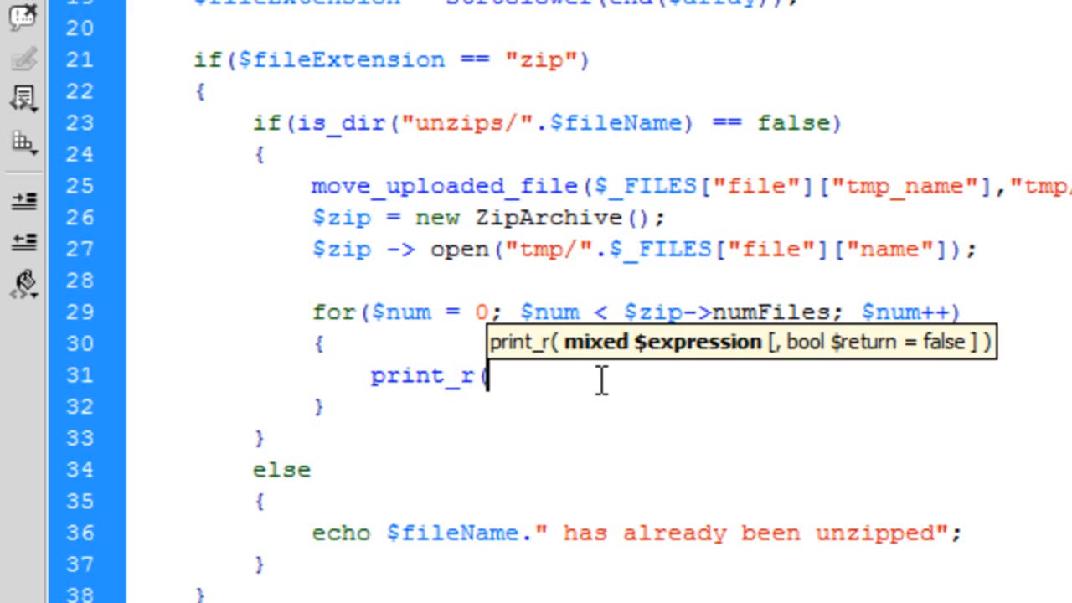
type(");")
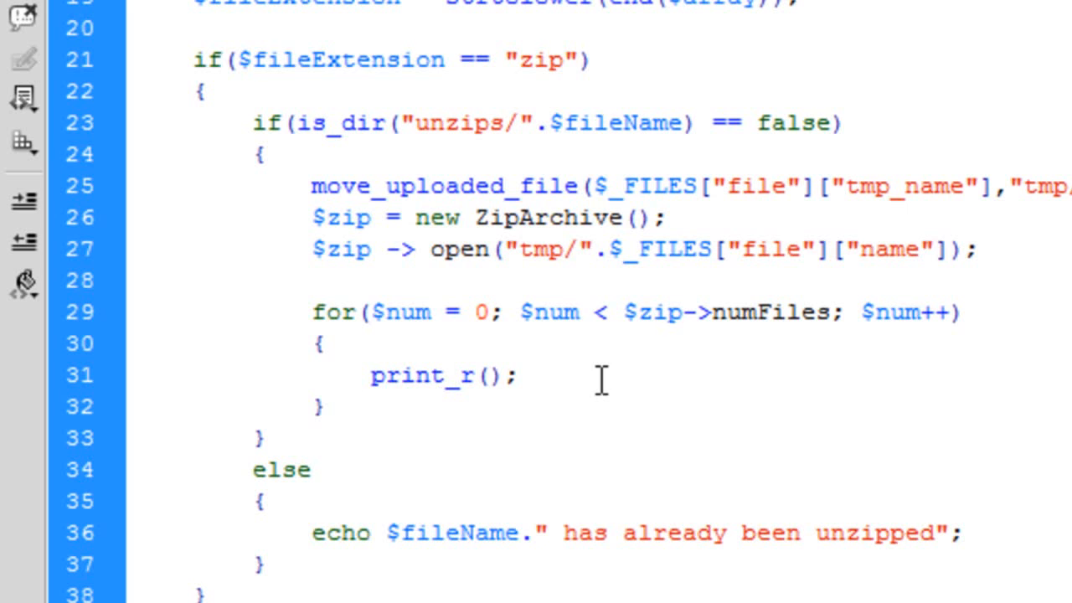
type("$zip->")
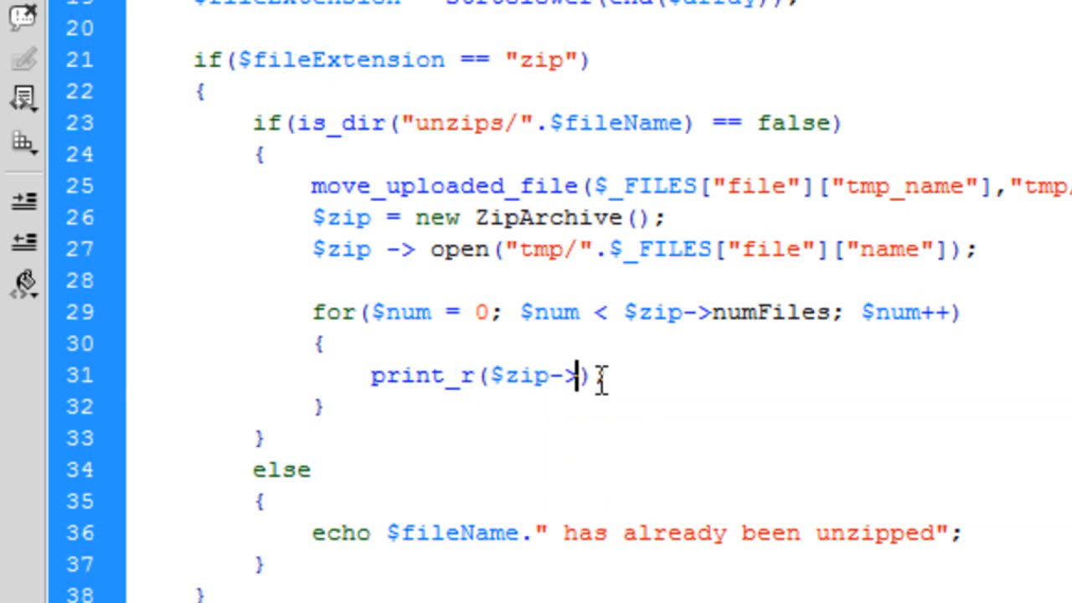
type("s")
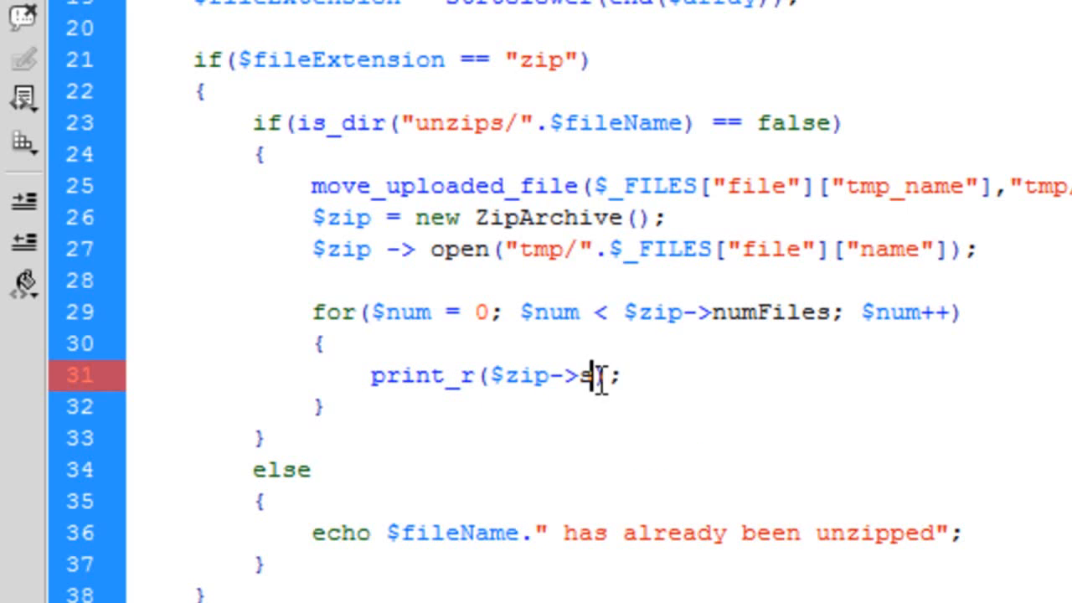
type("tatIndex")
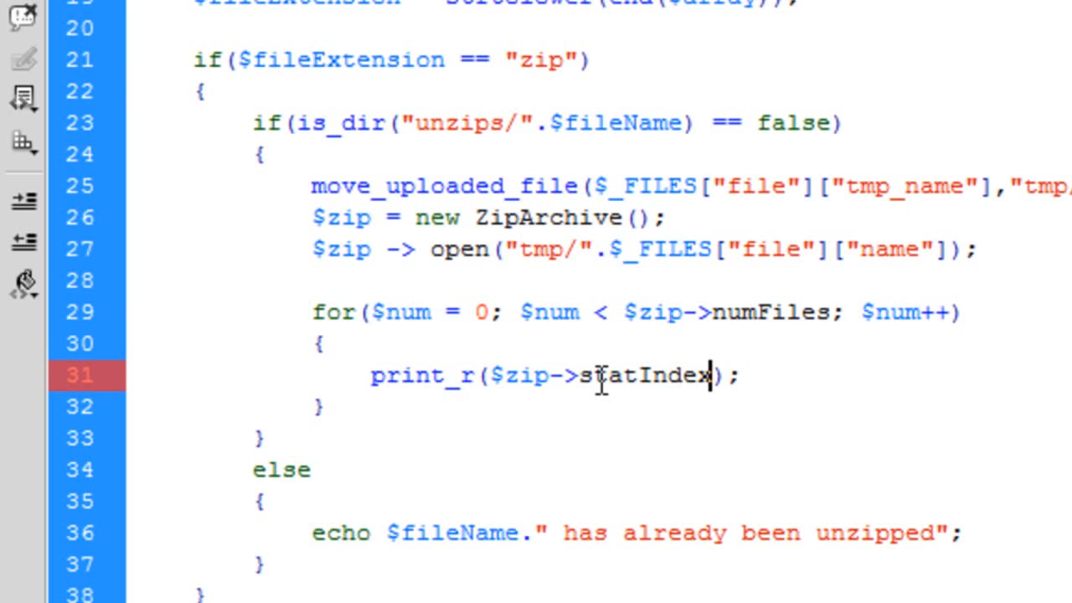
type("()")
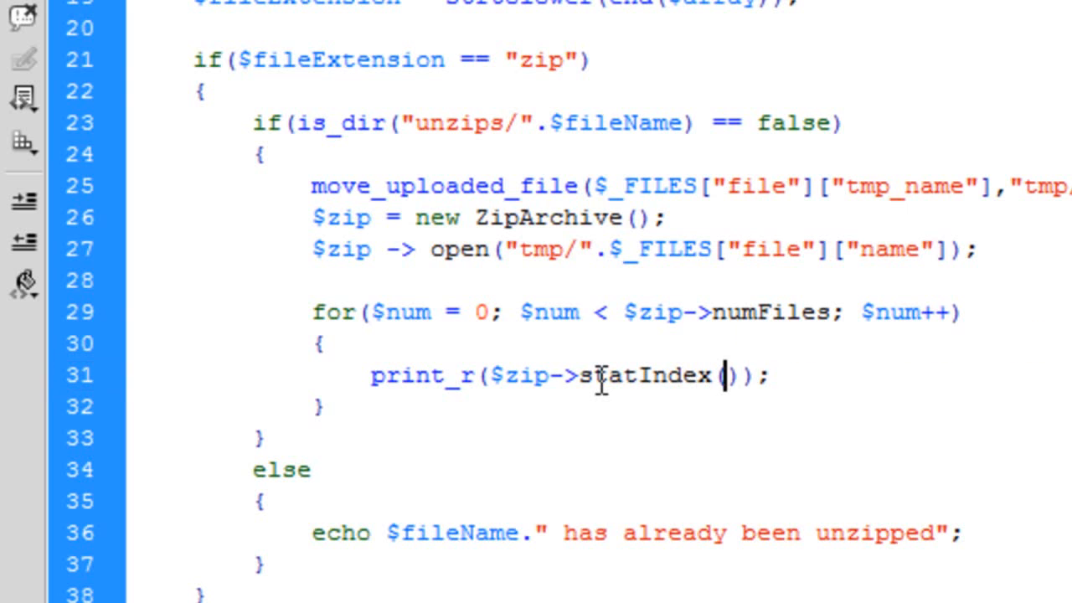
type("$num")
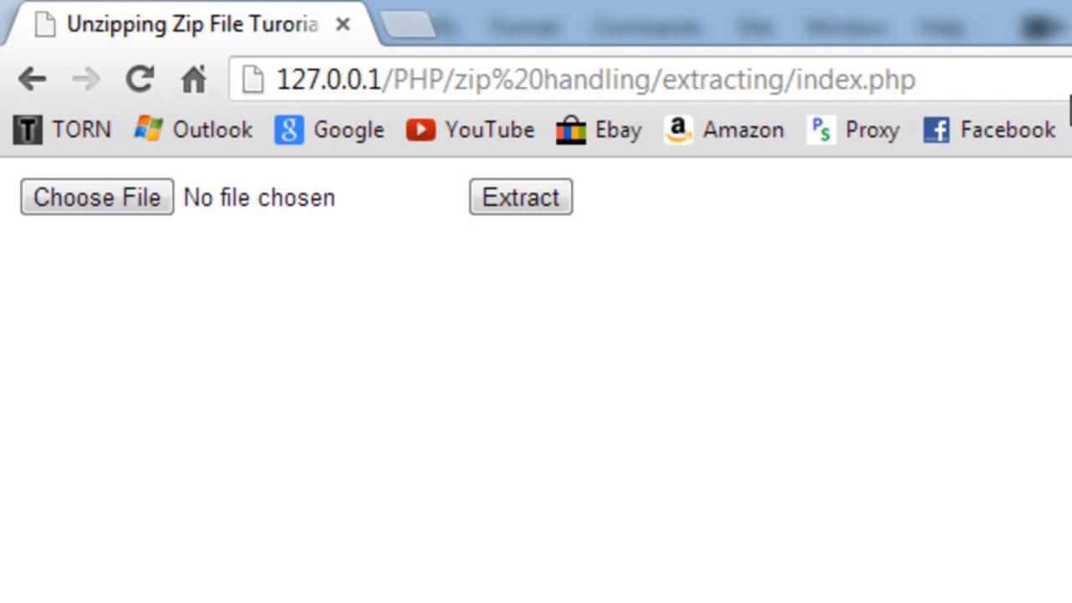
Choose a zip archive on the upload page and extract it to see each entry's Array output
left_click(96, 197)
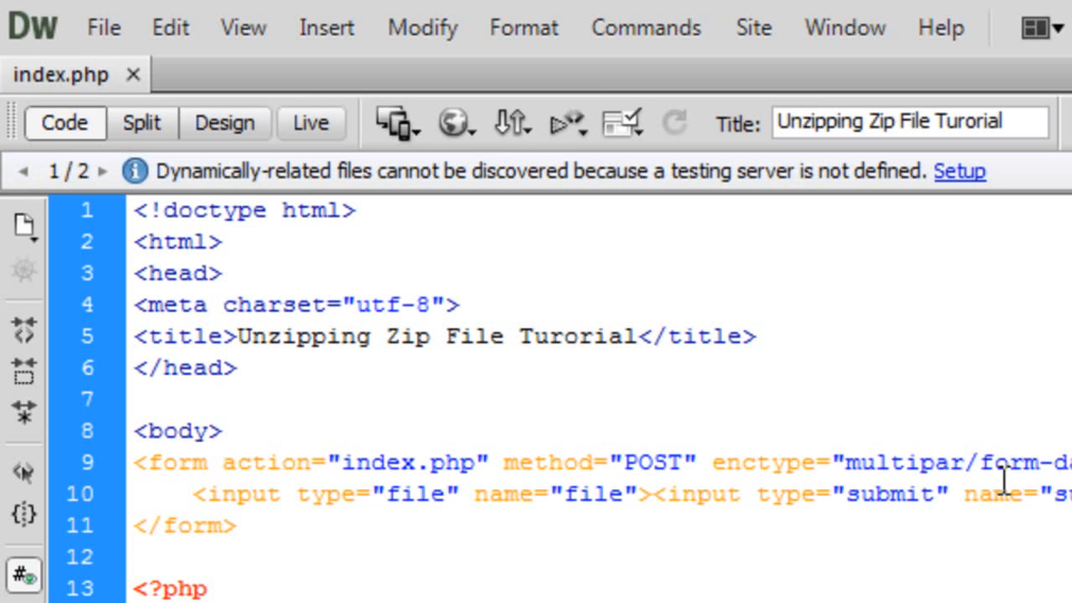
type("tracting/index.php")
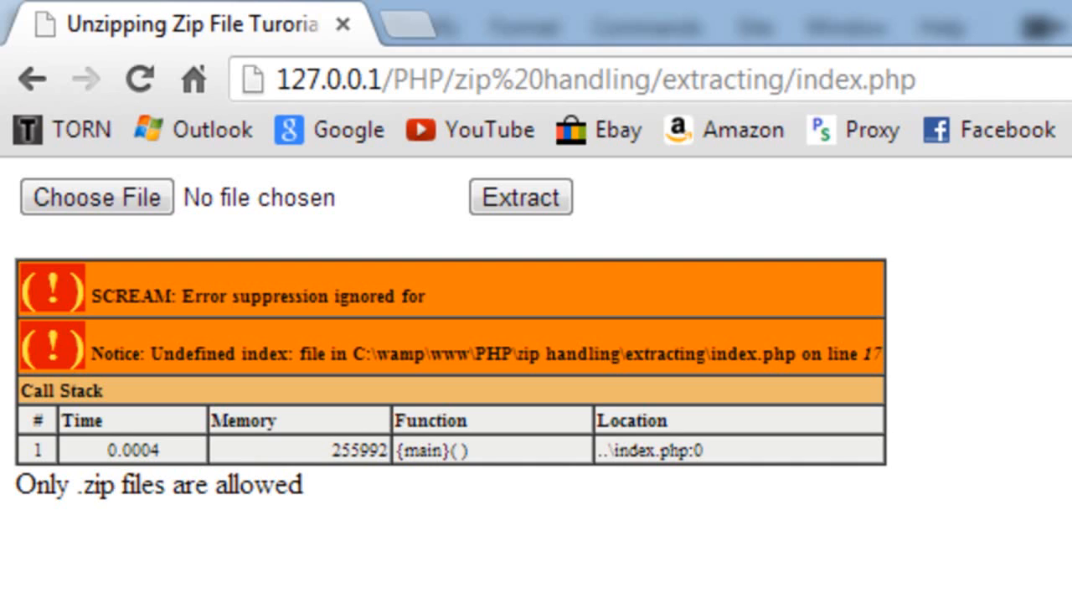
left_click(519, 197)
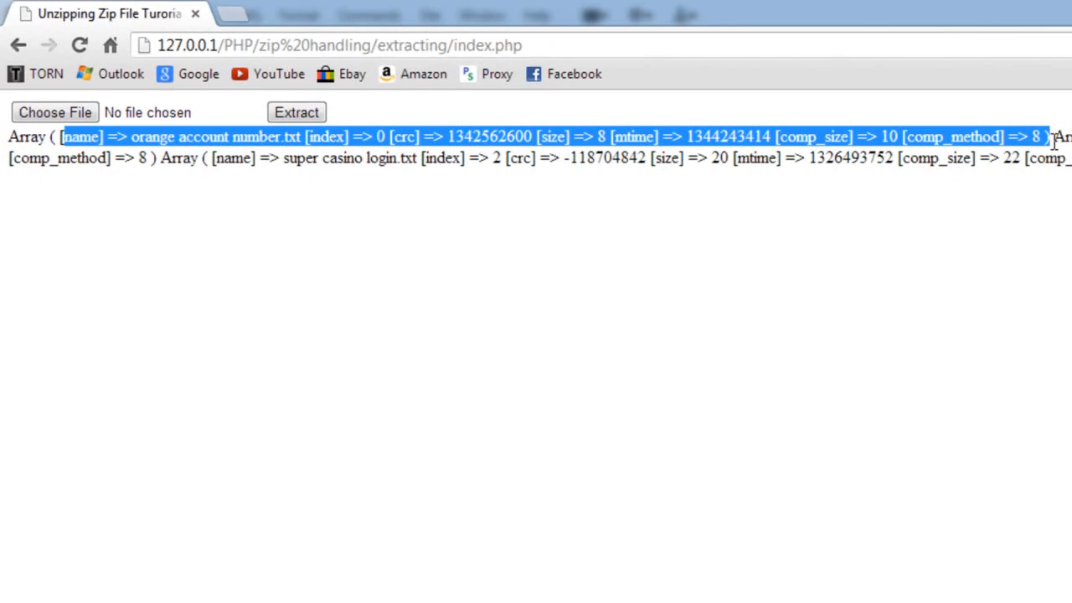
mouse_move(878, 385)
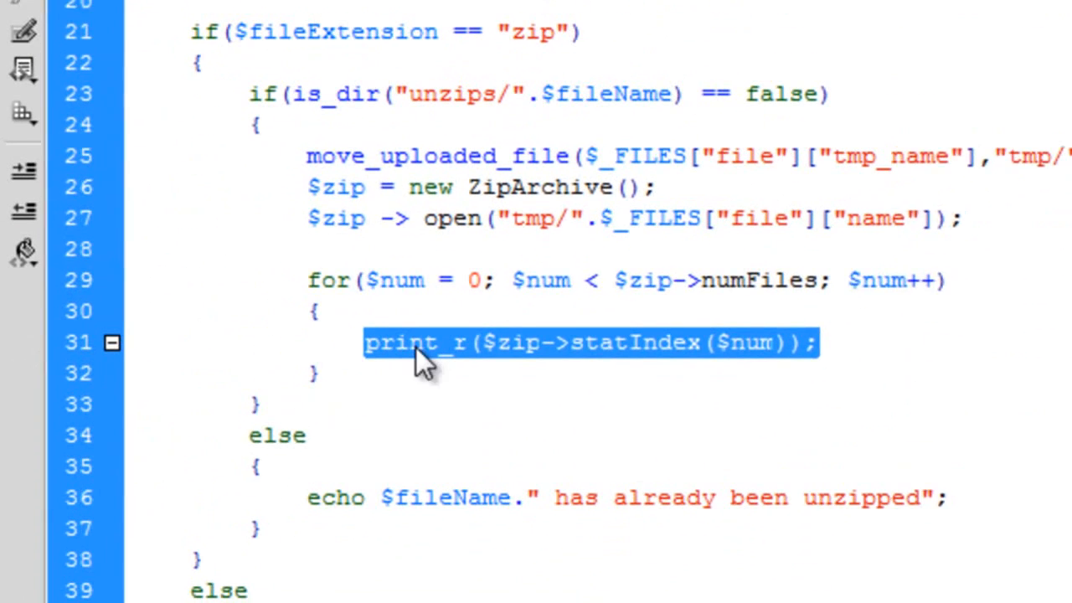
Replace the print_r line with $fileInfo = $zip->statIndex($num);
type("$file")
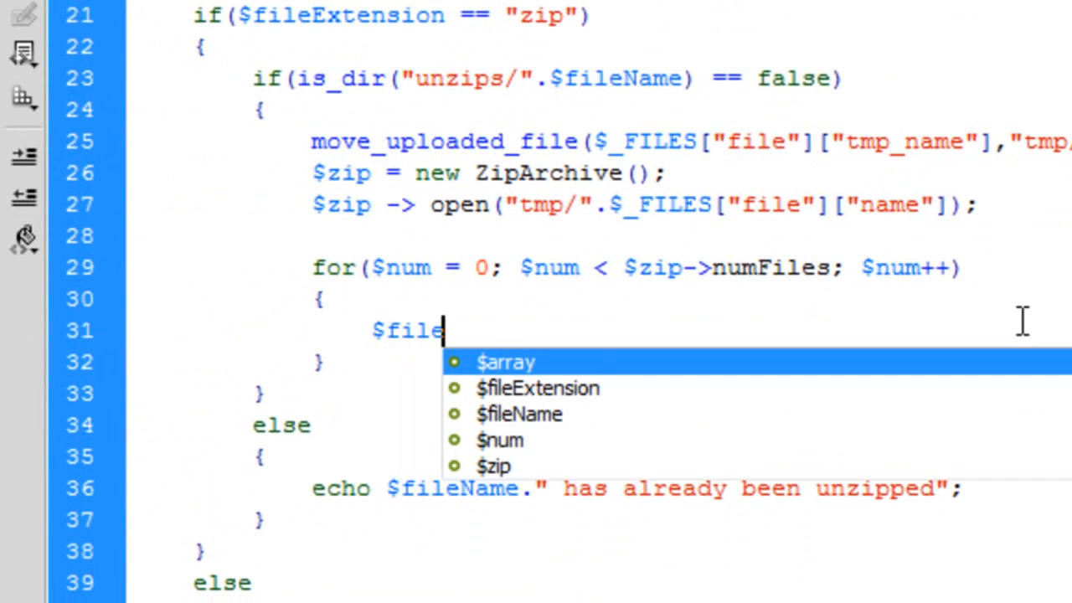
type("Info")
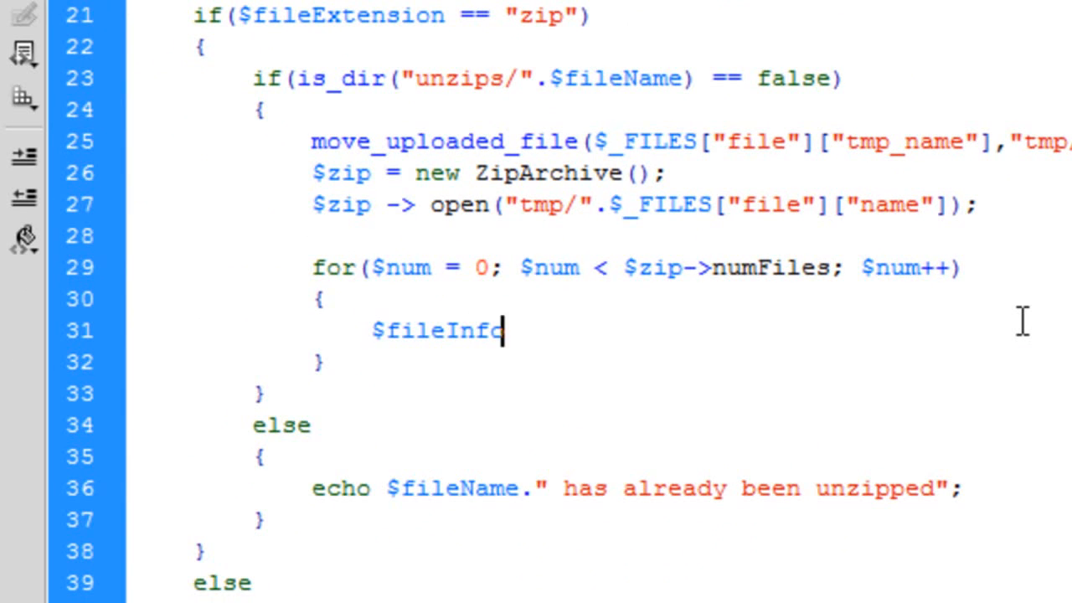
type("= $zip")
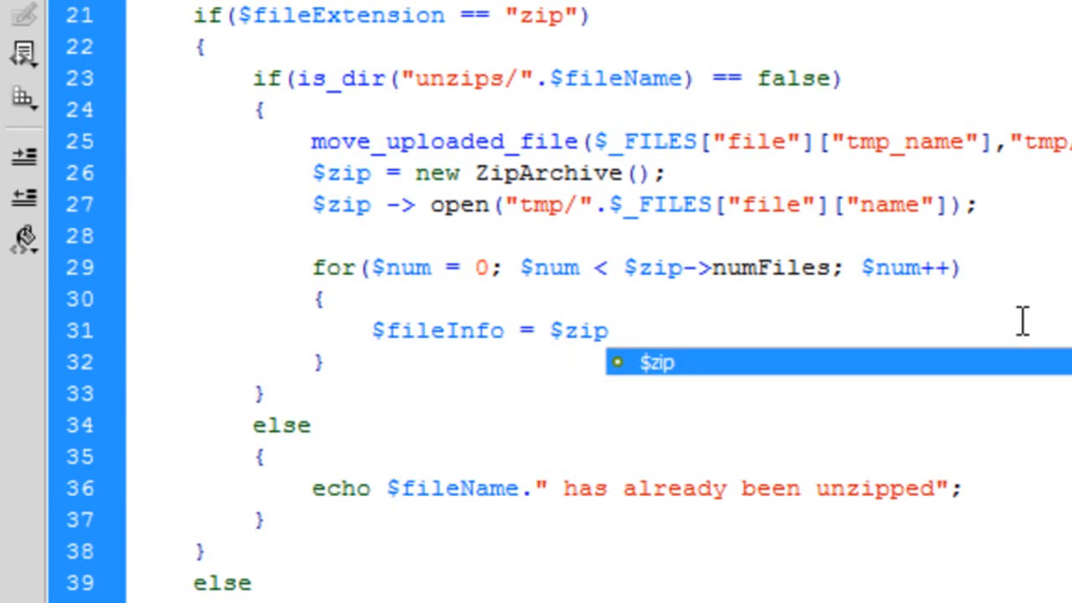
type("->")
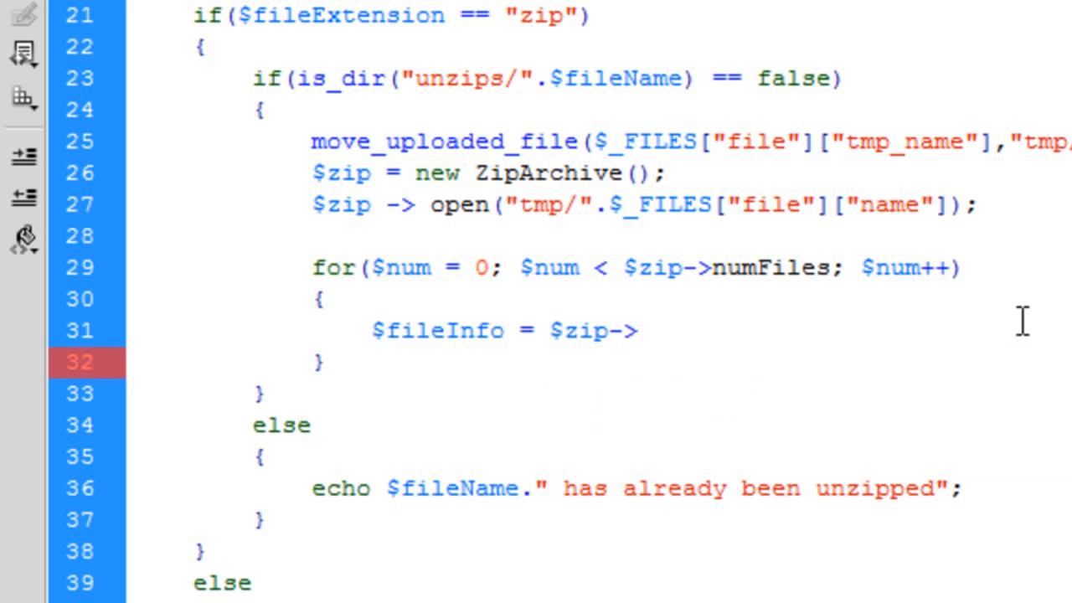
type("statInde")
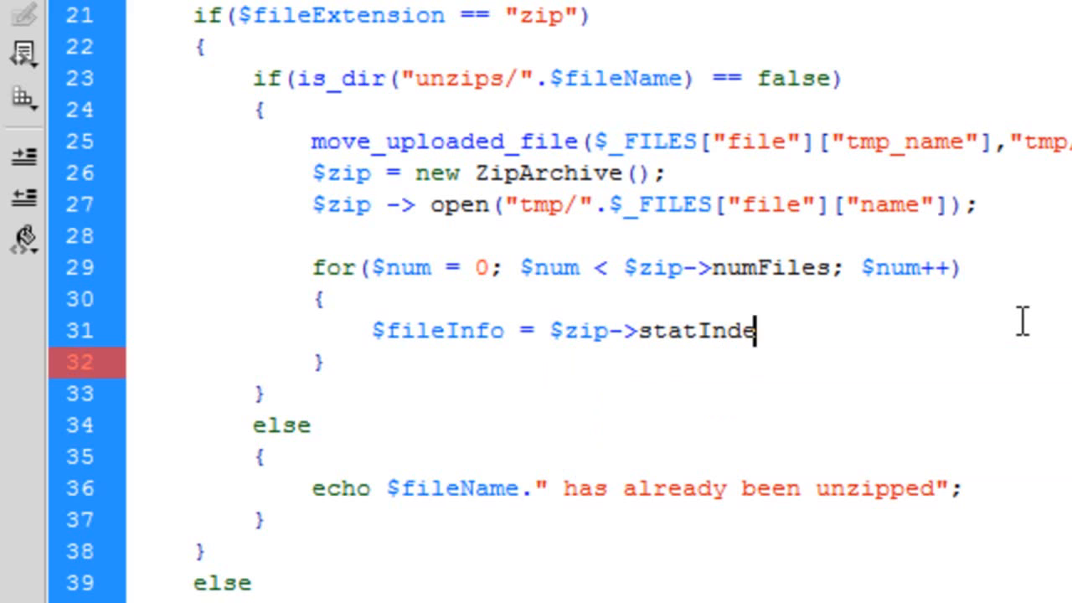
type("x()1")
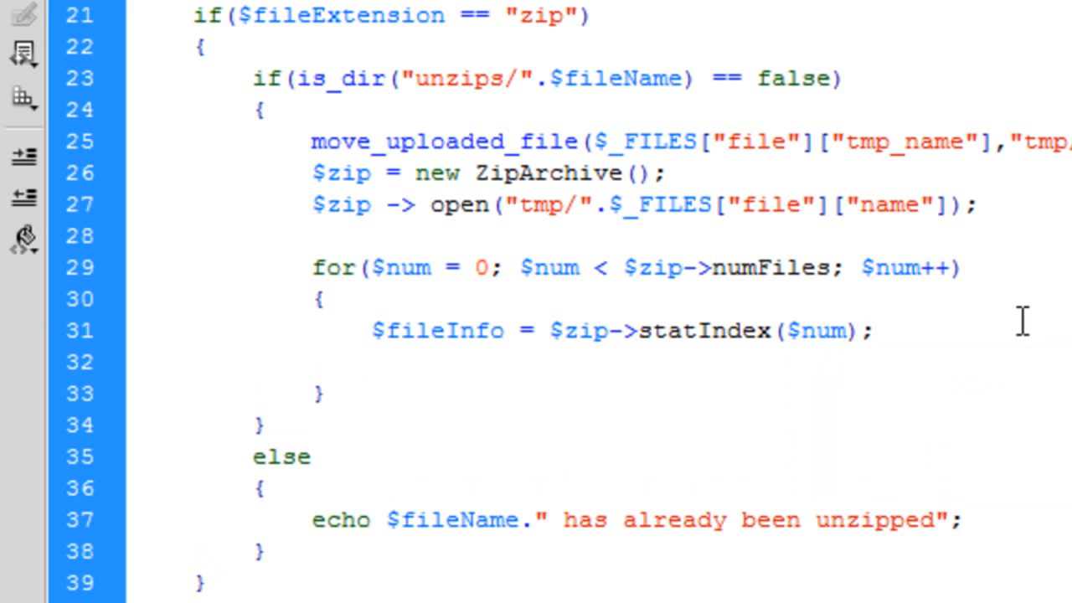
left_click(369, 362)
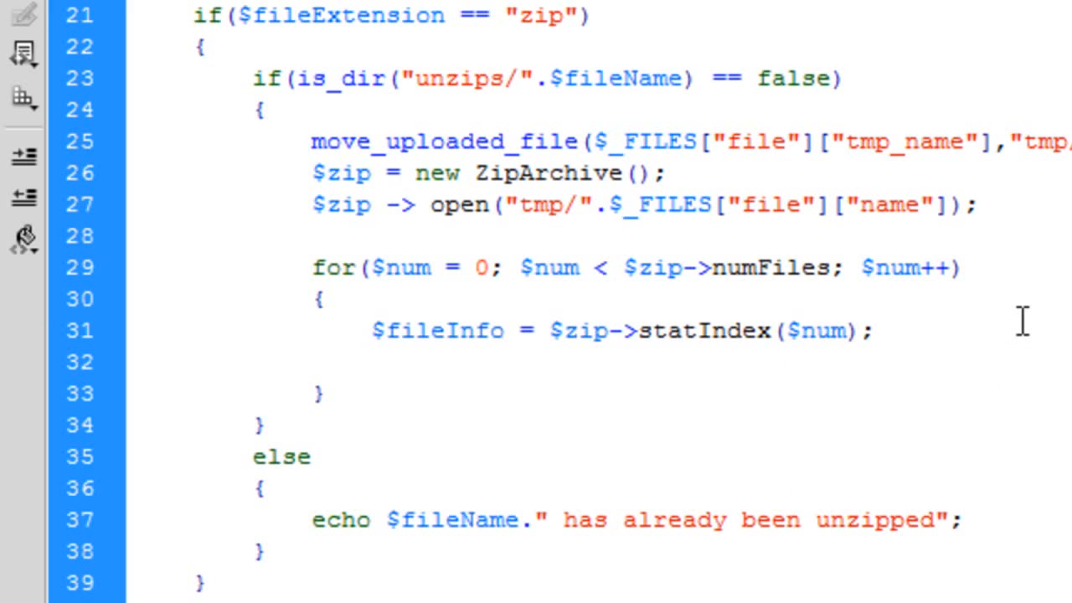
Below it add echo "Extracting: ".$fileInfo["name"]; and start a new statement
type("echo")
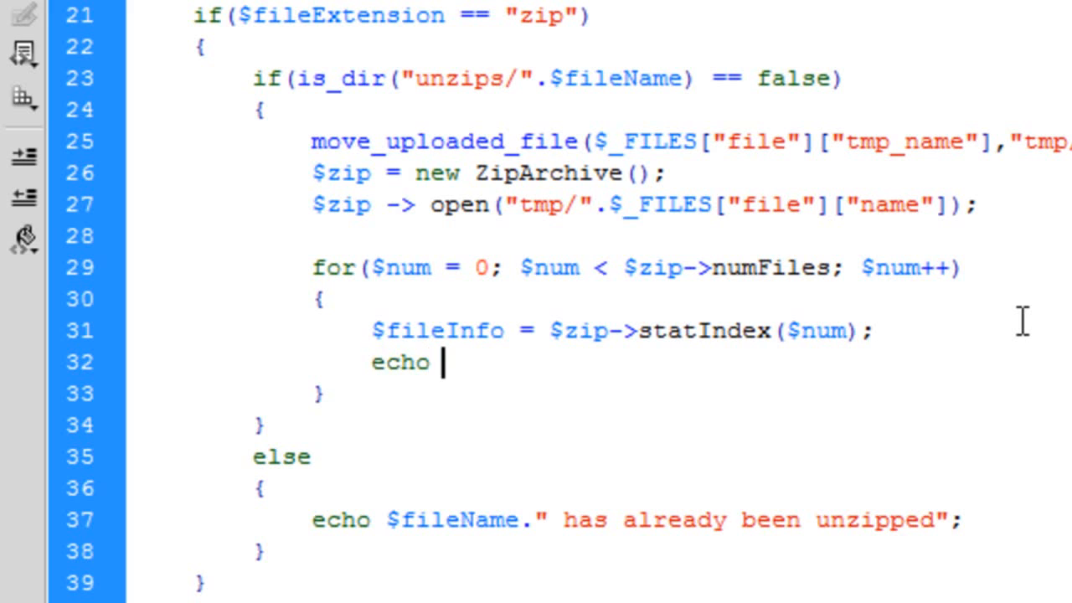
type("\"\";")
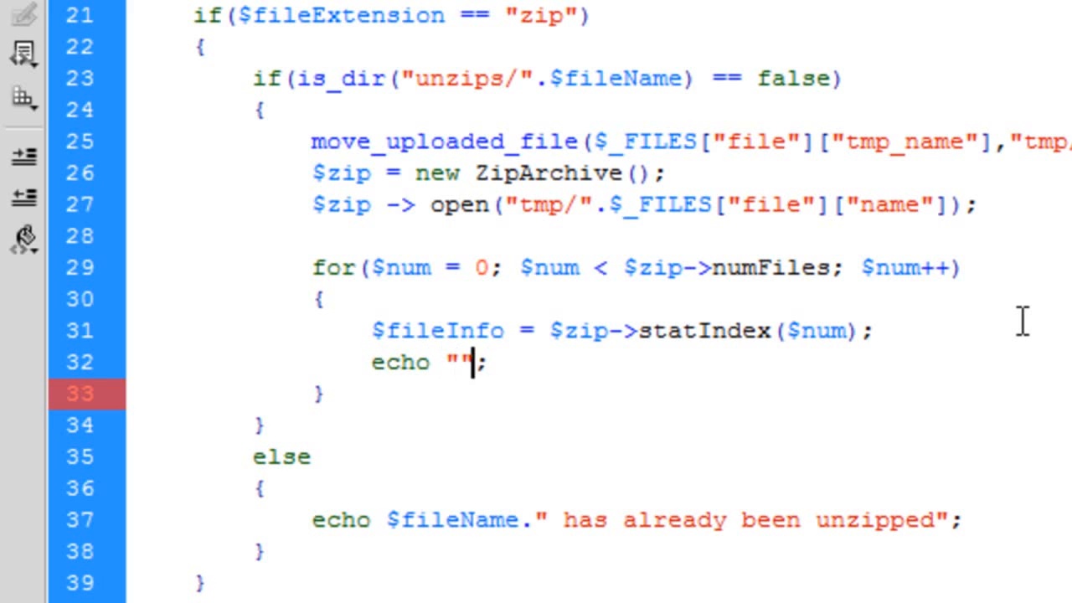
type("Extracting")
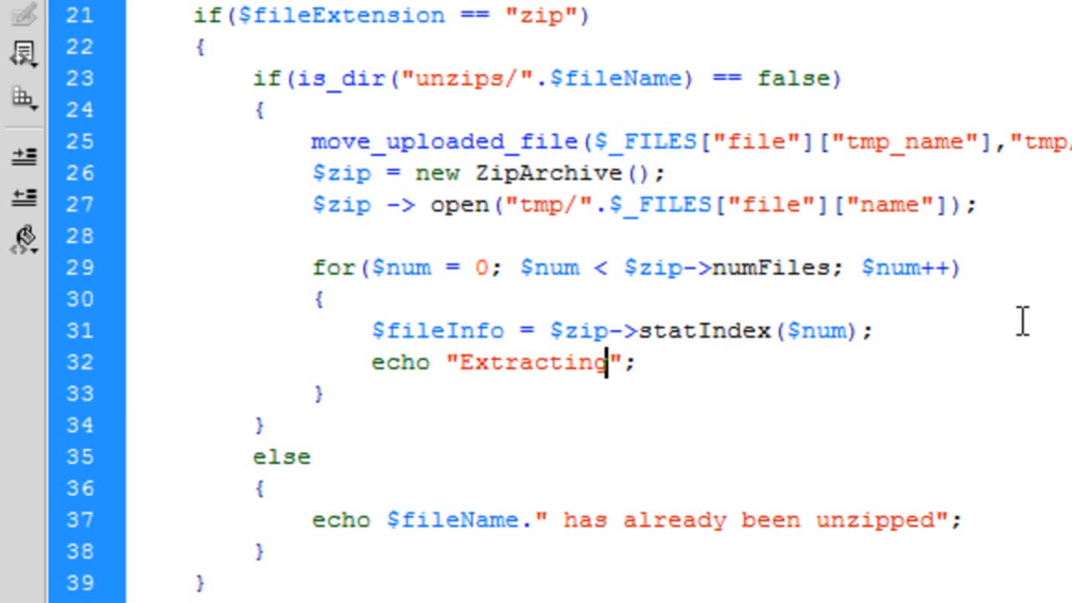
type(":")
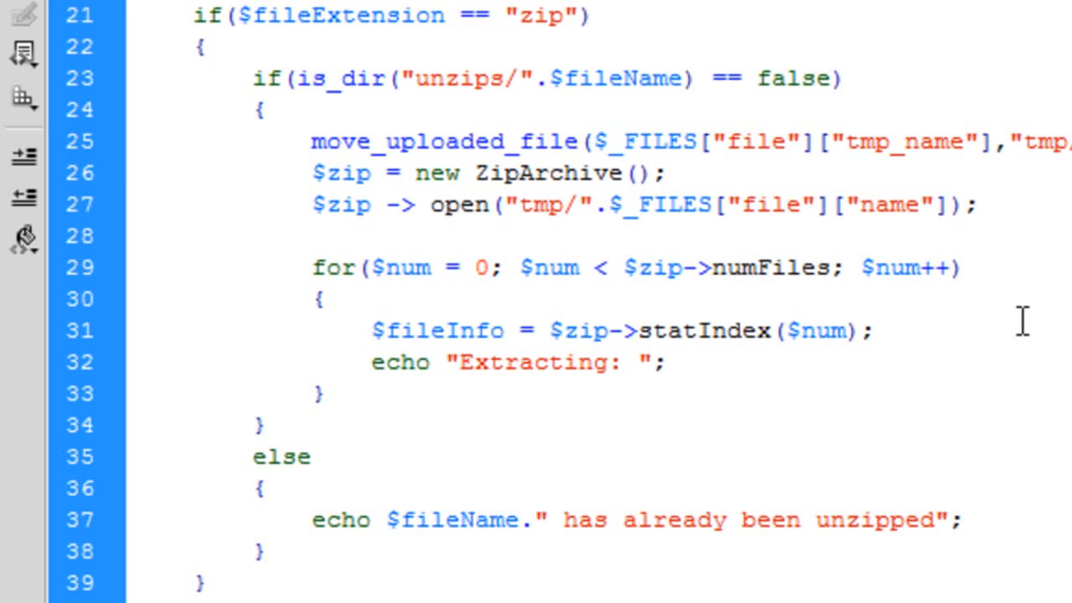
type(".$fileInfo[")
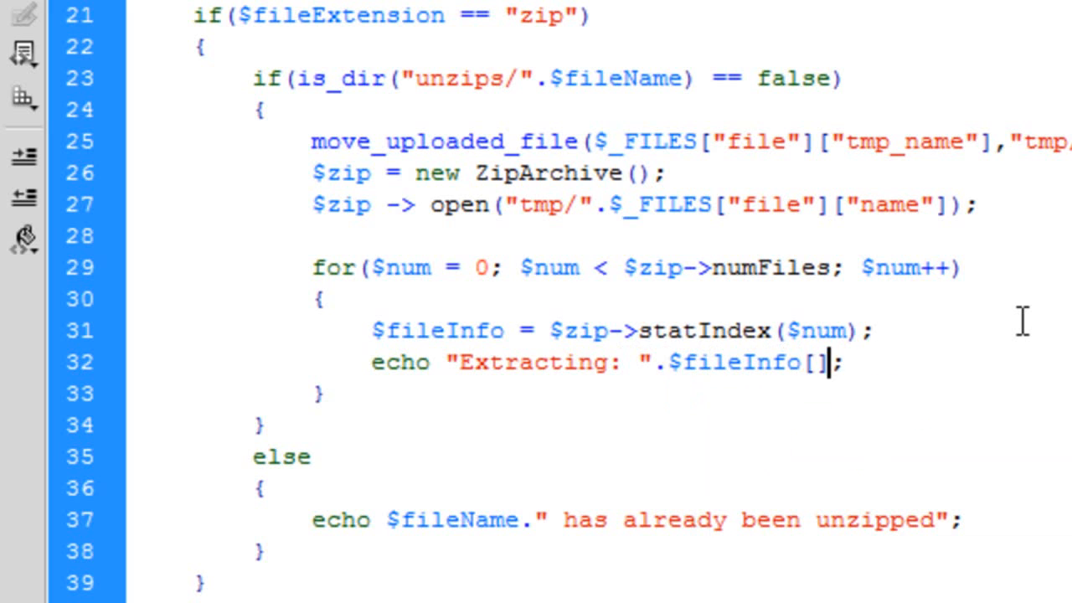
type("\"name\"")
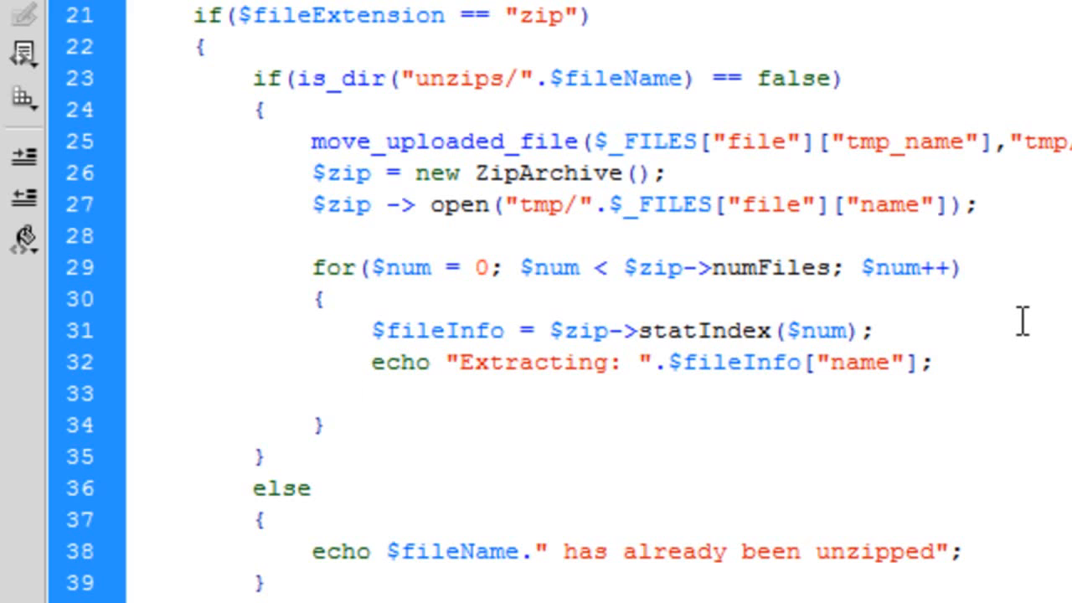
left_click(368, 394)
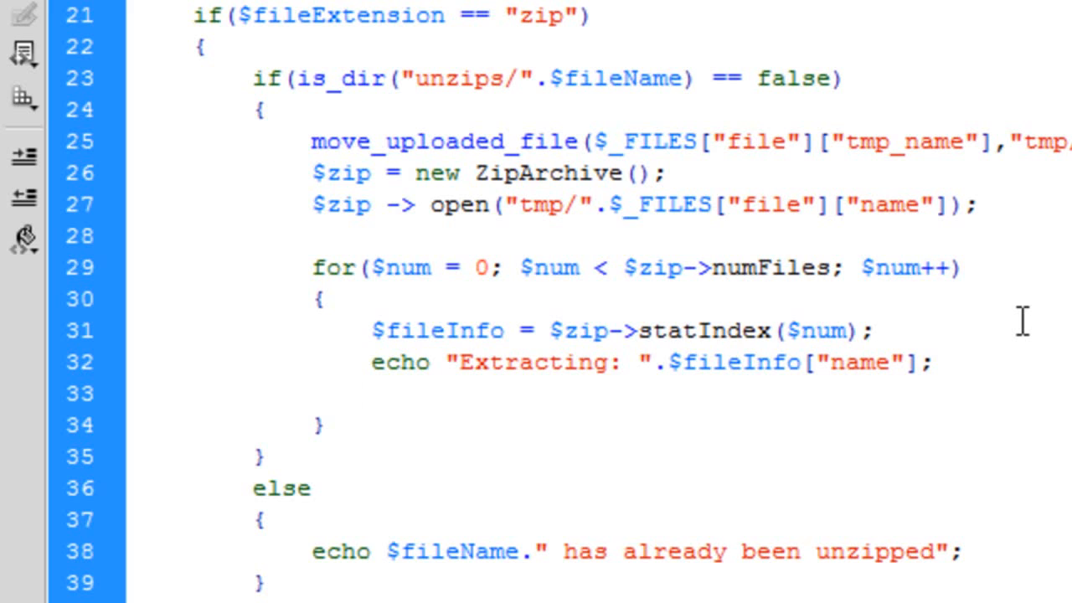
left_click(369, 393)
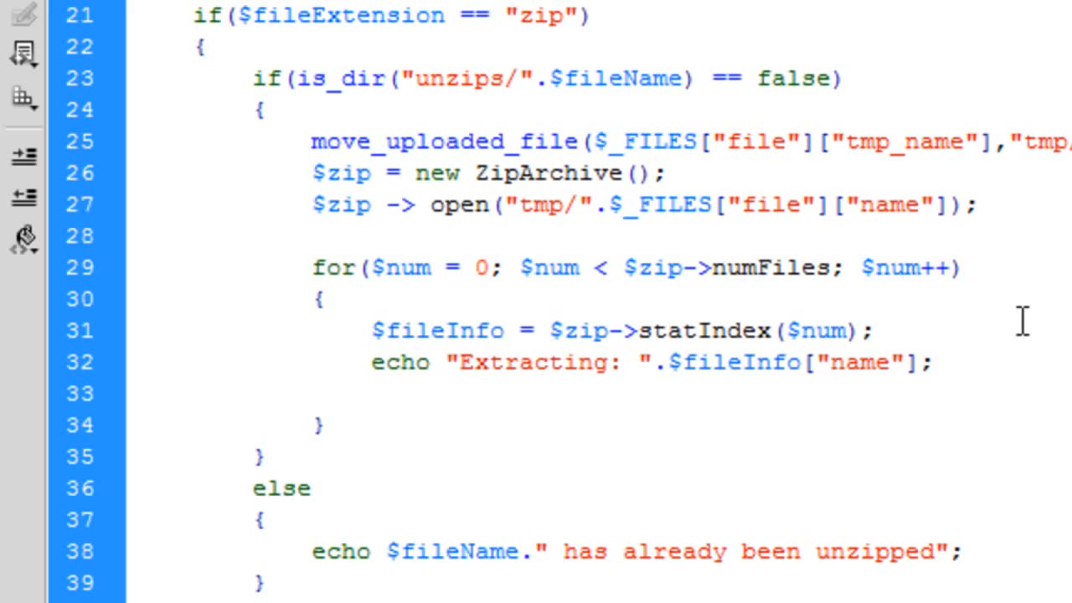
left_click(369, 393)
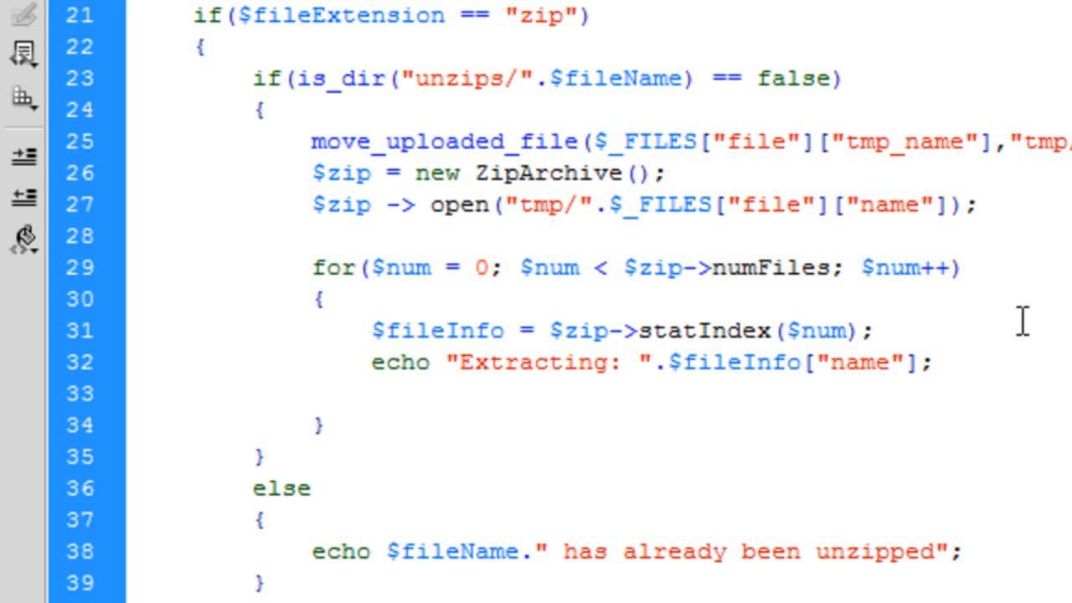
Add $zip->extractTo("unzips/".$fileName); so each archive extracts into unzips/
type("$zip")
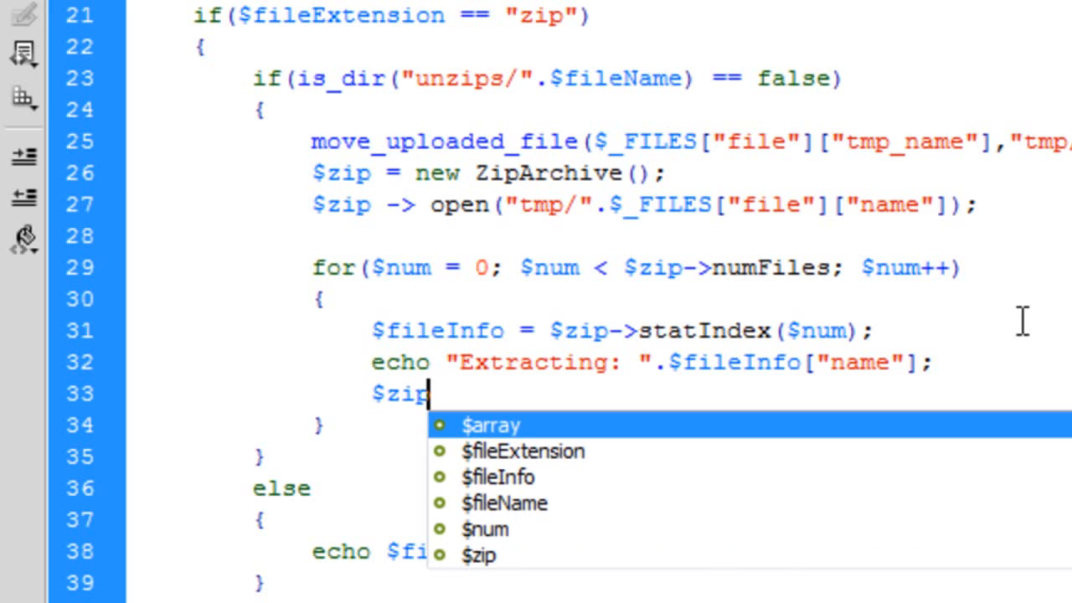
type("->")
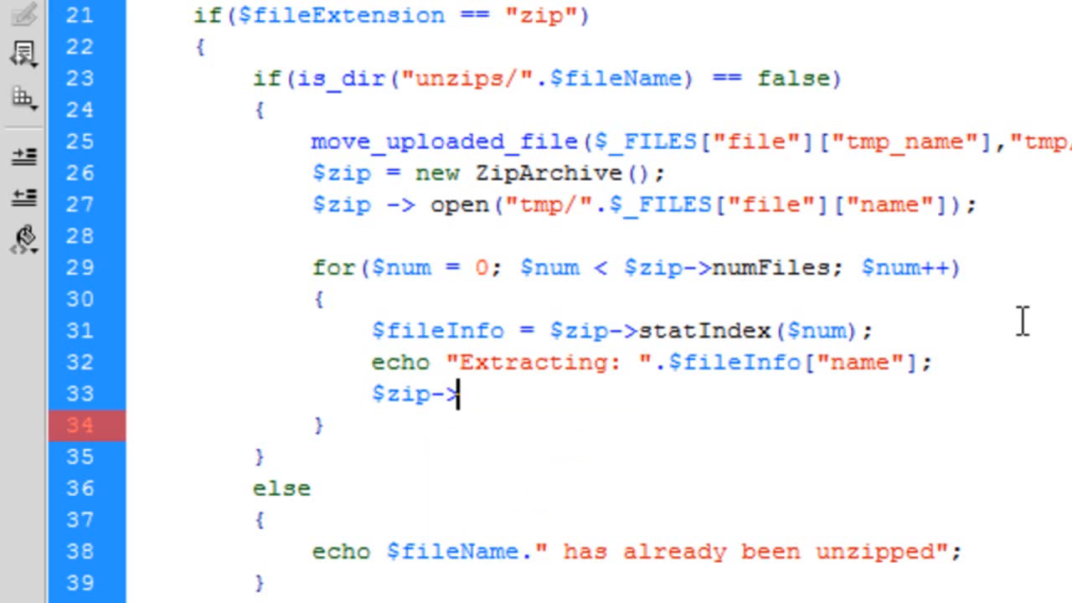
type("extract")
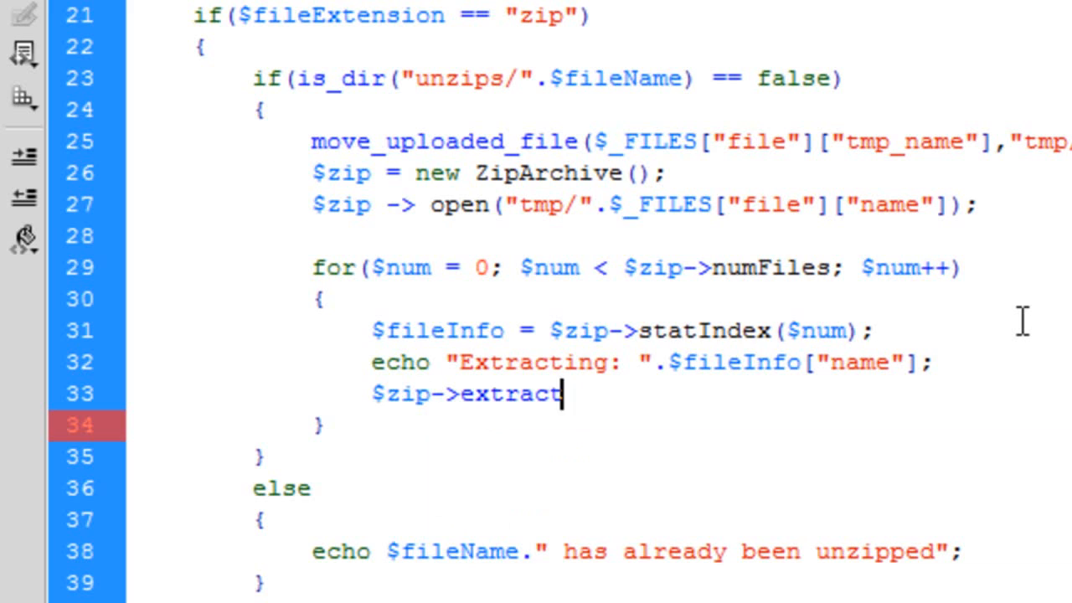
type("To")
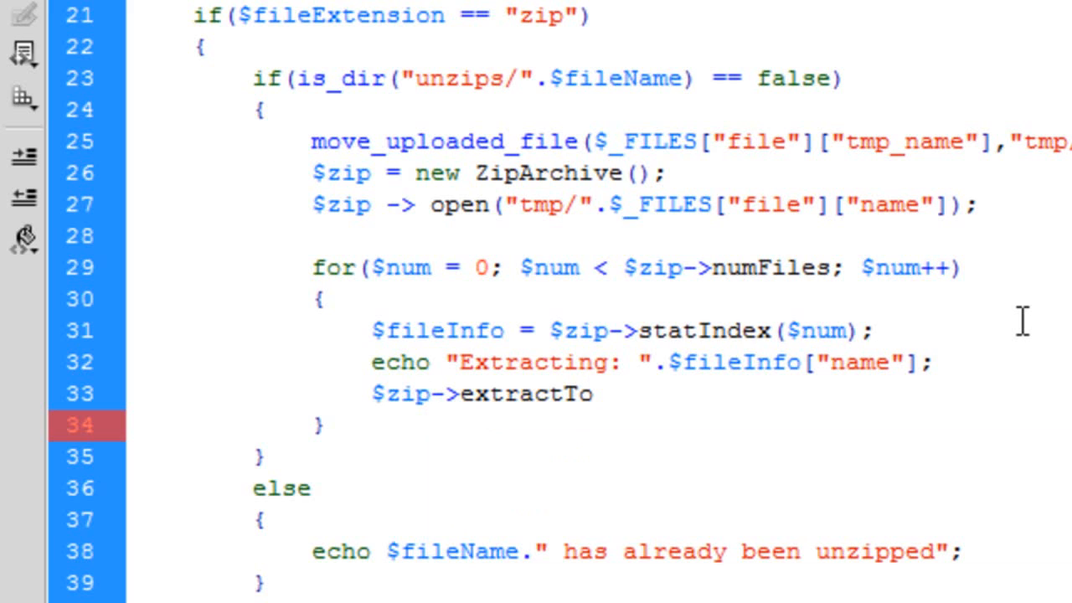
type("();")
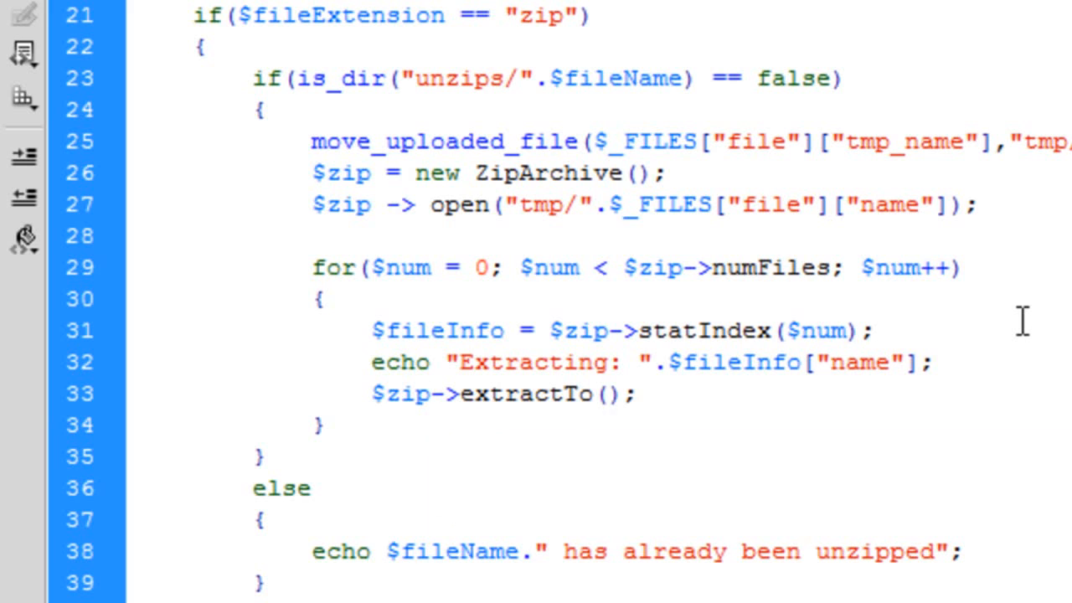
type("\"")
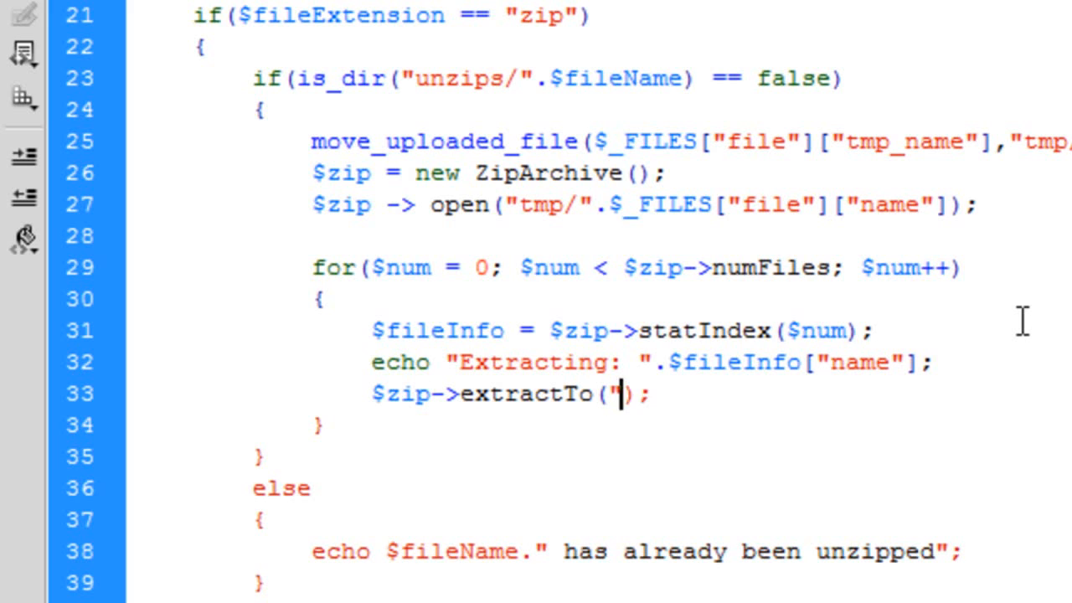
type("u")
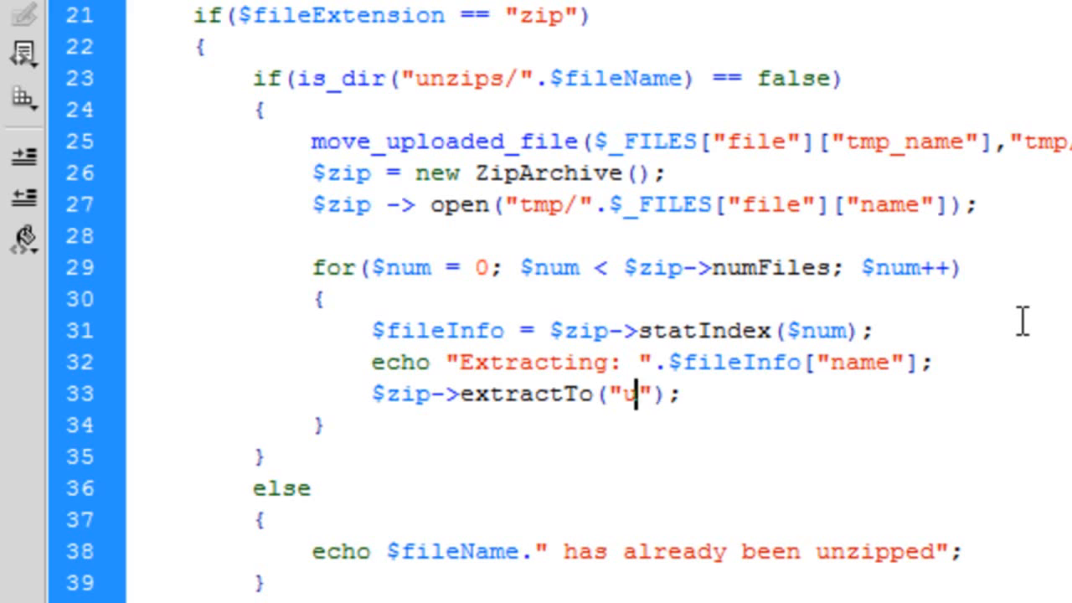
type("nzips/")
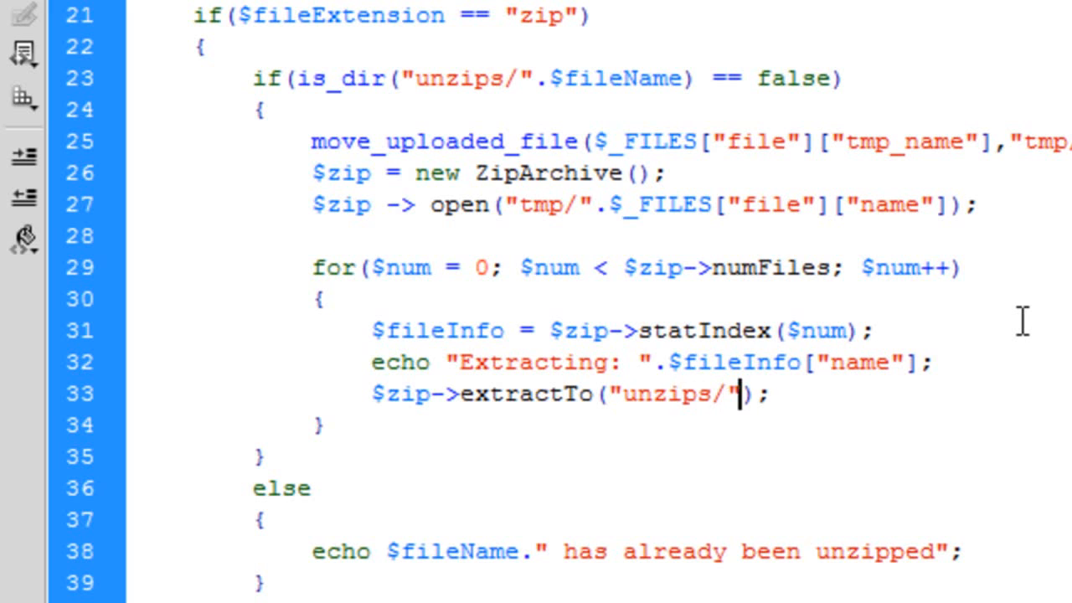
type(".$fileNam")
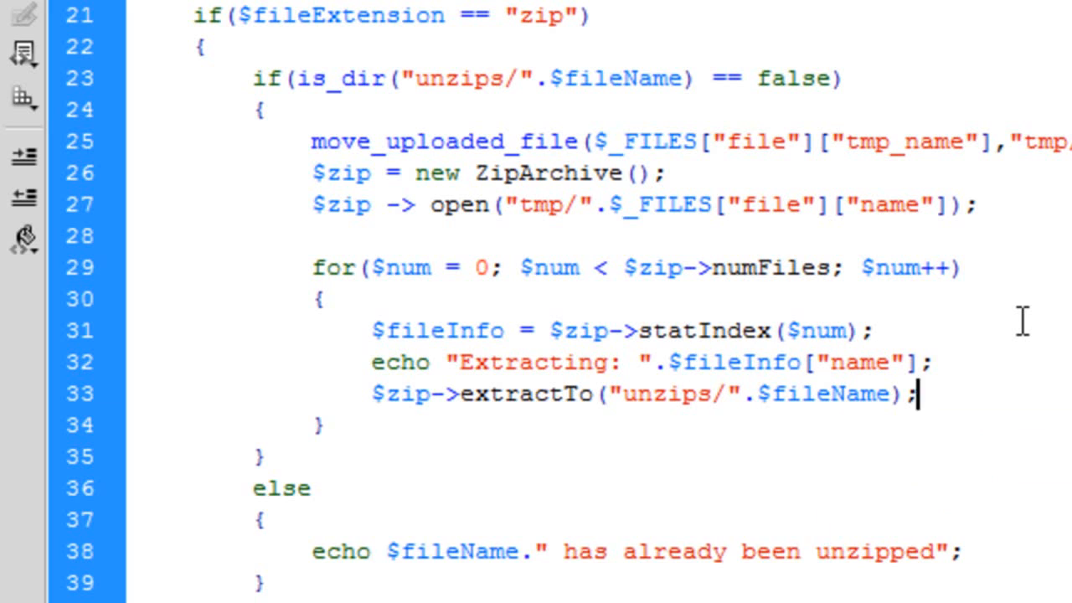
Echo a "<br />" after each file and start a new line after the loop
type("echo \"\";")
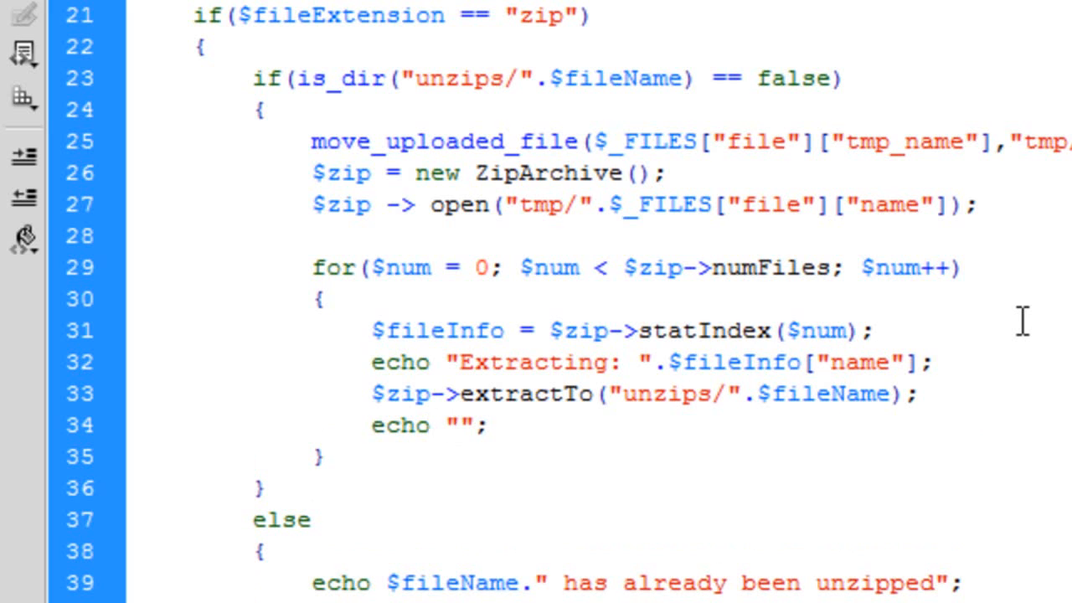
type("<br />")
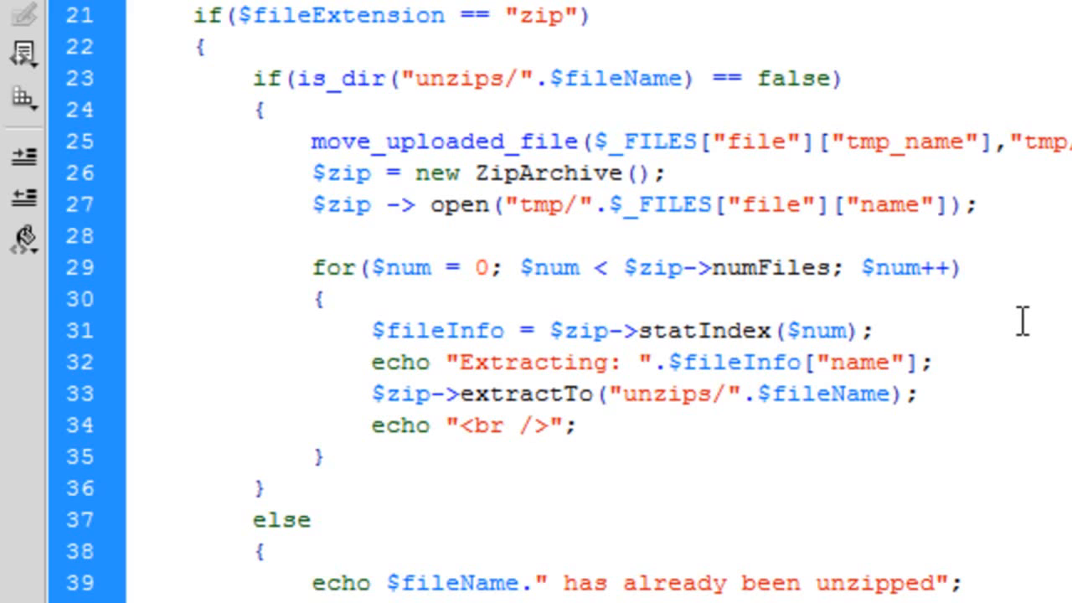
left_click(530, 425)
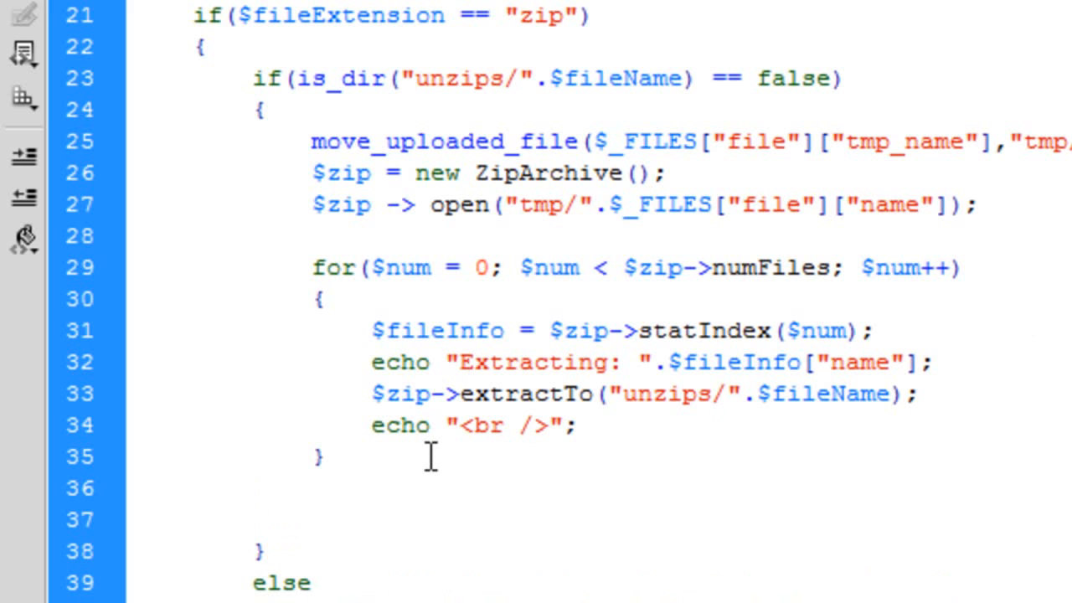
After the loop add $zip->close();
type("$zip-")
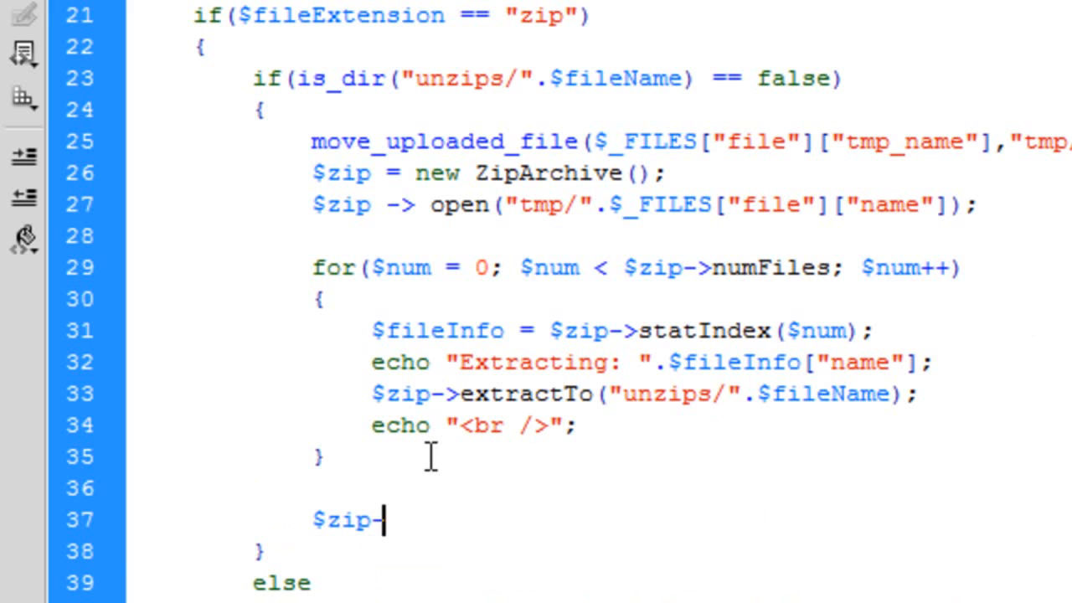
type(">close")
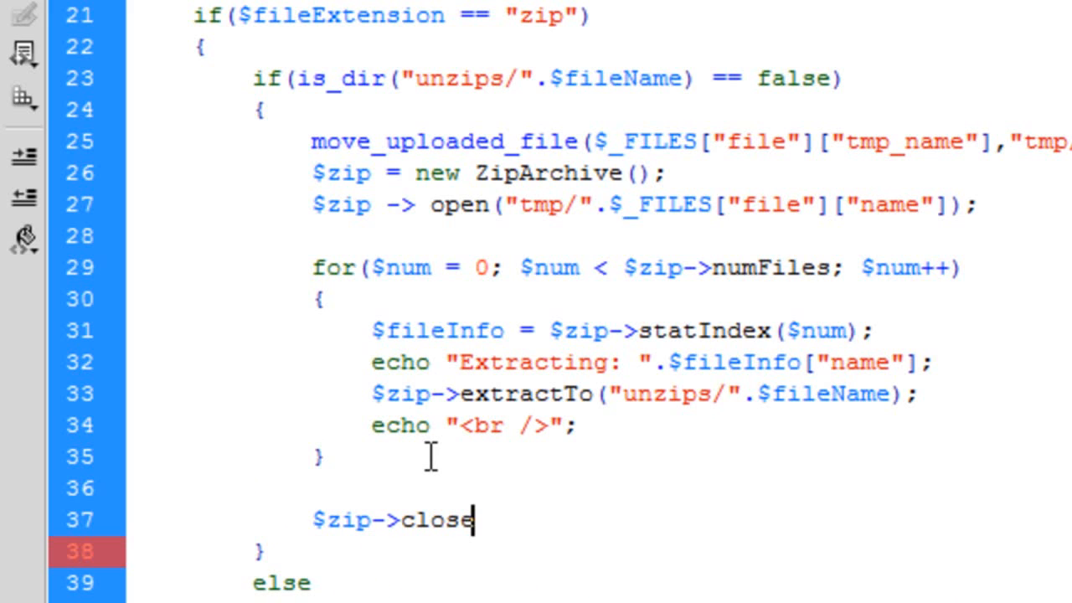
type("();")
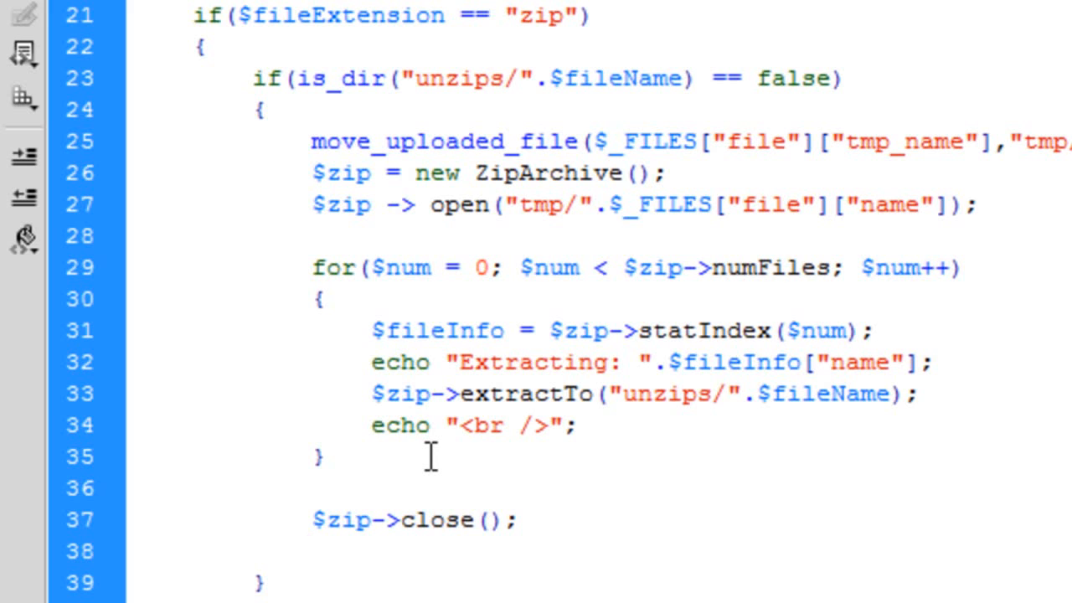
Delete the temp upload with unlink("tmp/".$_FILES["file"]["name"]);
type("unlink(\");")
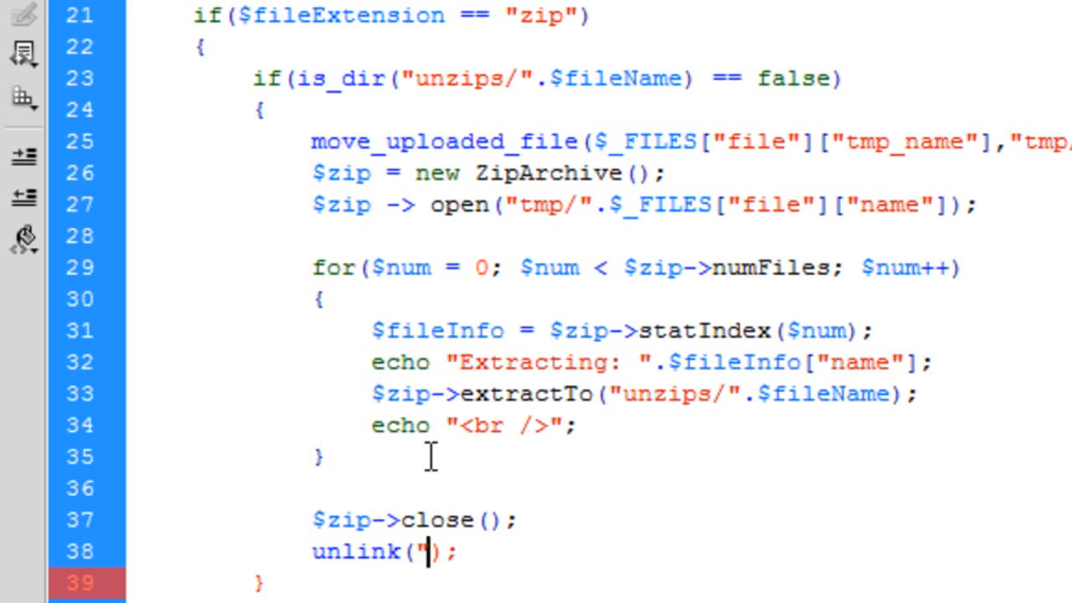
type("tmp/\"")
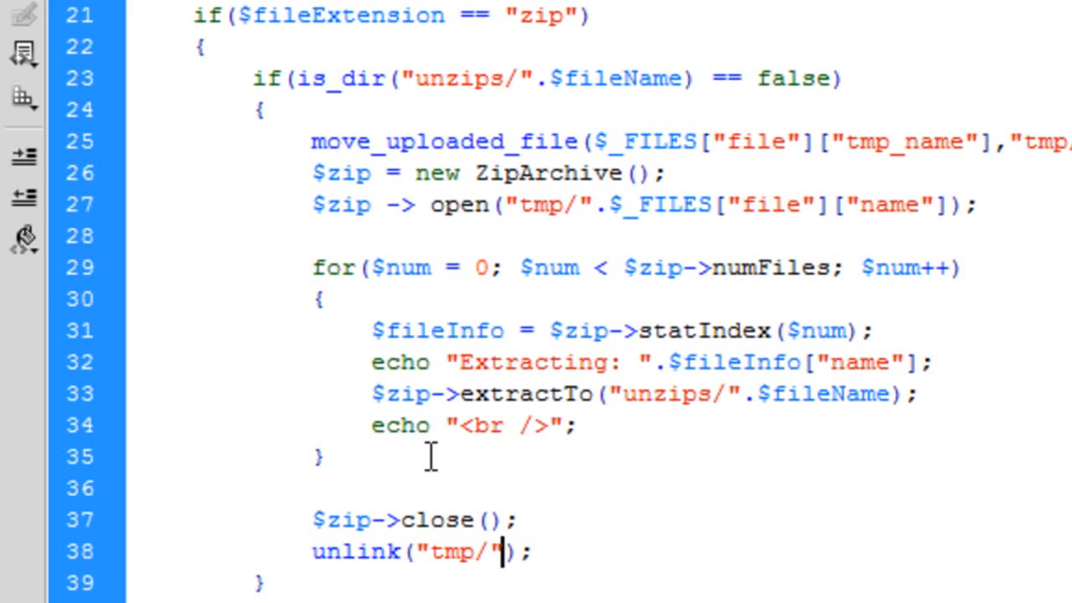
type(".")
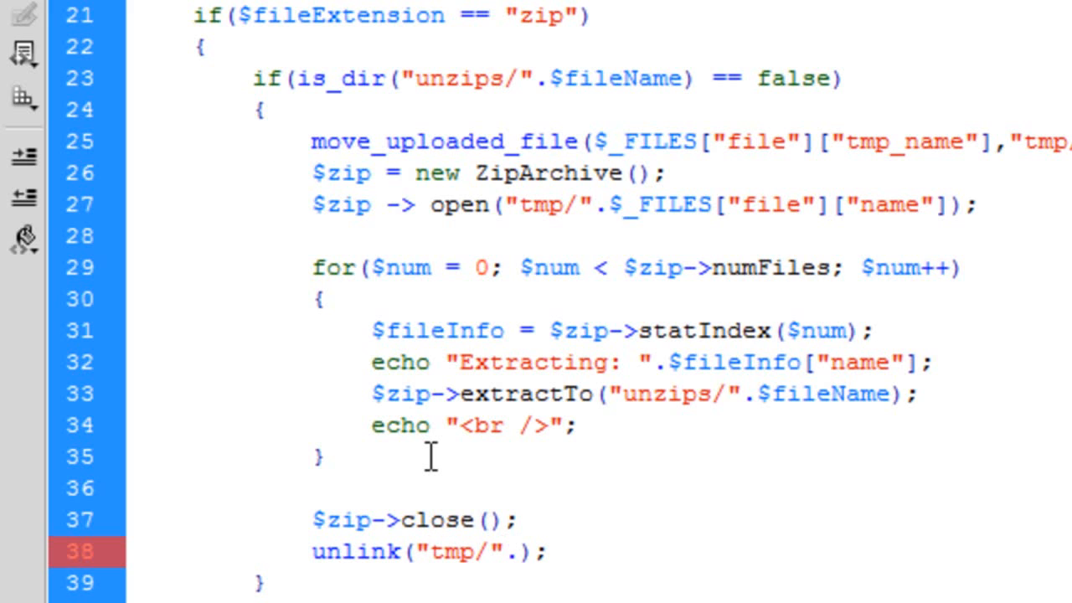
type("$")
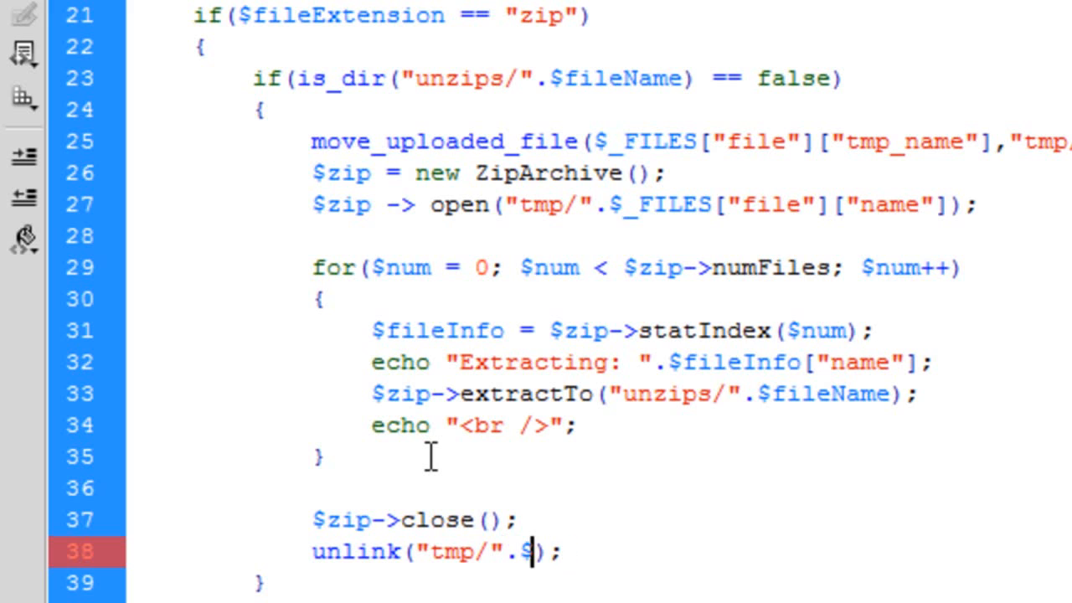
type("_FILES[\"nam\"][")
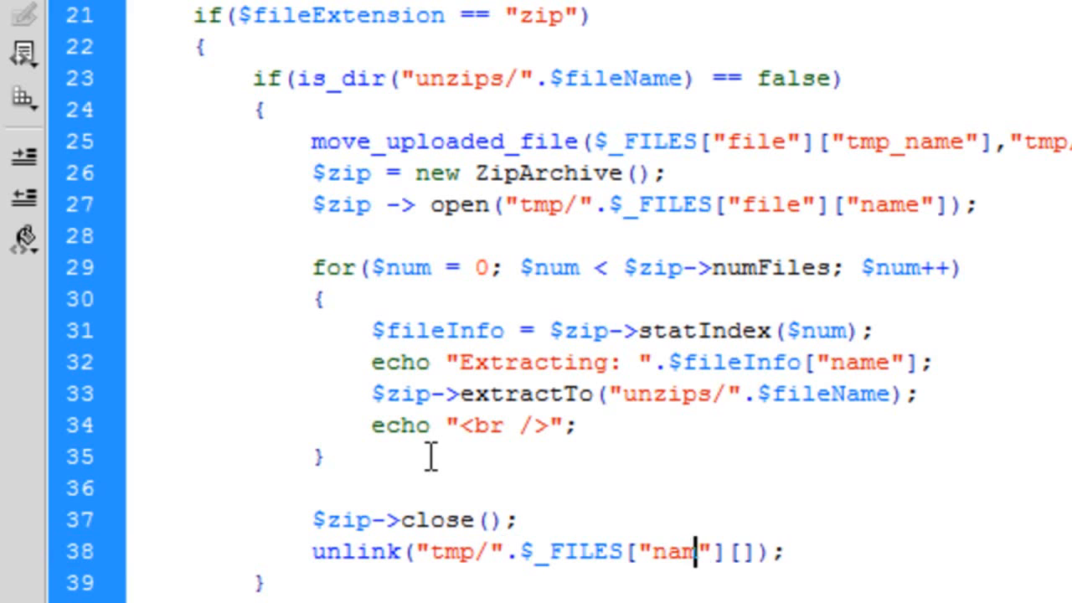
type("file")
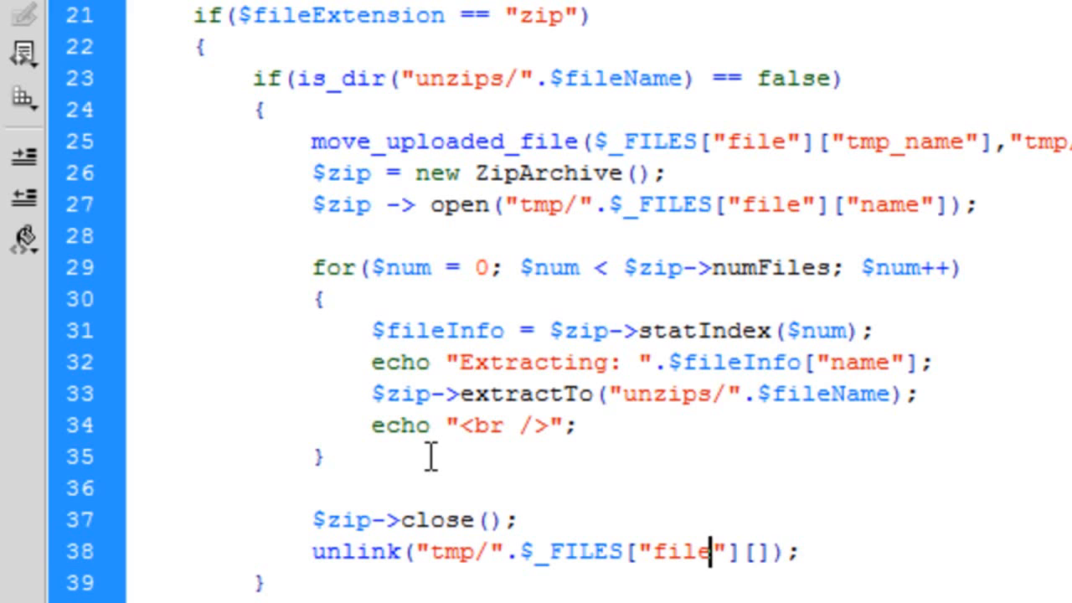
type("n")
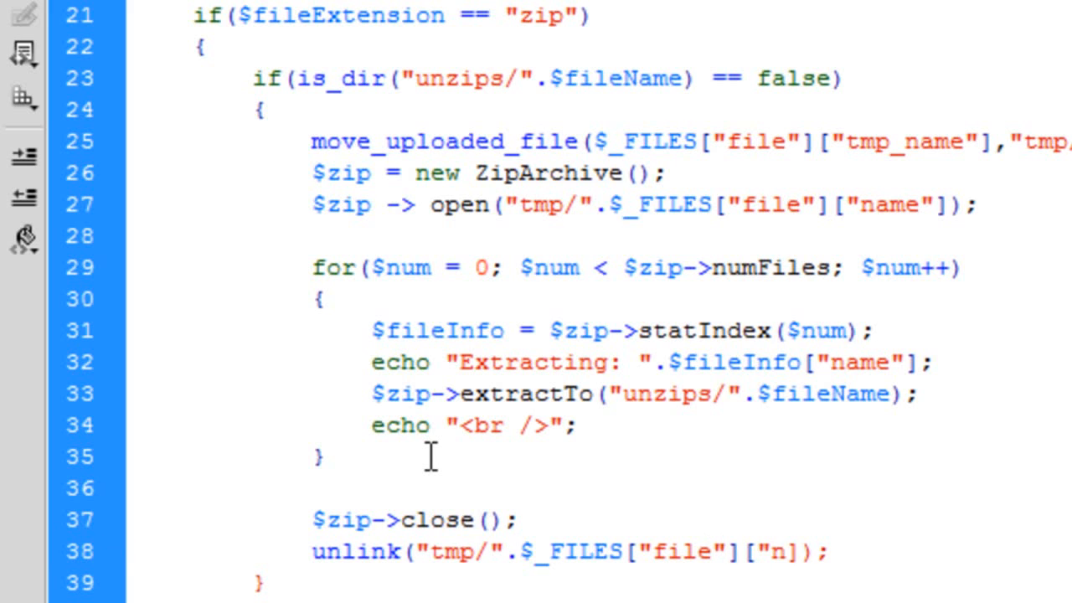
type("ame")
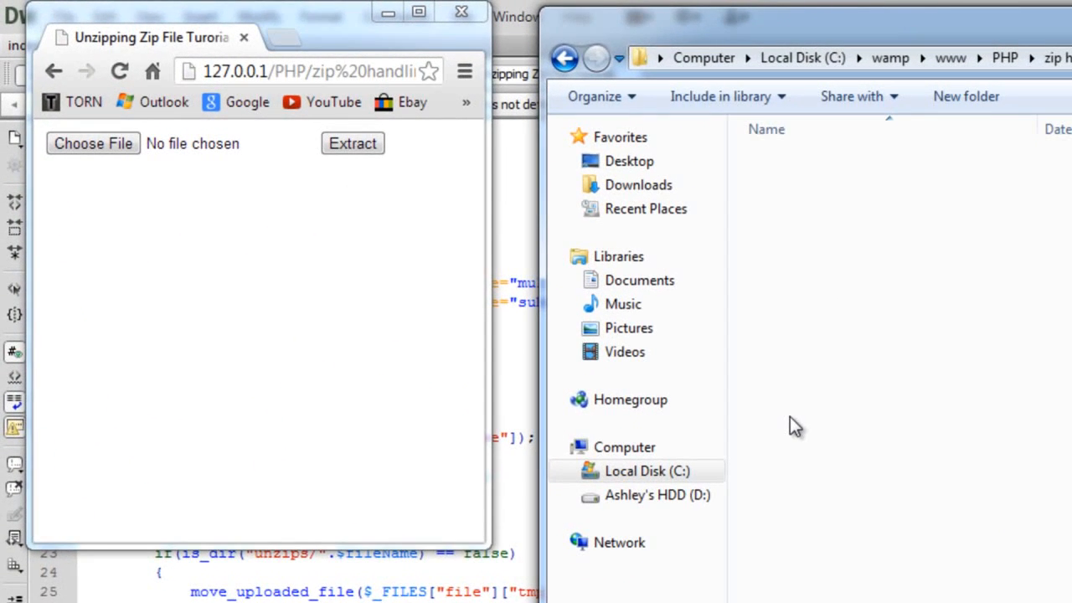
Open the upload form's file picker in Chrome showing the tutorial zip archive
left_click(93, 143)
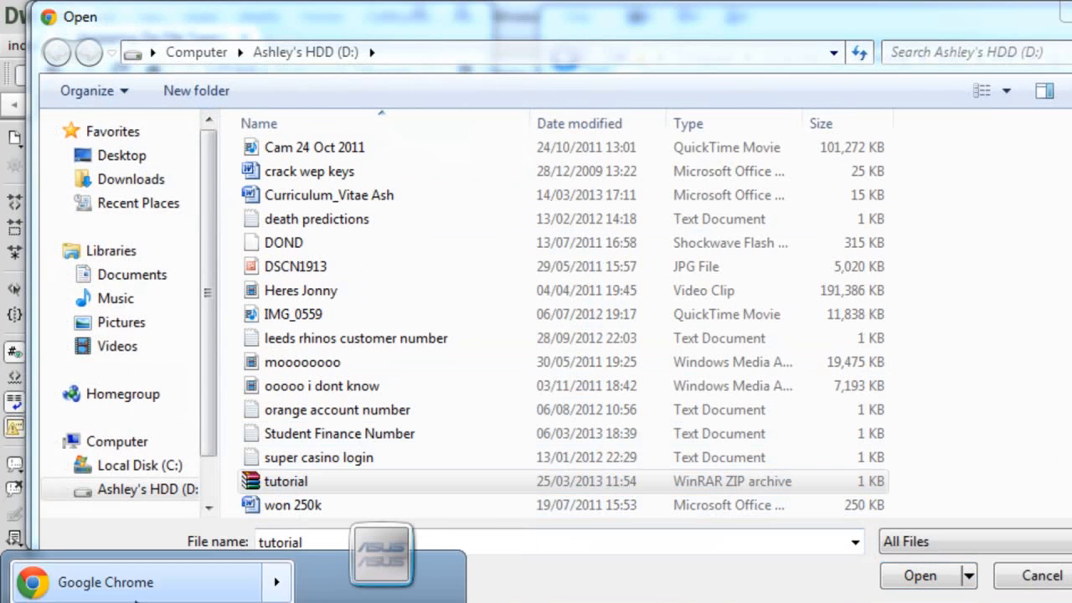
Preview tutorial.zip's three text files in WinRAR, then select tutorial.zip in the upload dialog
right_click(286, 481)
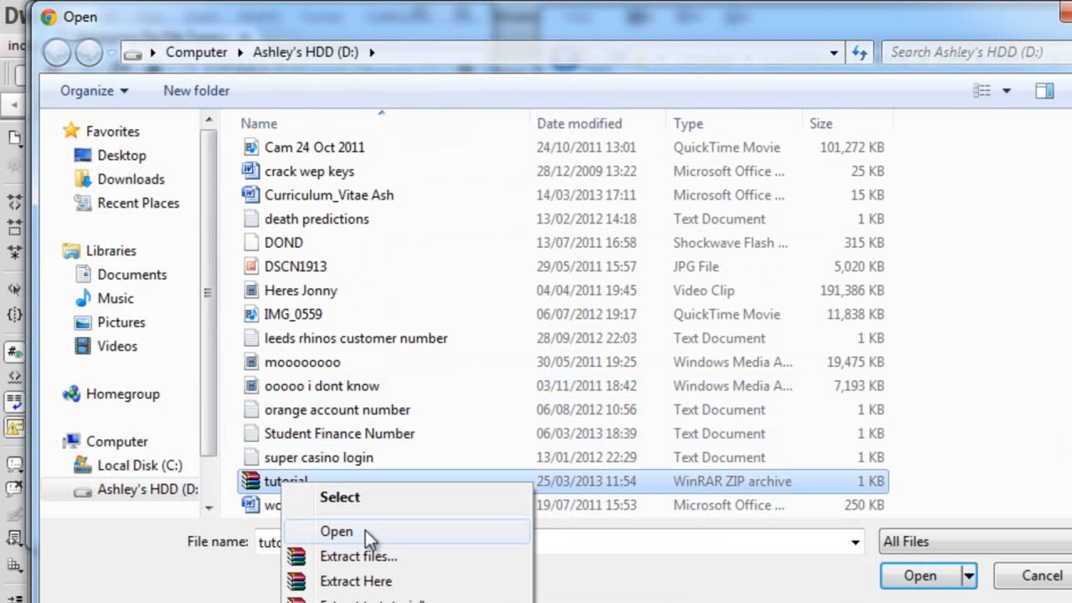
left_click(336, 531)
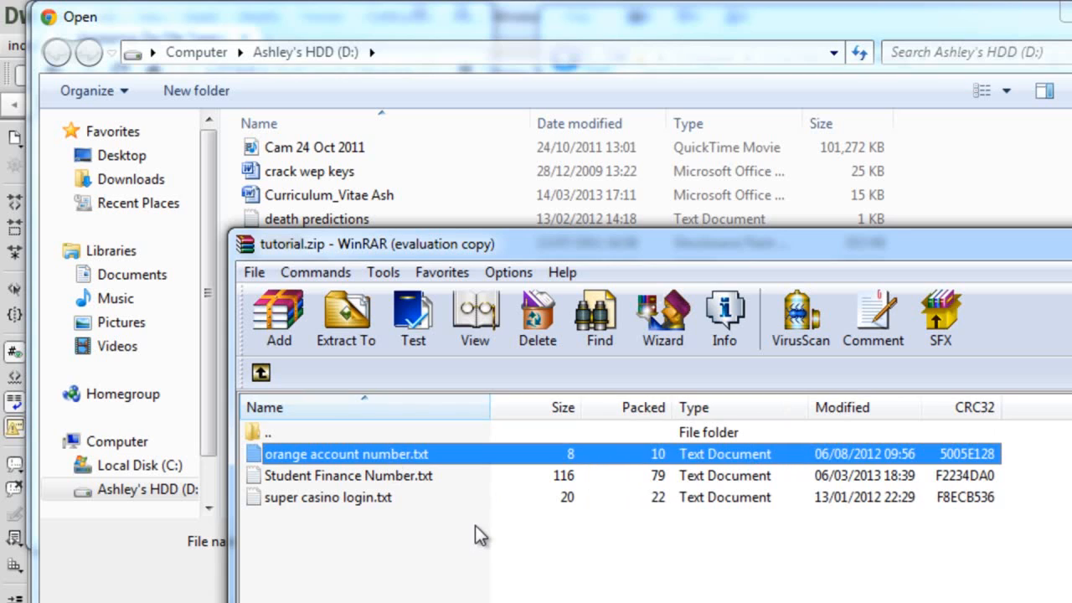
mouse_move(416, 503)
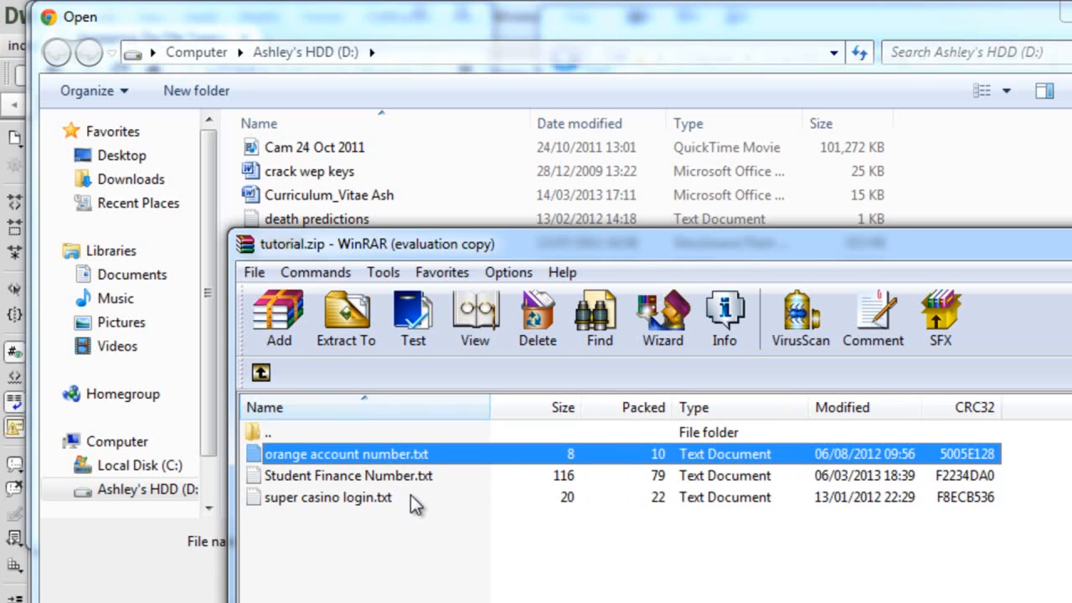
left_click(329, 496)
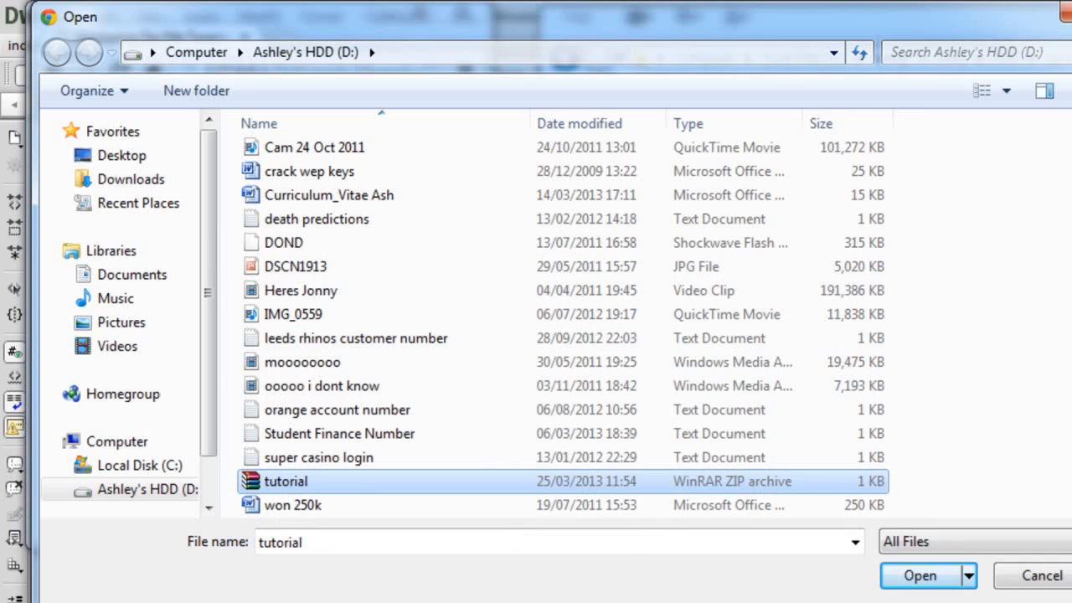
mouse_move(593, 194)
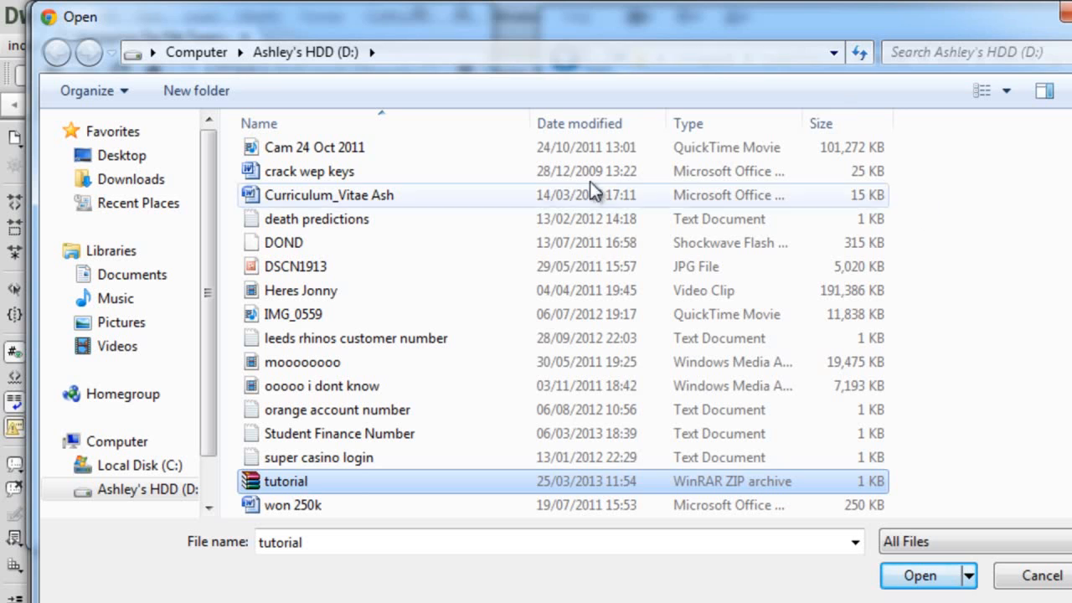
left_click(919, 575)
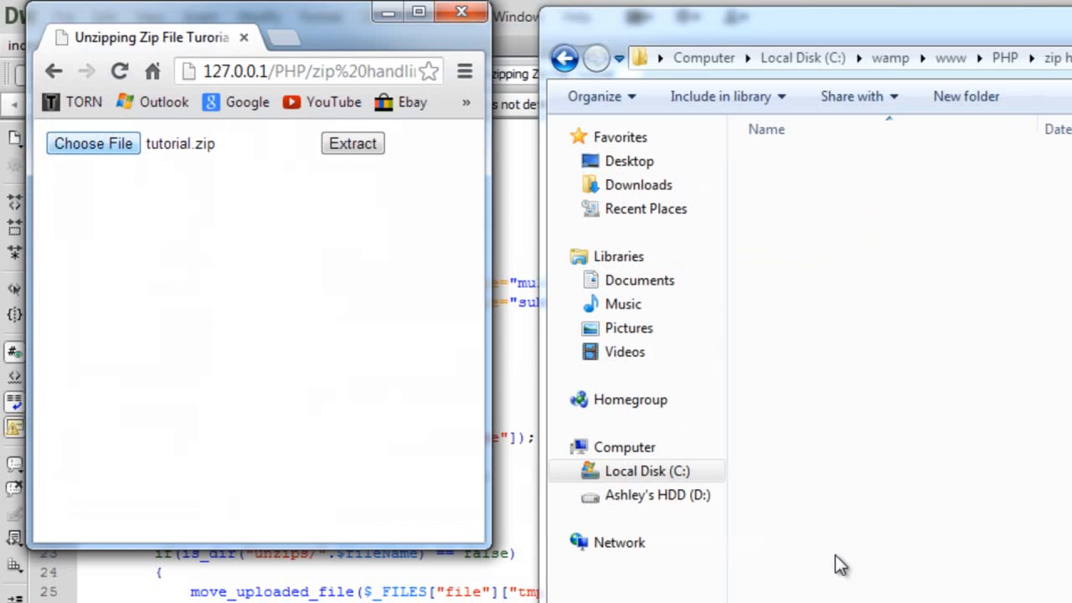
Extract tutorial.zip via the form, confirm its three text files listed, then choose it again
left_click(352, 143)
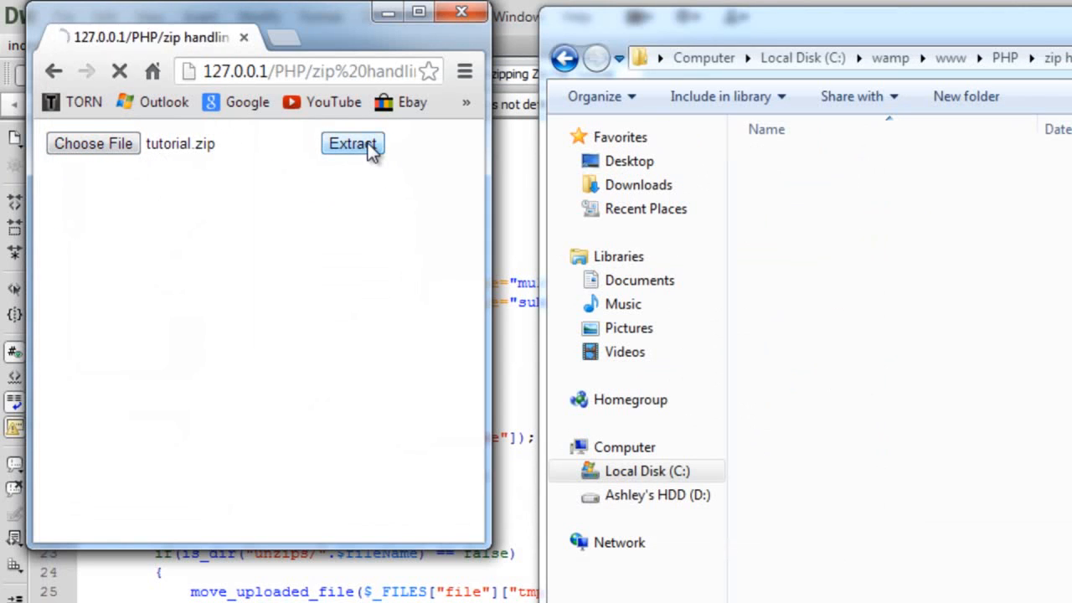
left_click(352, 144)
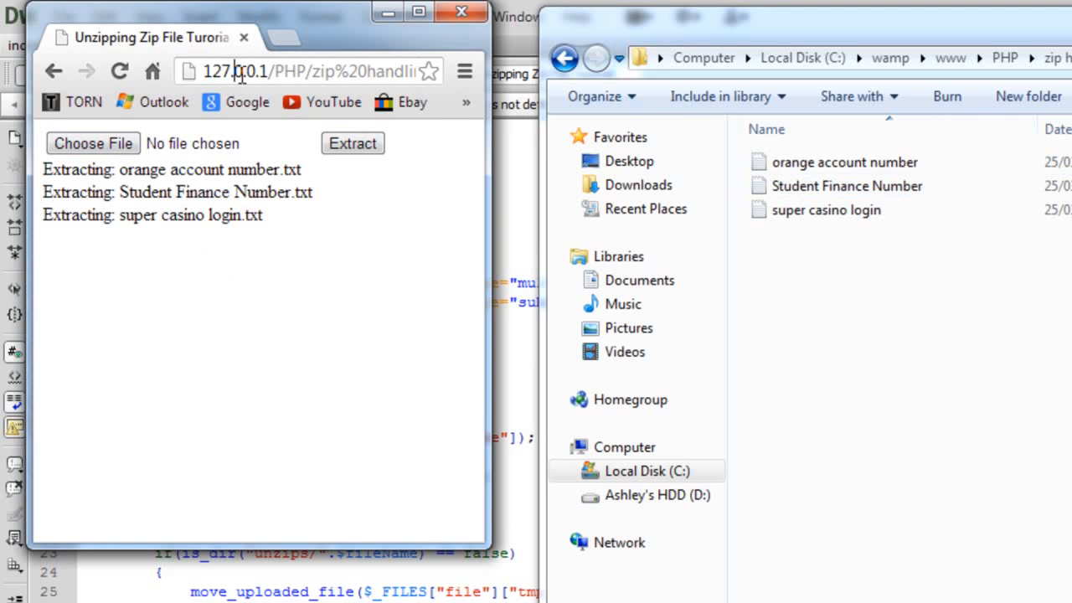
left_click(92, 143)
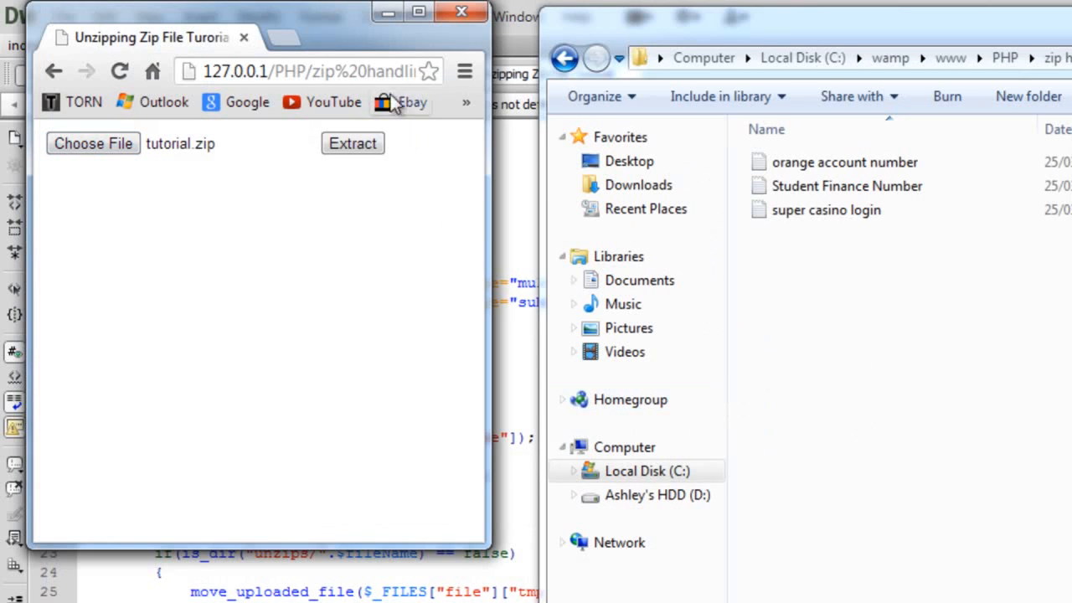
Re-extract tutorial.zip to get 'tutorial has already been unzipped', then return to the project folder
left_click(352, 143)
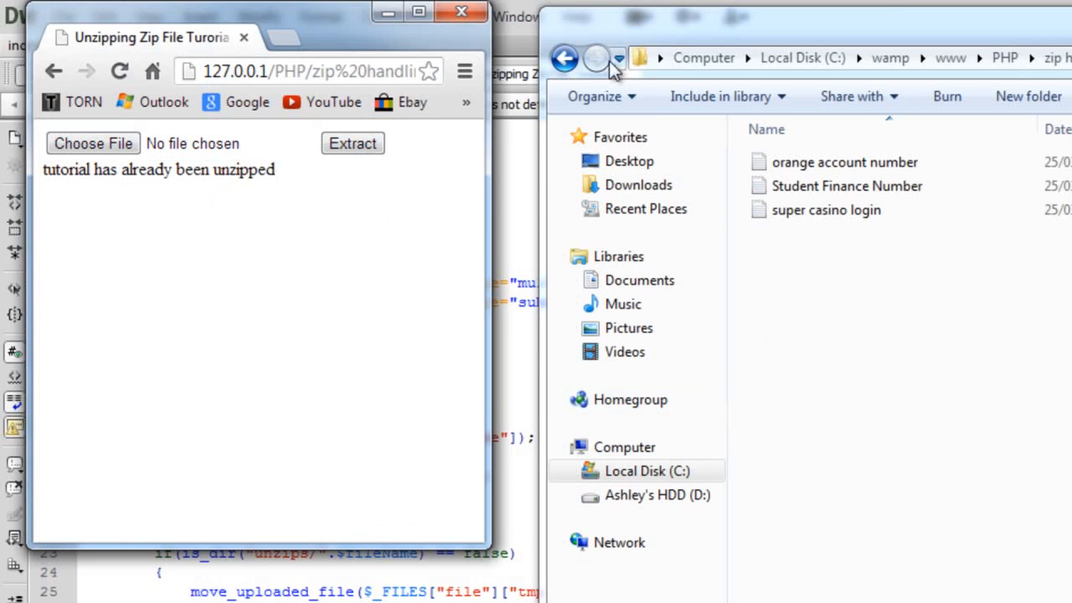
left_click(596, 58)
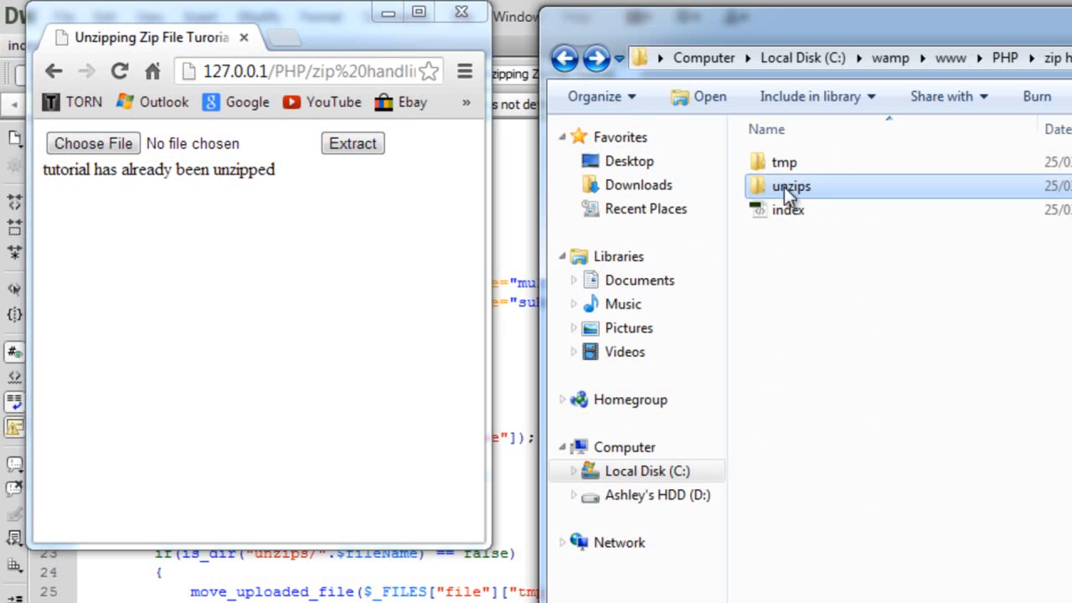